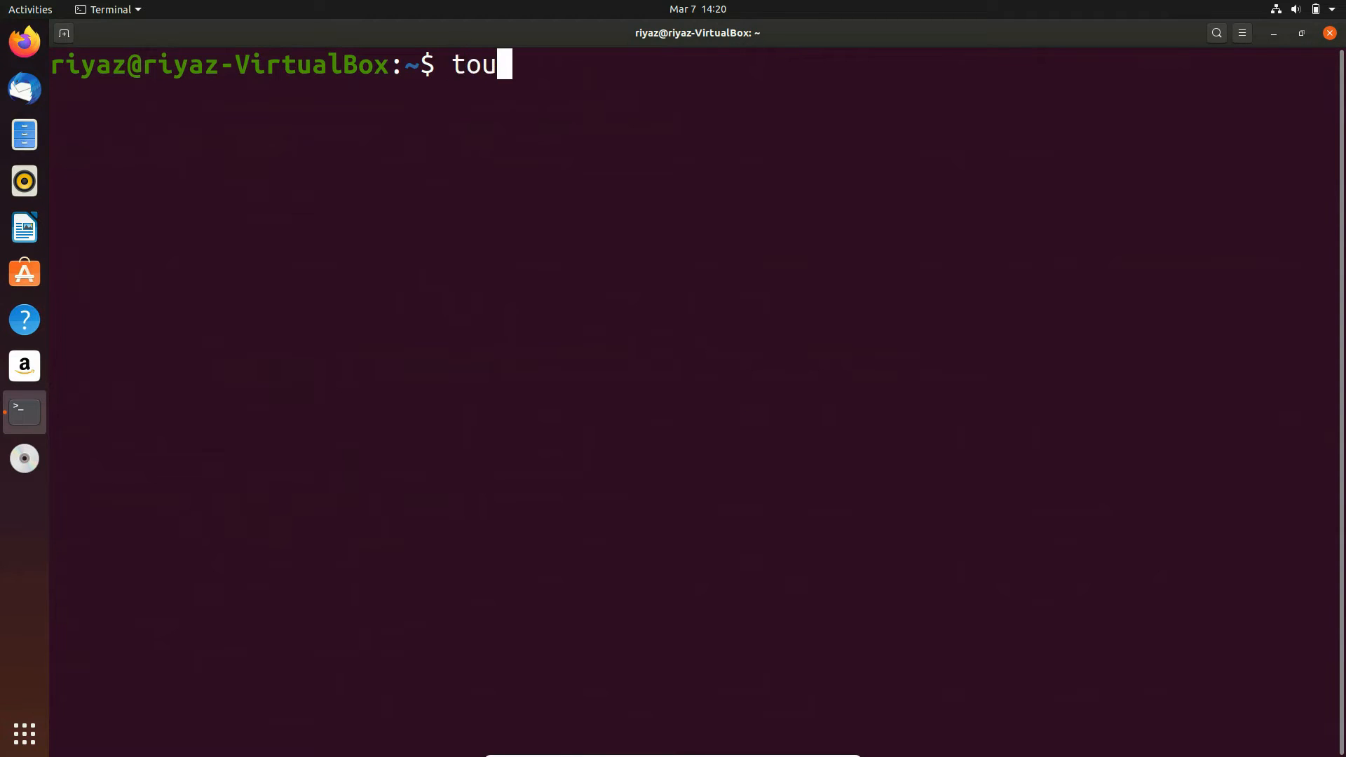
- Create an empty file.c with touch and launch gedit on it
text(ch f)
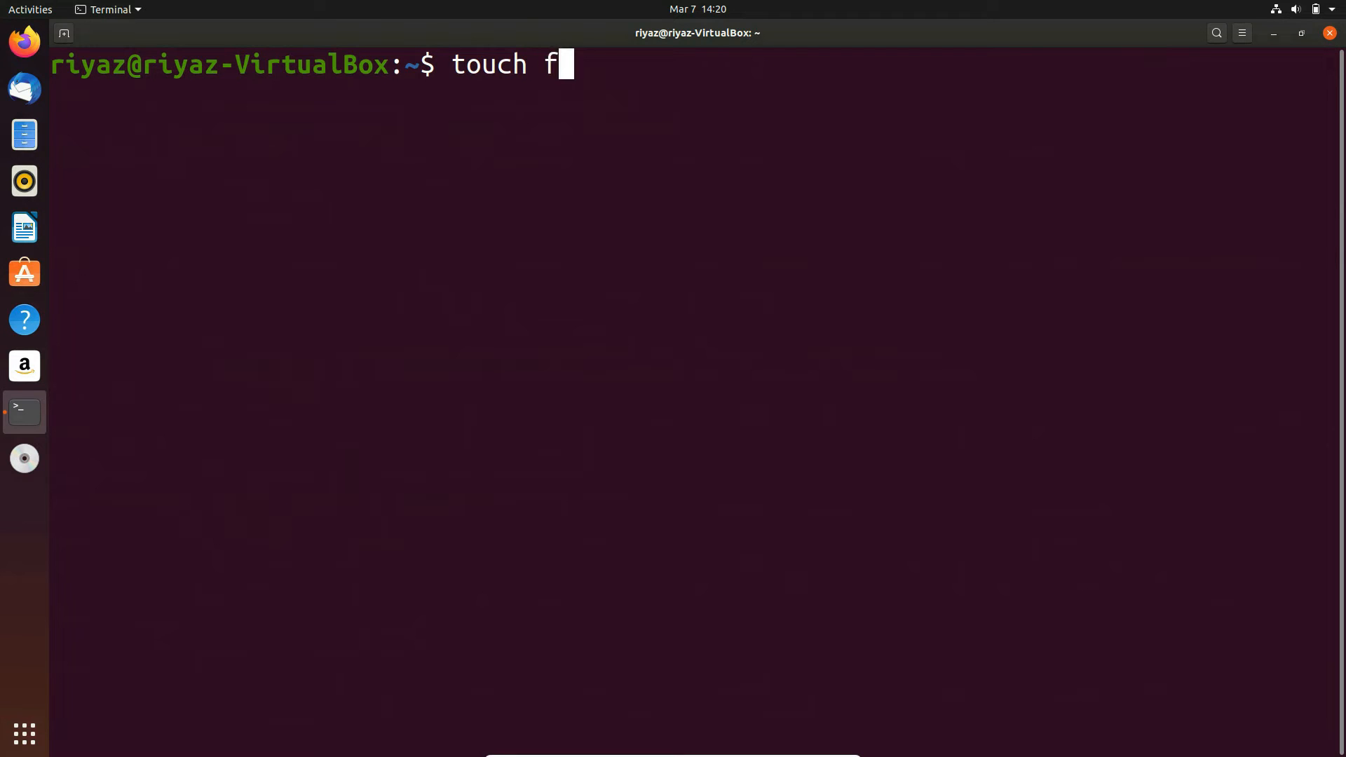
key(Return)
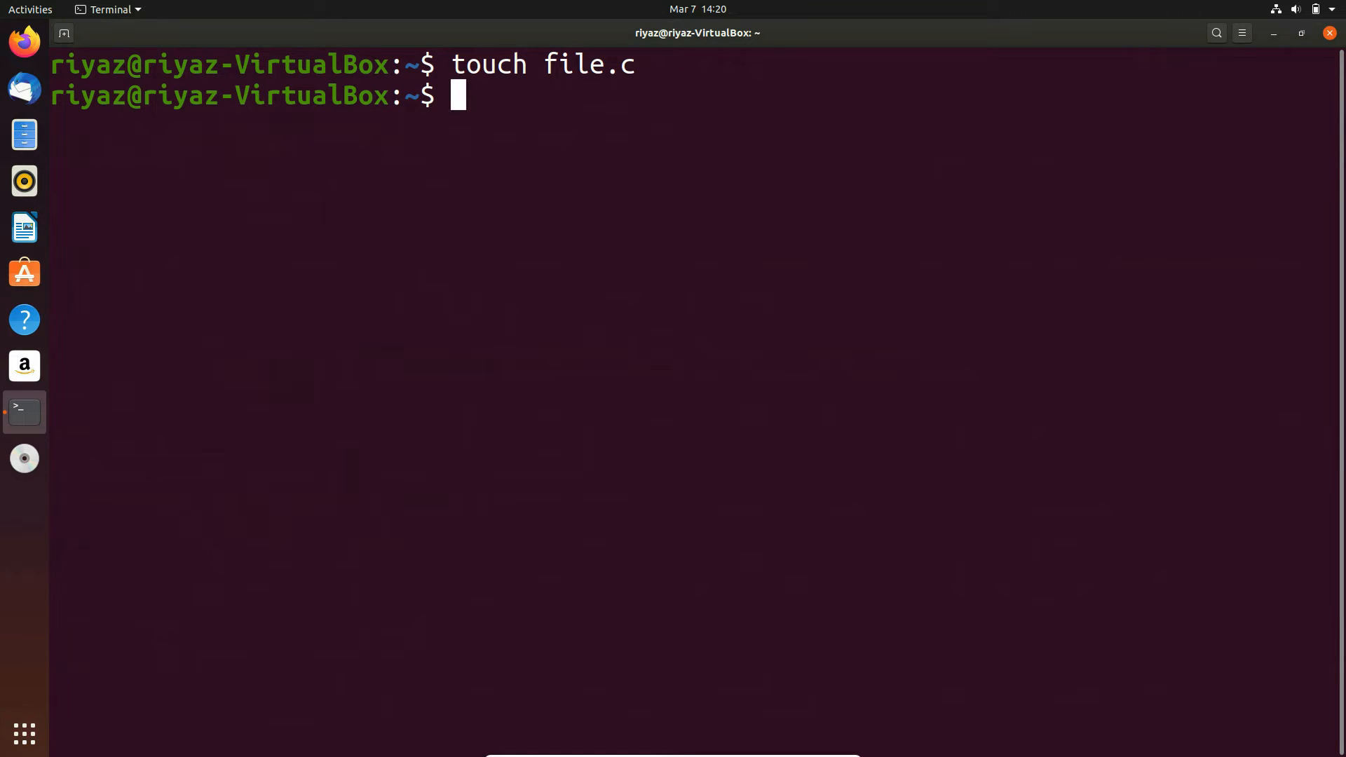
text(gedit)
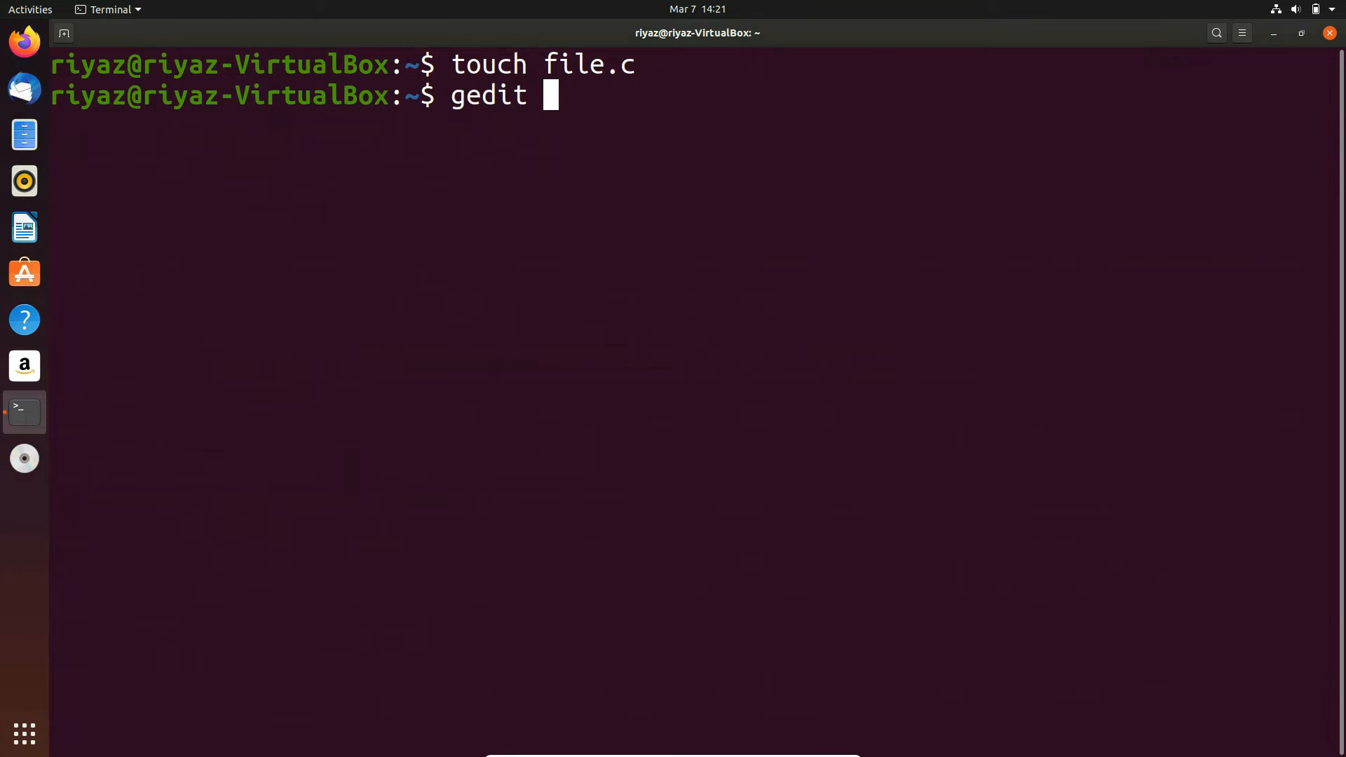
text(fi)
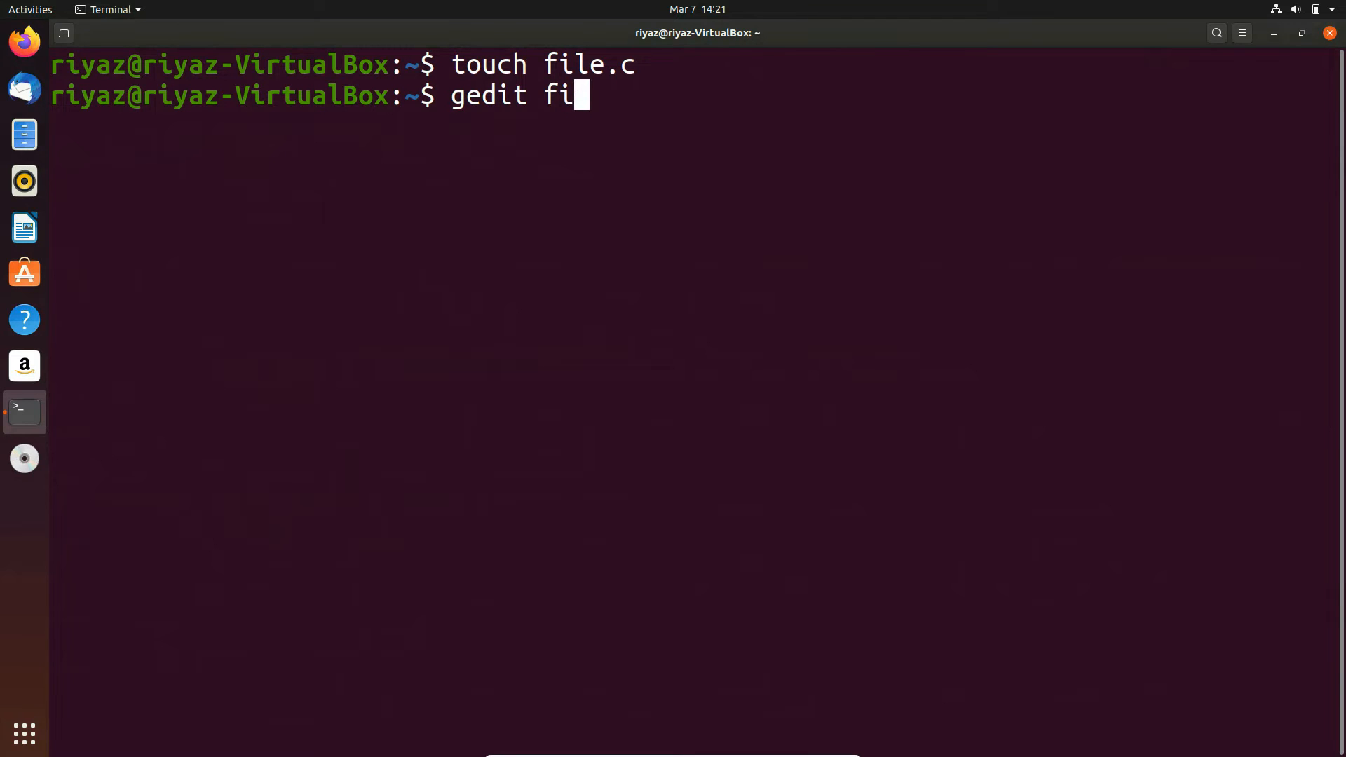
text(le.c)
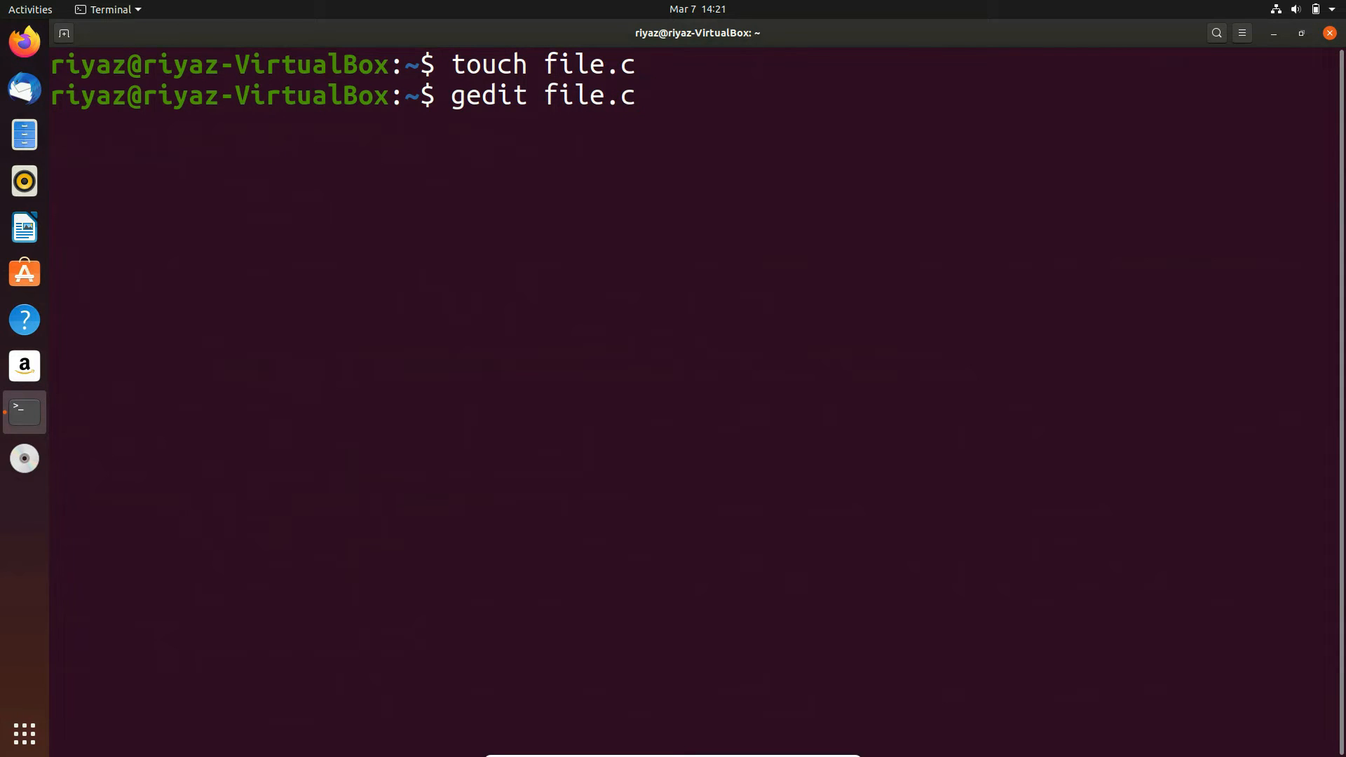
key(Return)
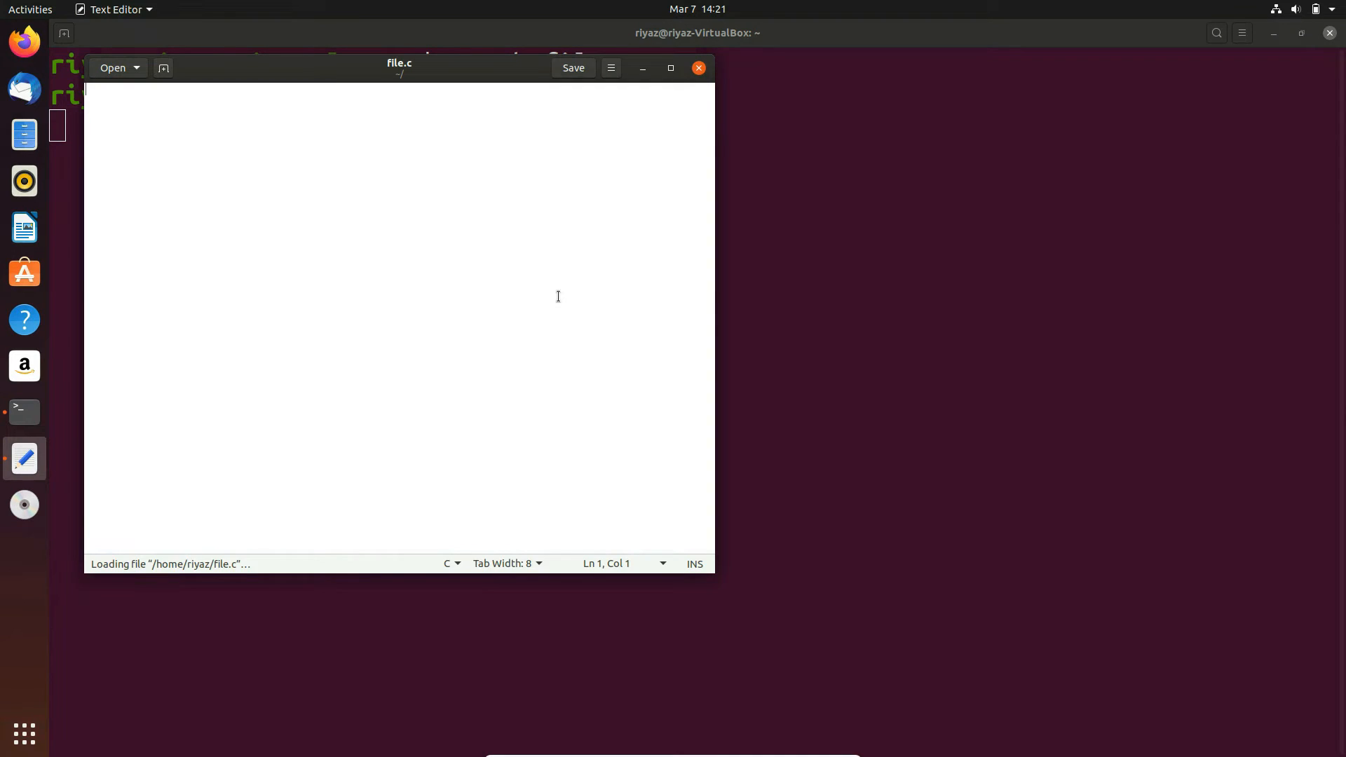
- Write #include<unistd.h> followed by int main() with empty opening and closing braces
text(#i)
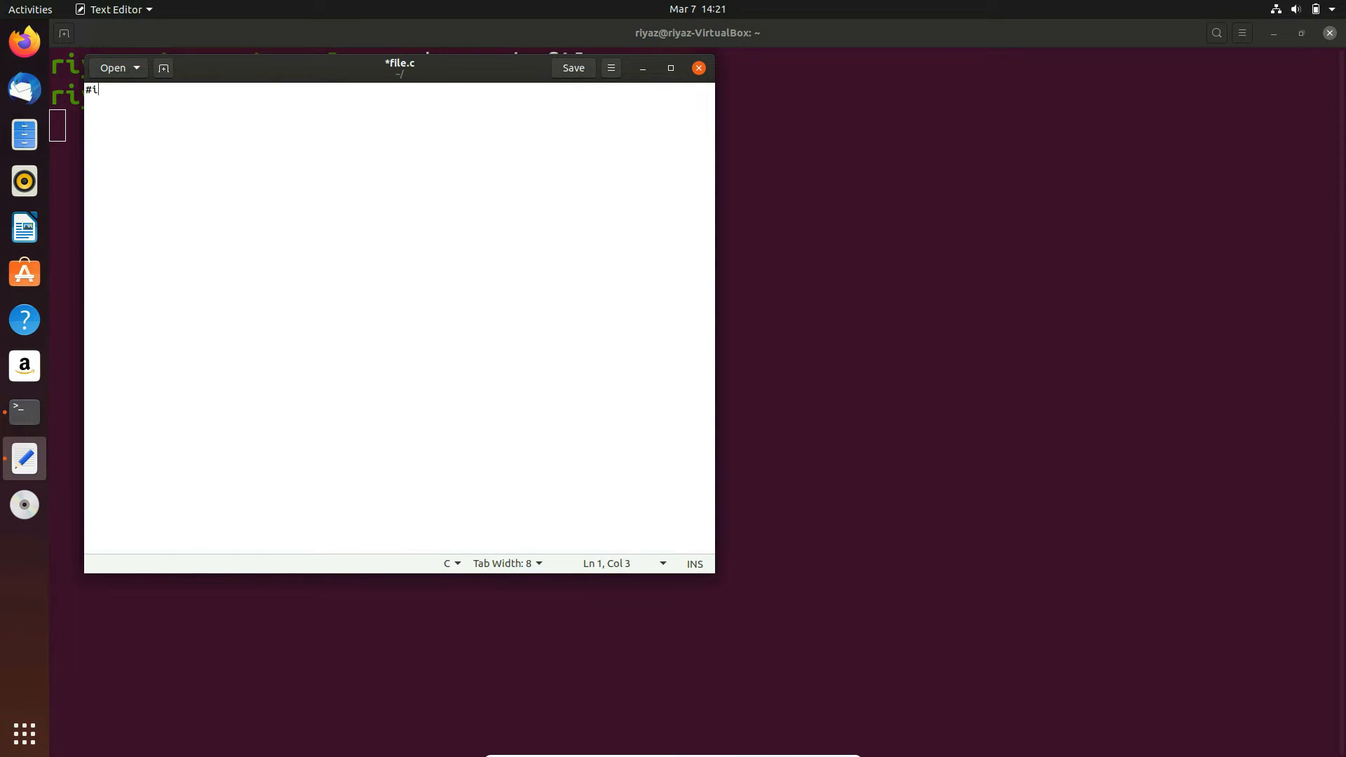
text(nclude)
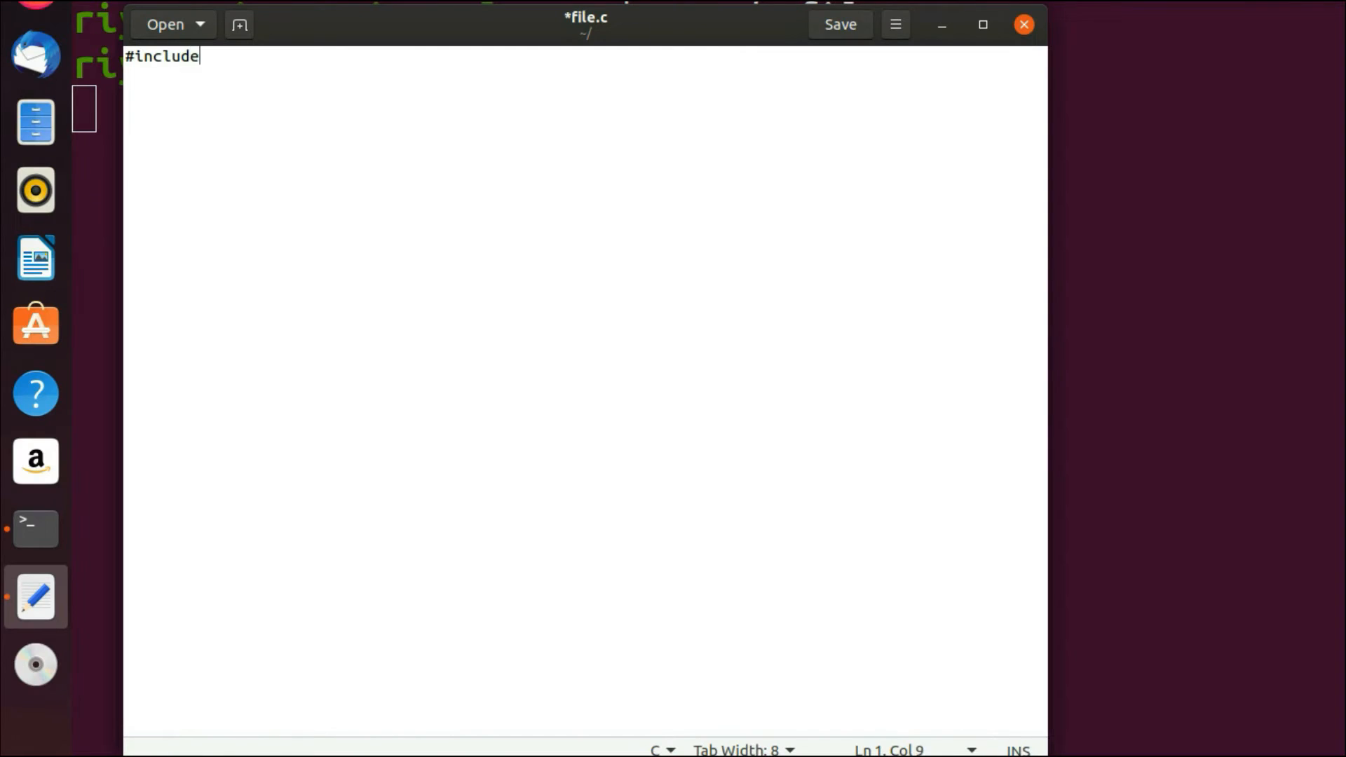
text(<>)
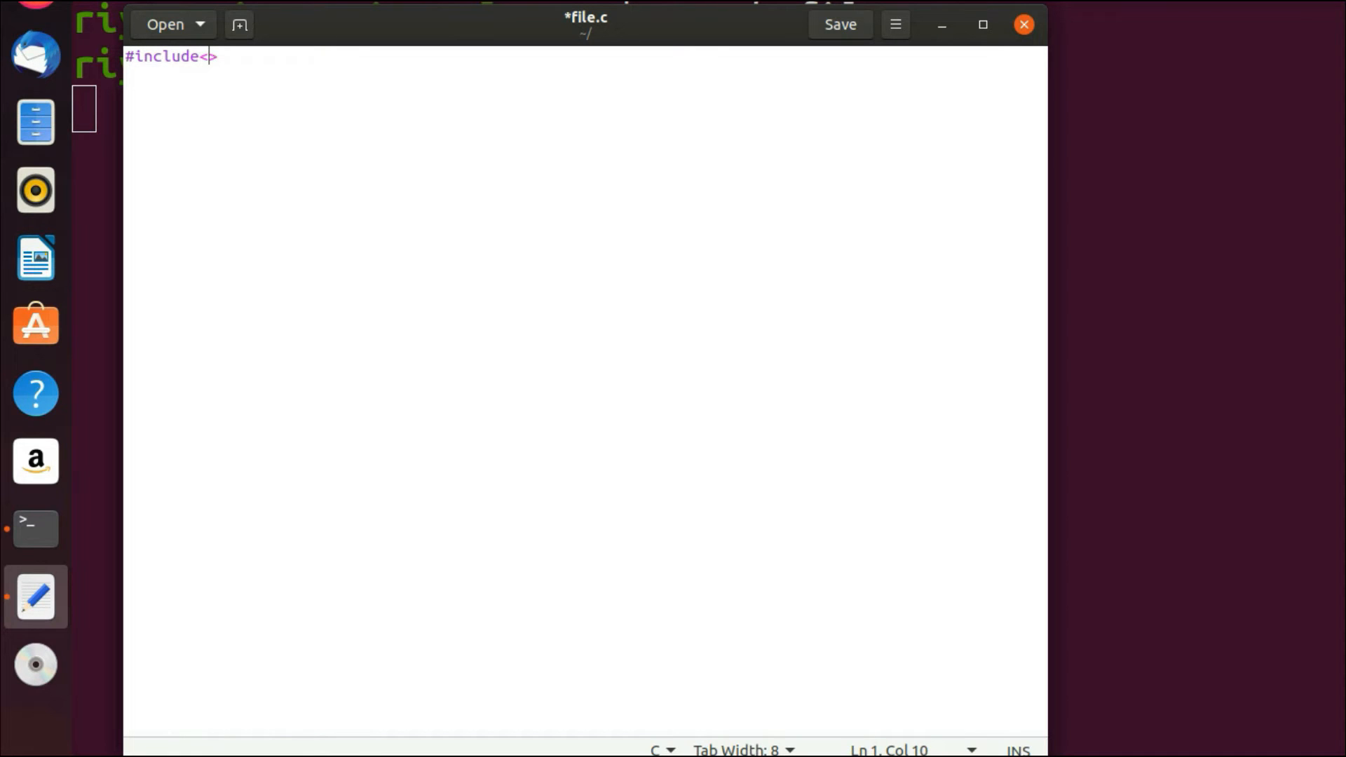
text(uni)
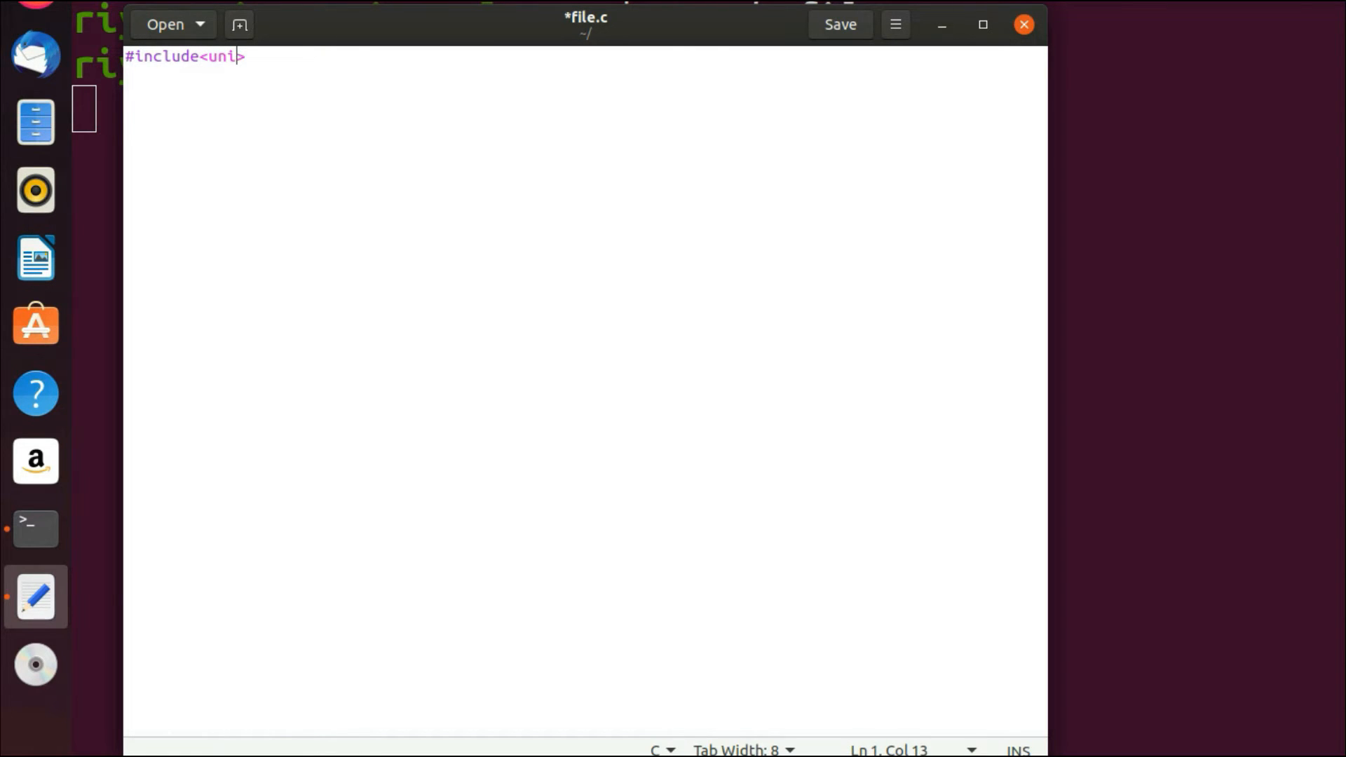
text(std.h)
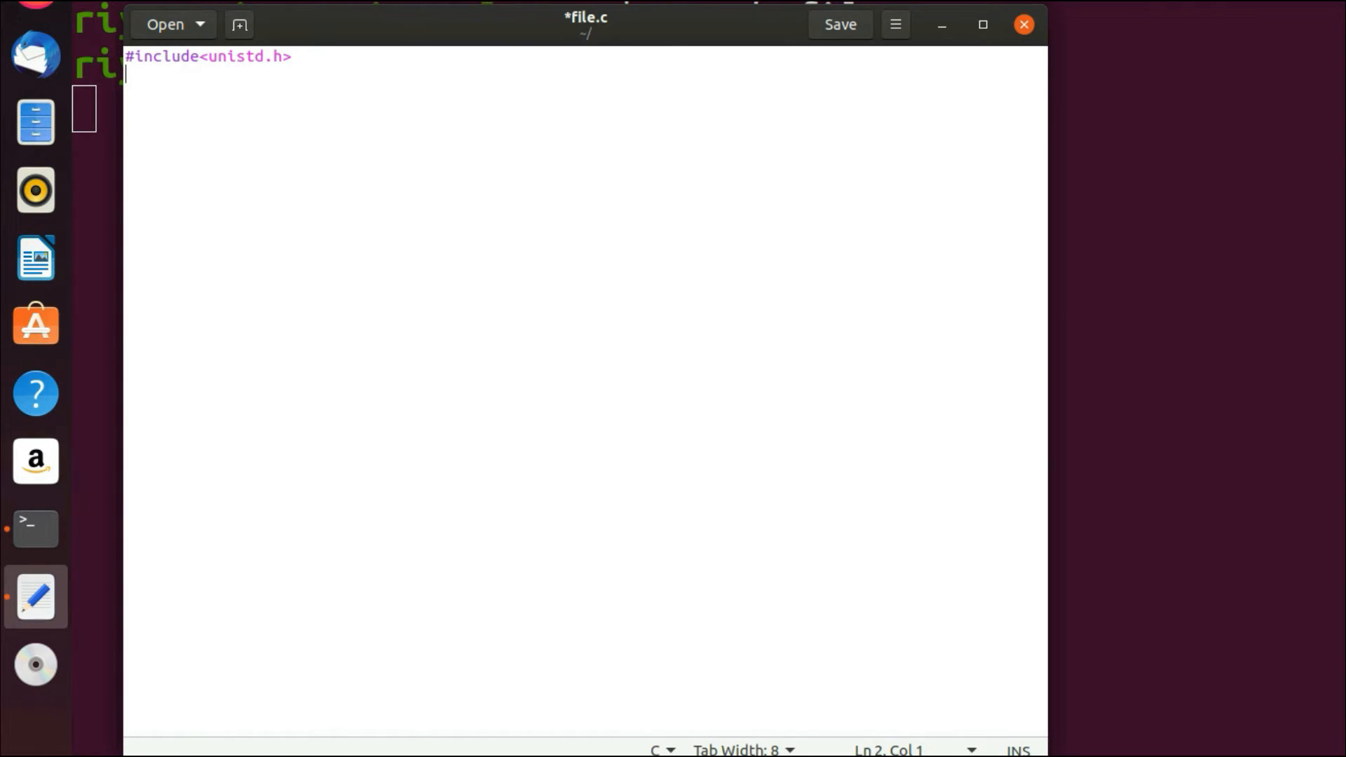
text(int main)
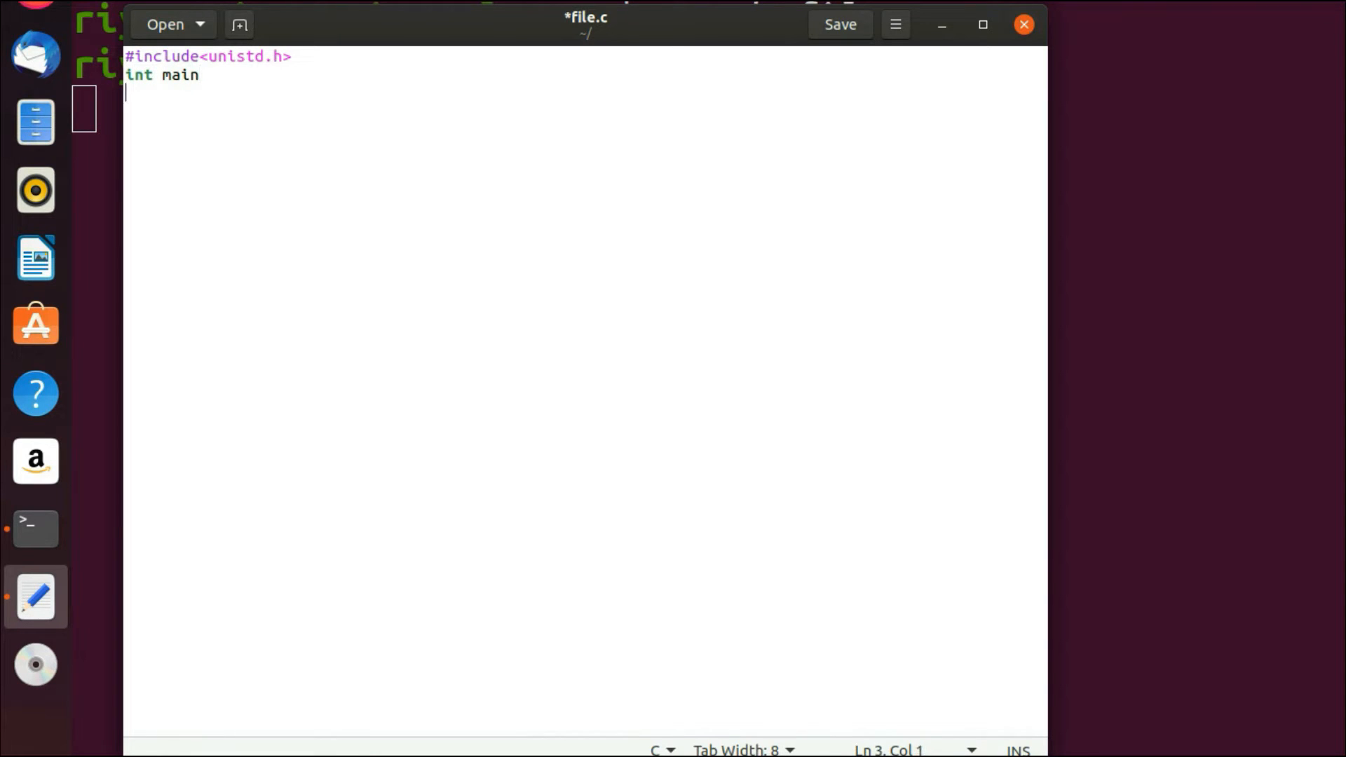
text())
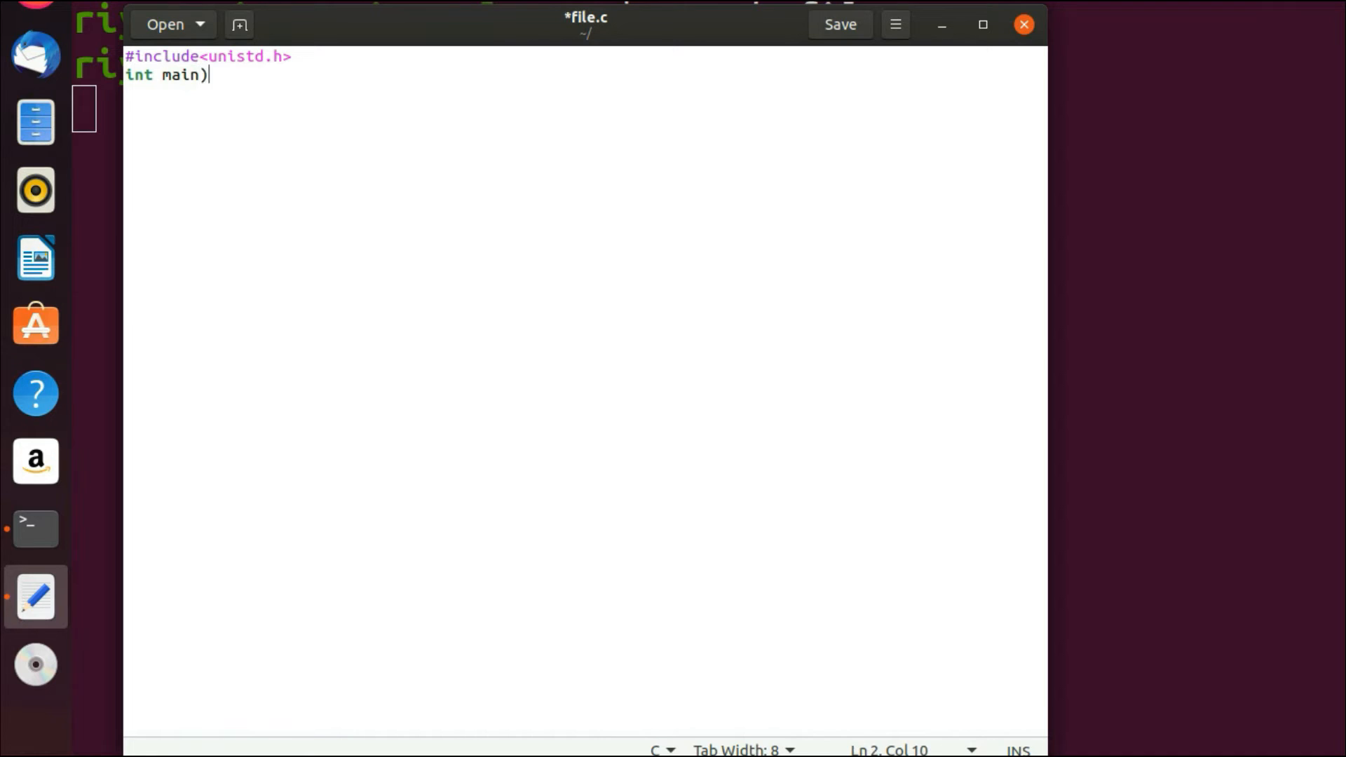
text(()
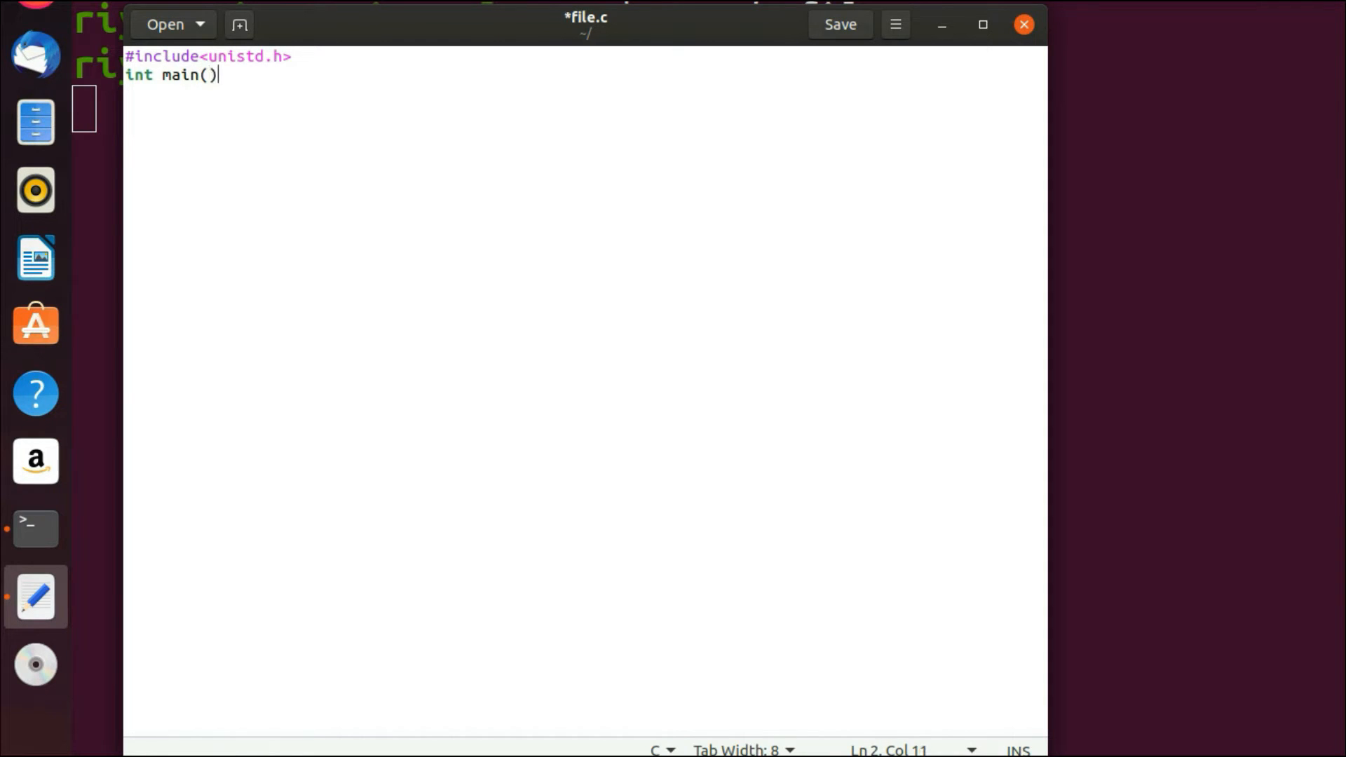
text({})
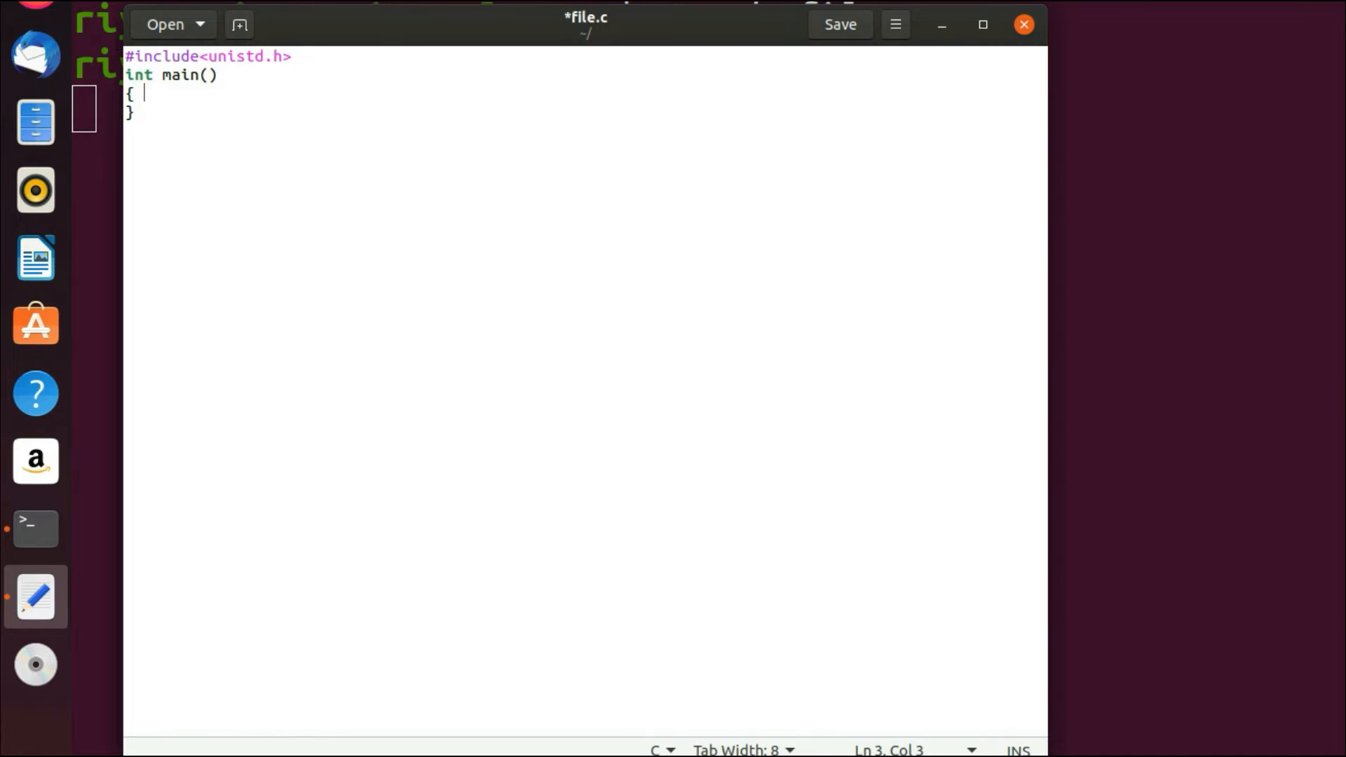
- Add write(1,"hello world",12); inside main and save file.c
text(writ)
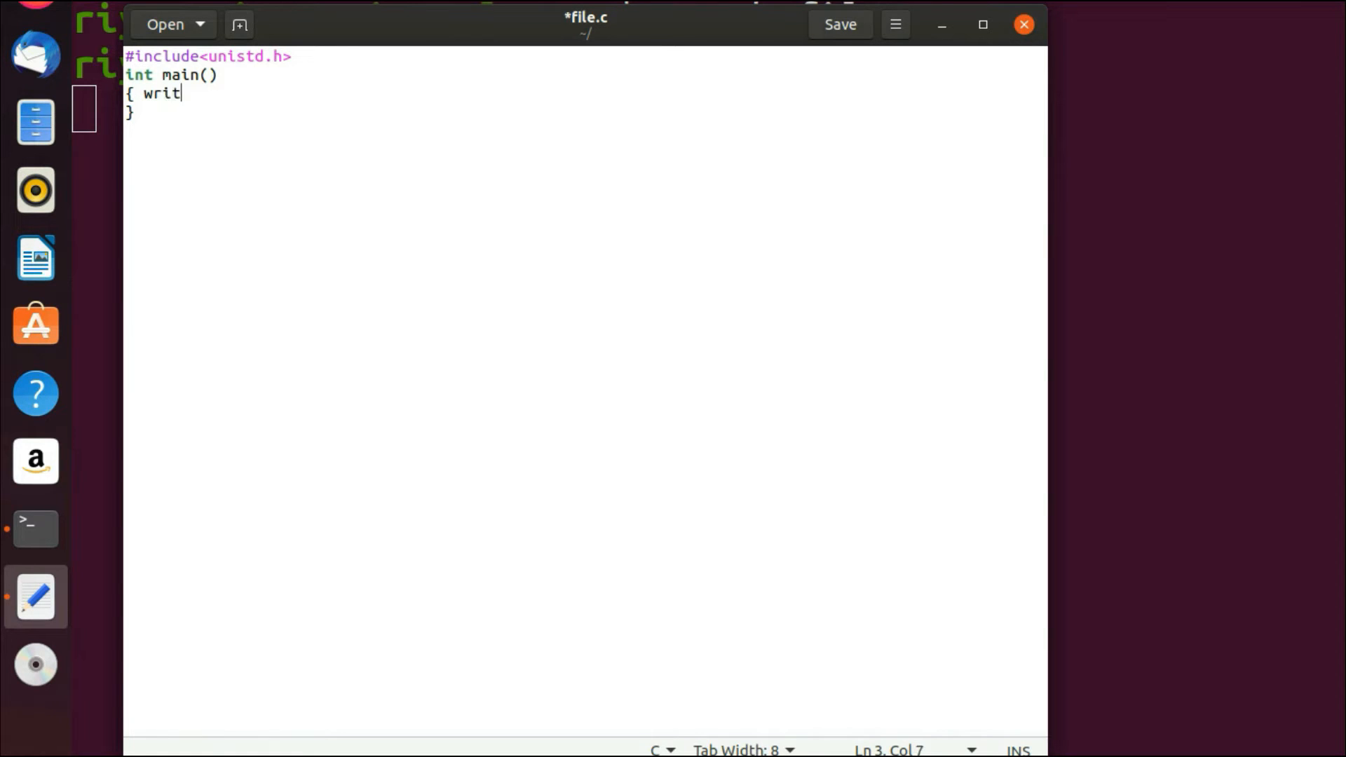
text(e())
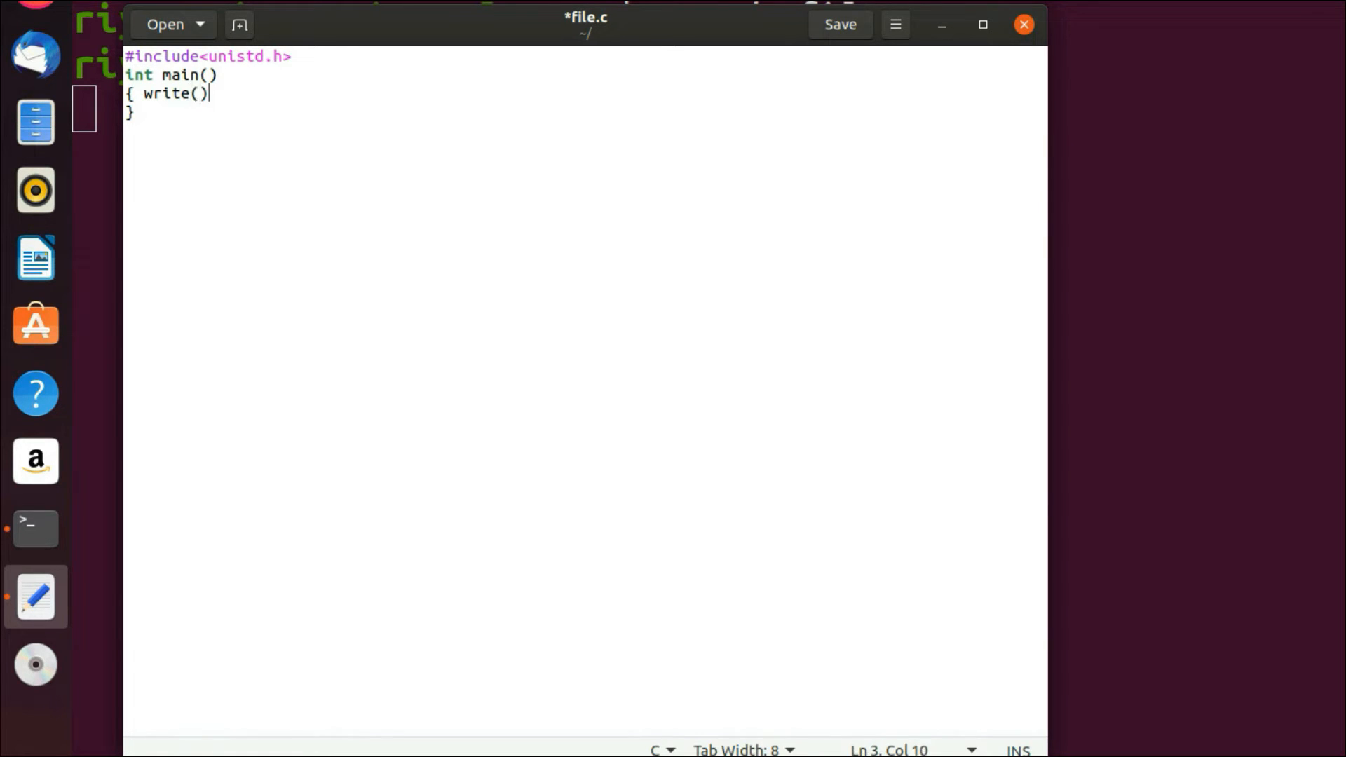
key(Backspace)
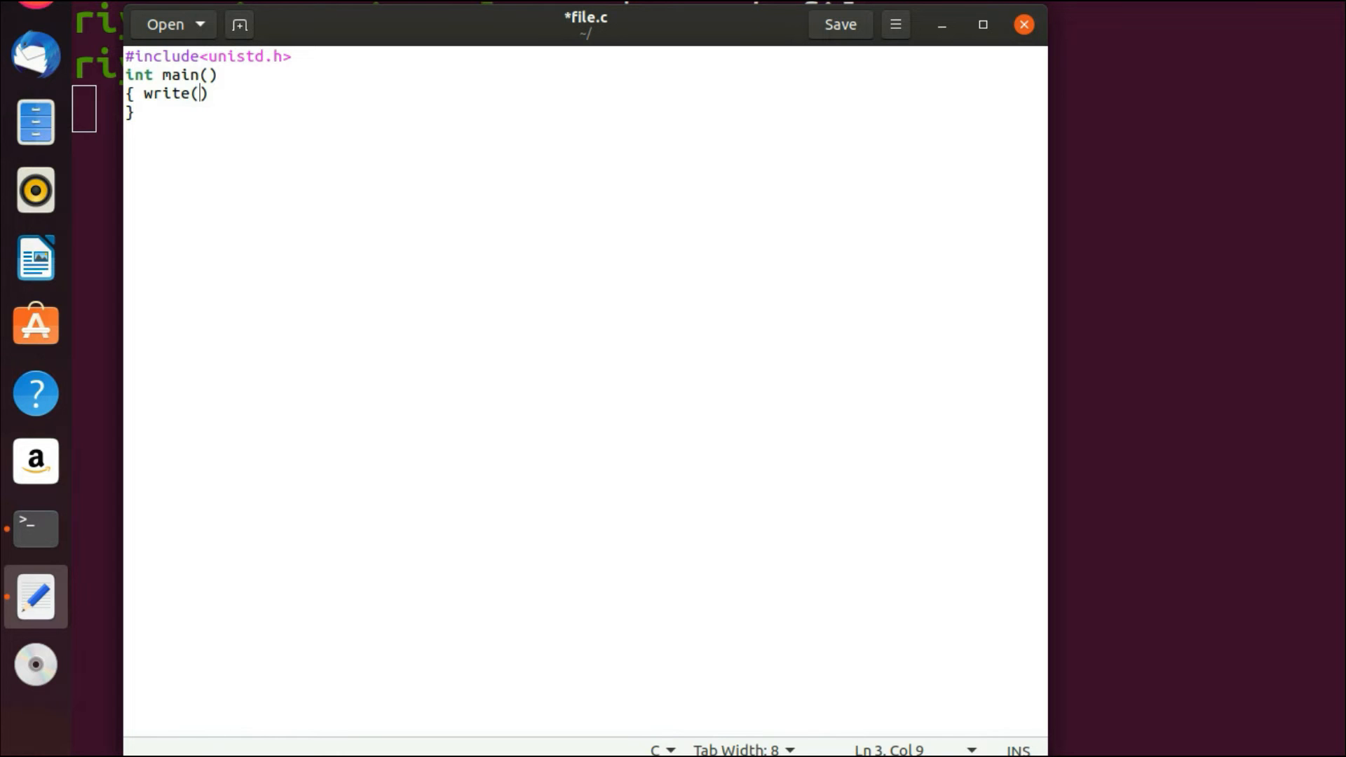
text(1)
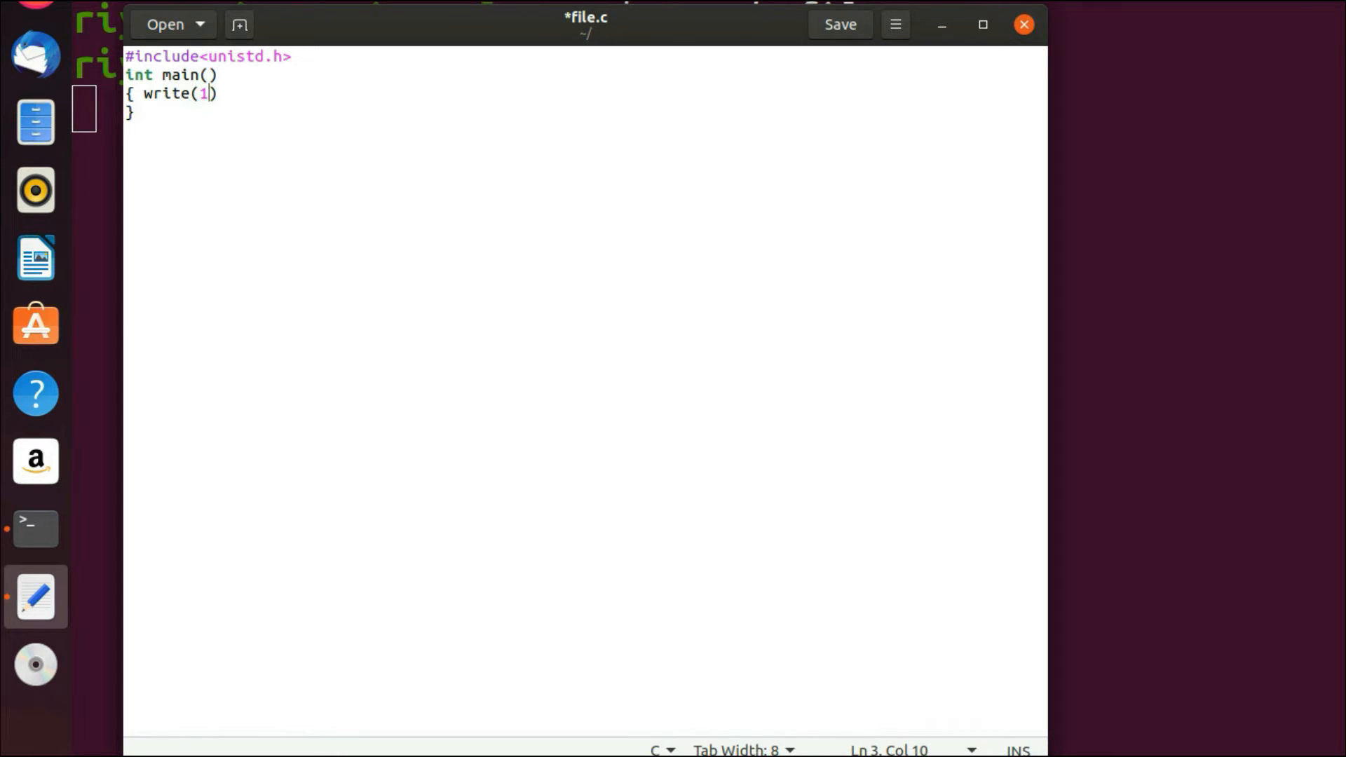
text(,"")
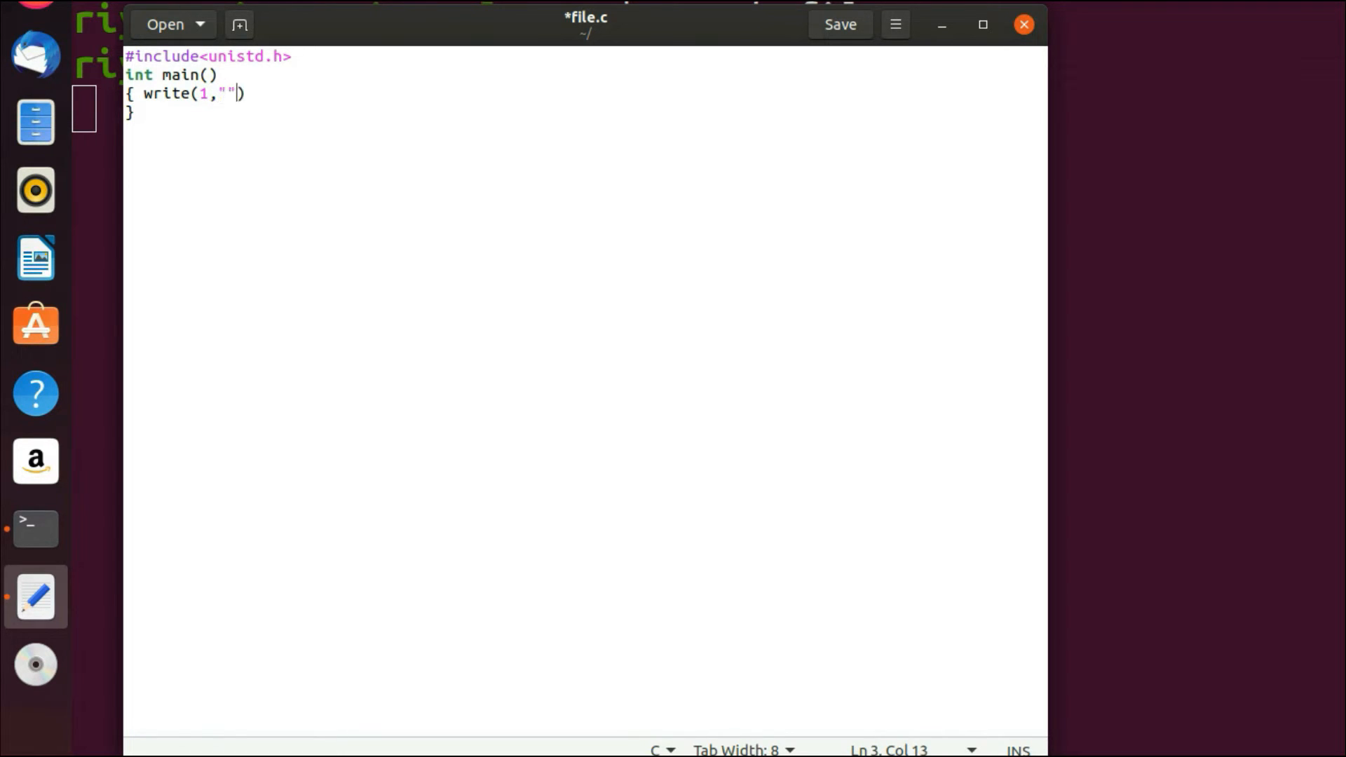
key(Left)
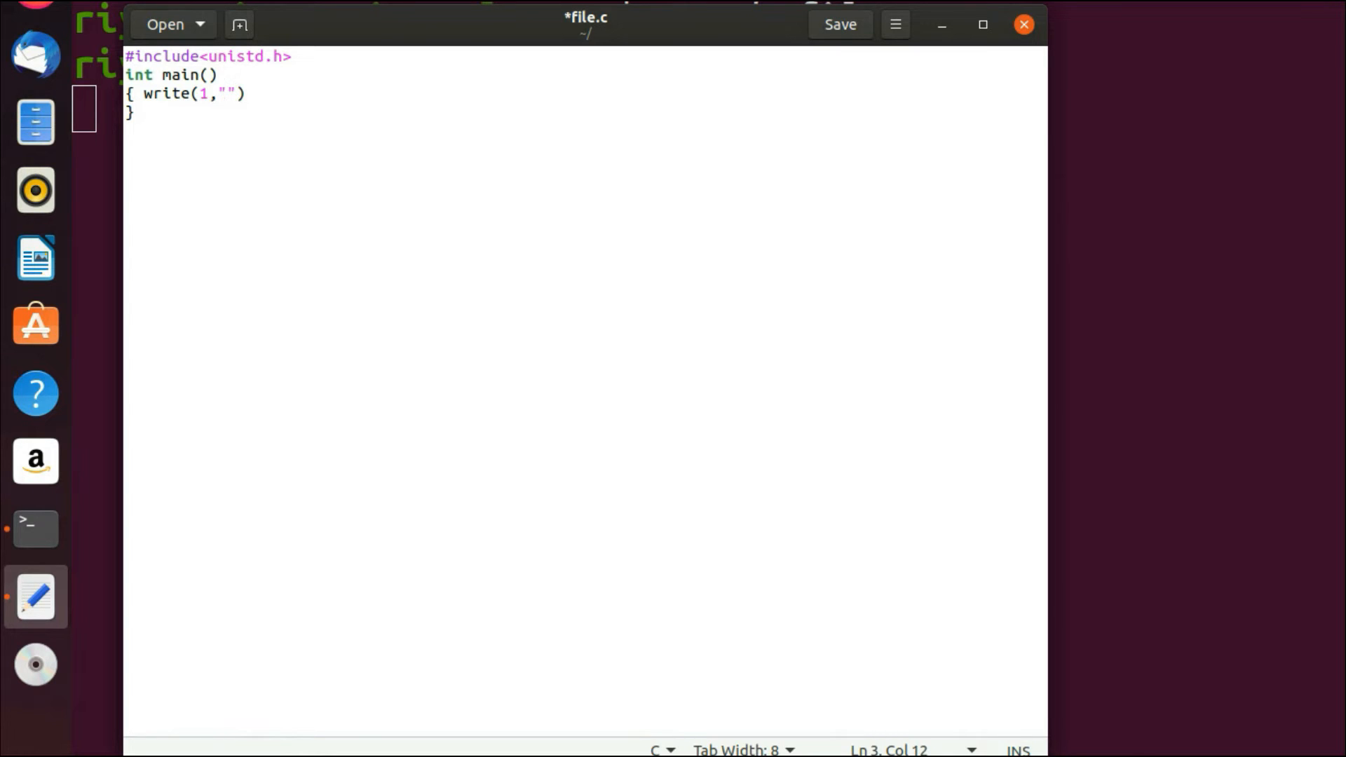
text(hello world)
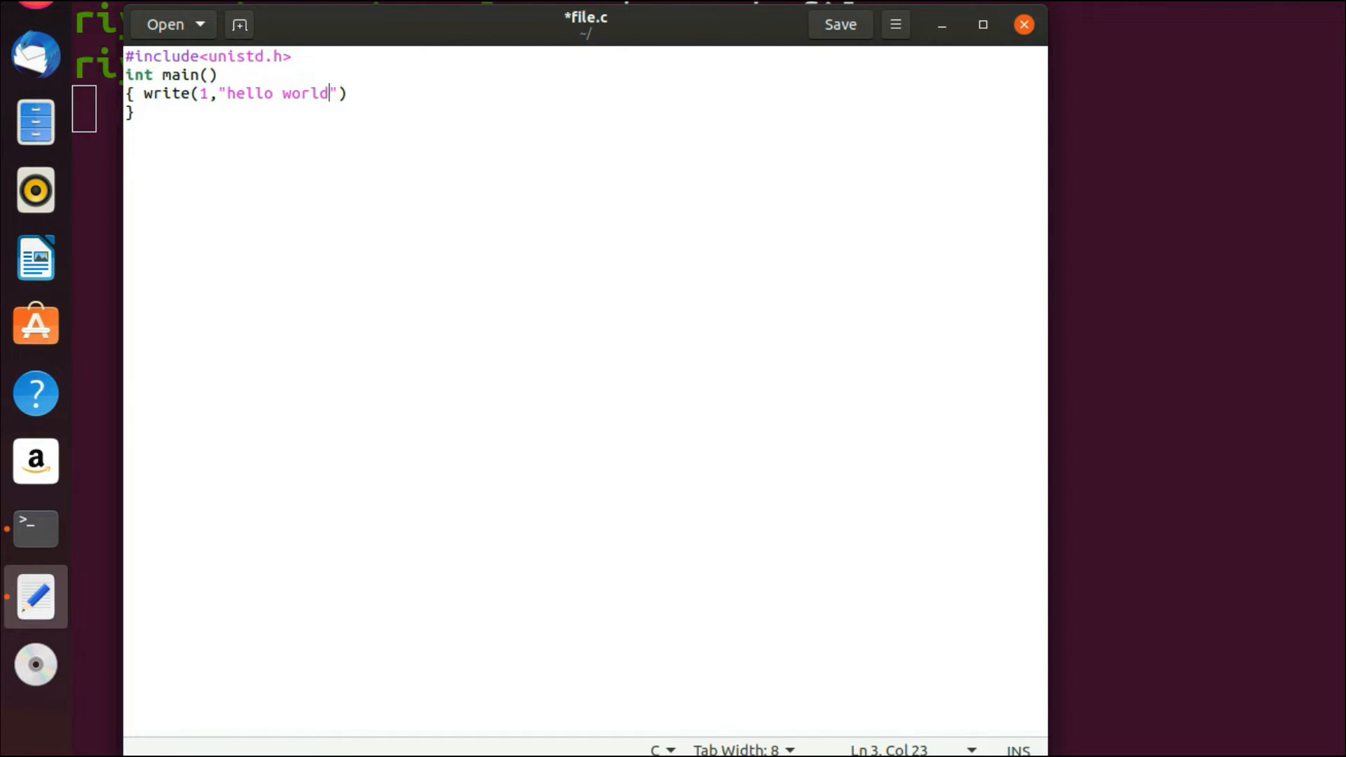
text(,)
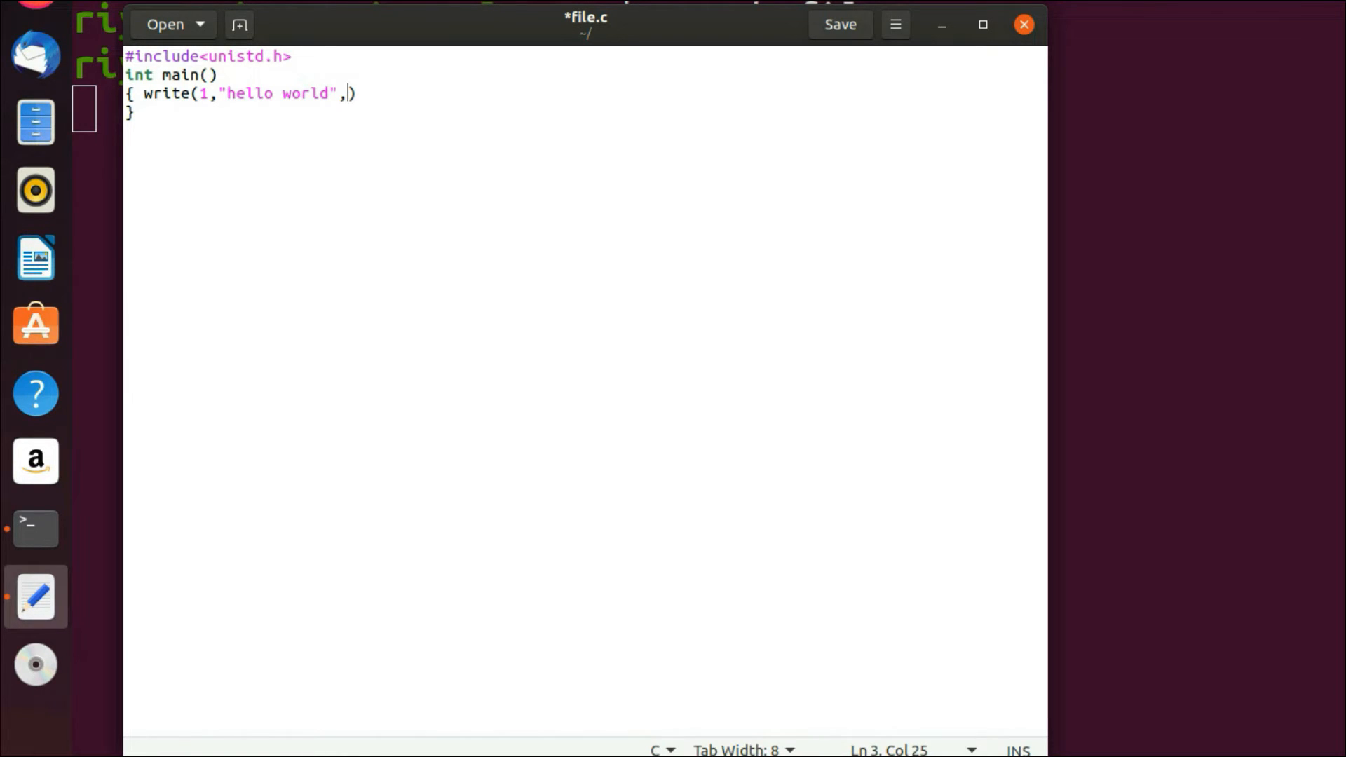
text(12)
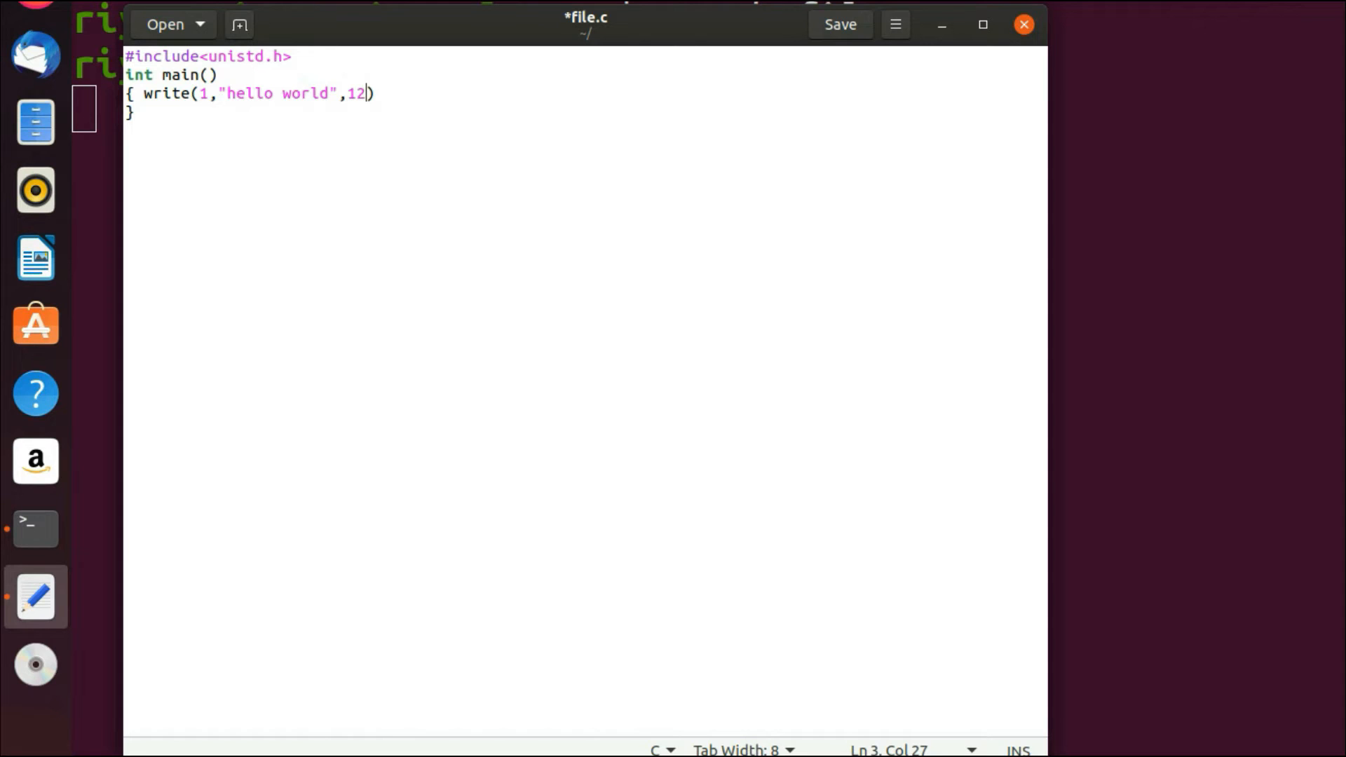
text(;)
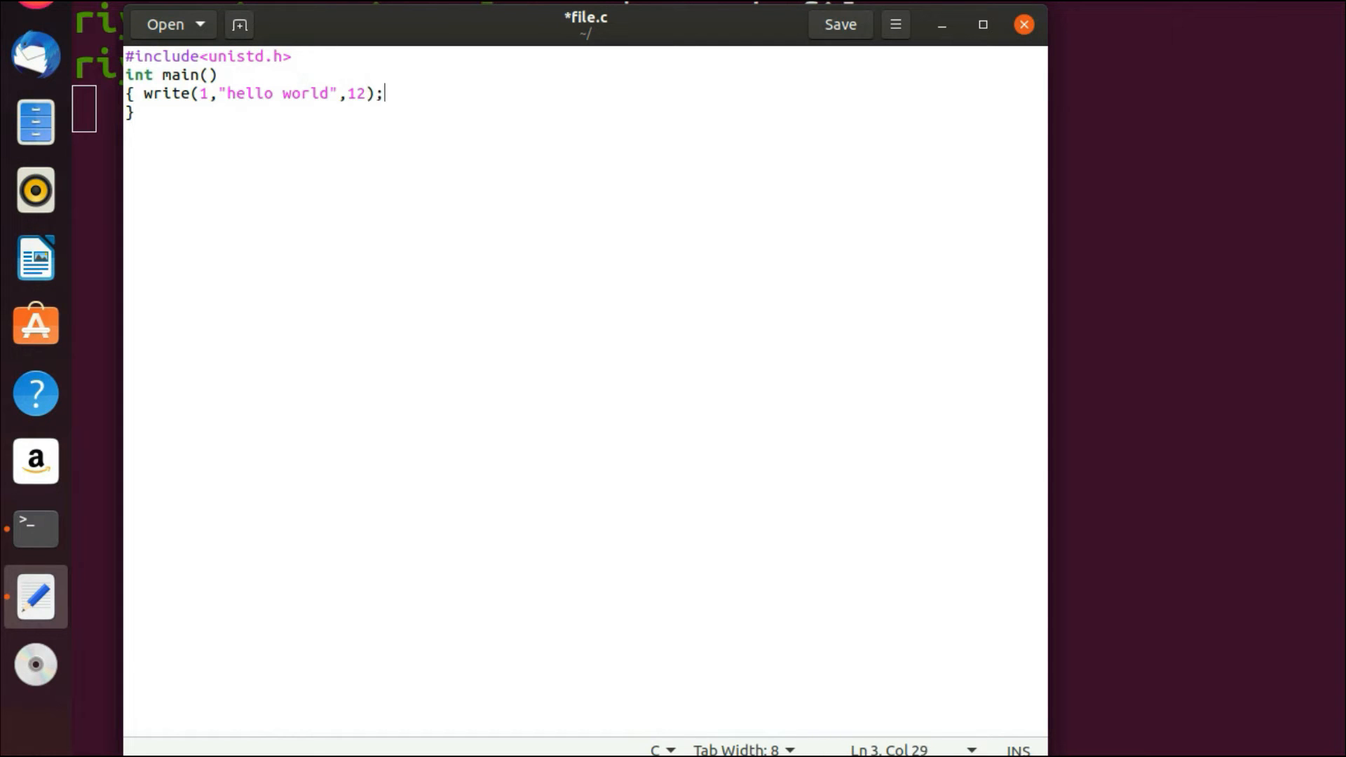
click(839, 24)
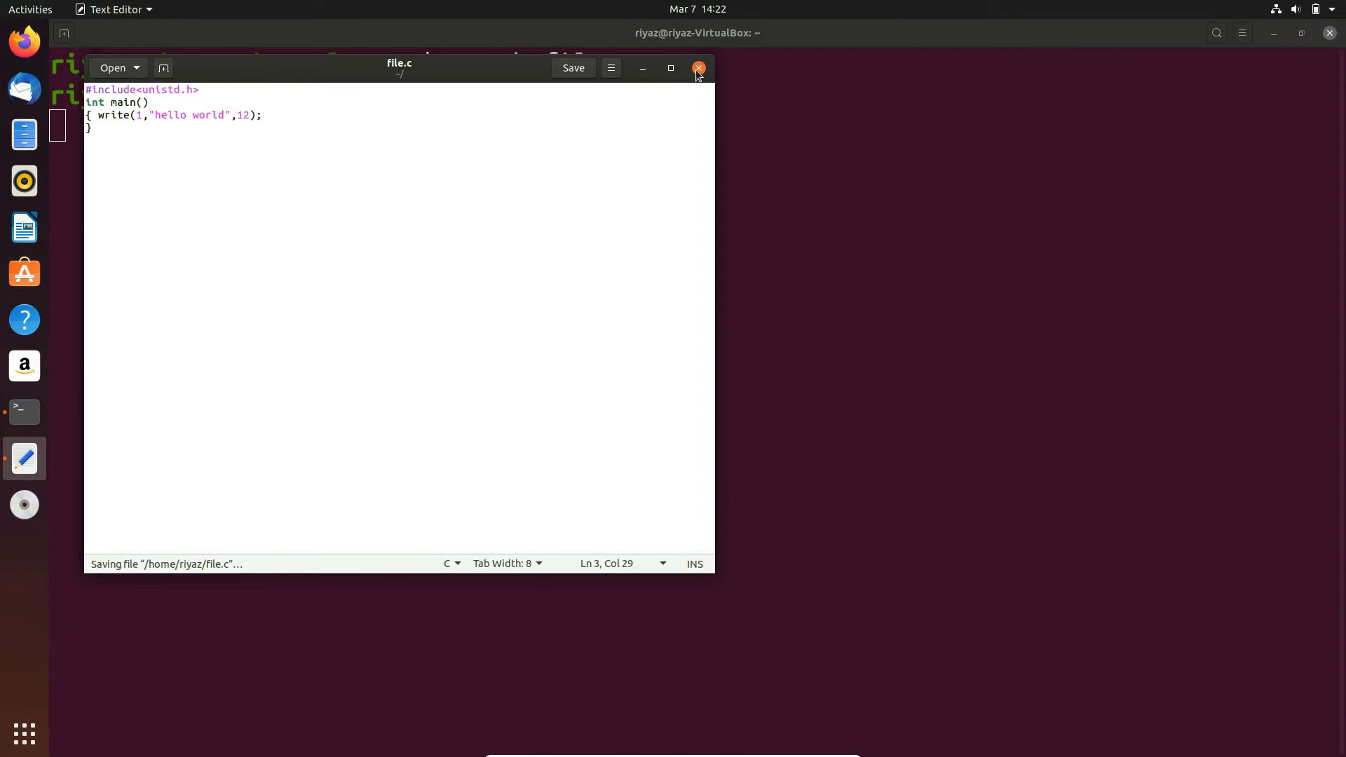
- Close gedit to return to the terminal prompt
click(698, 67)
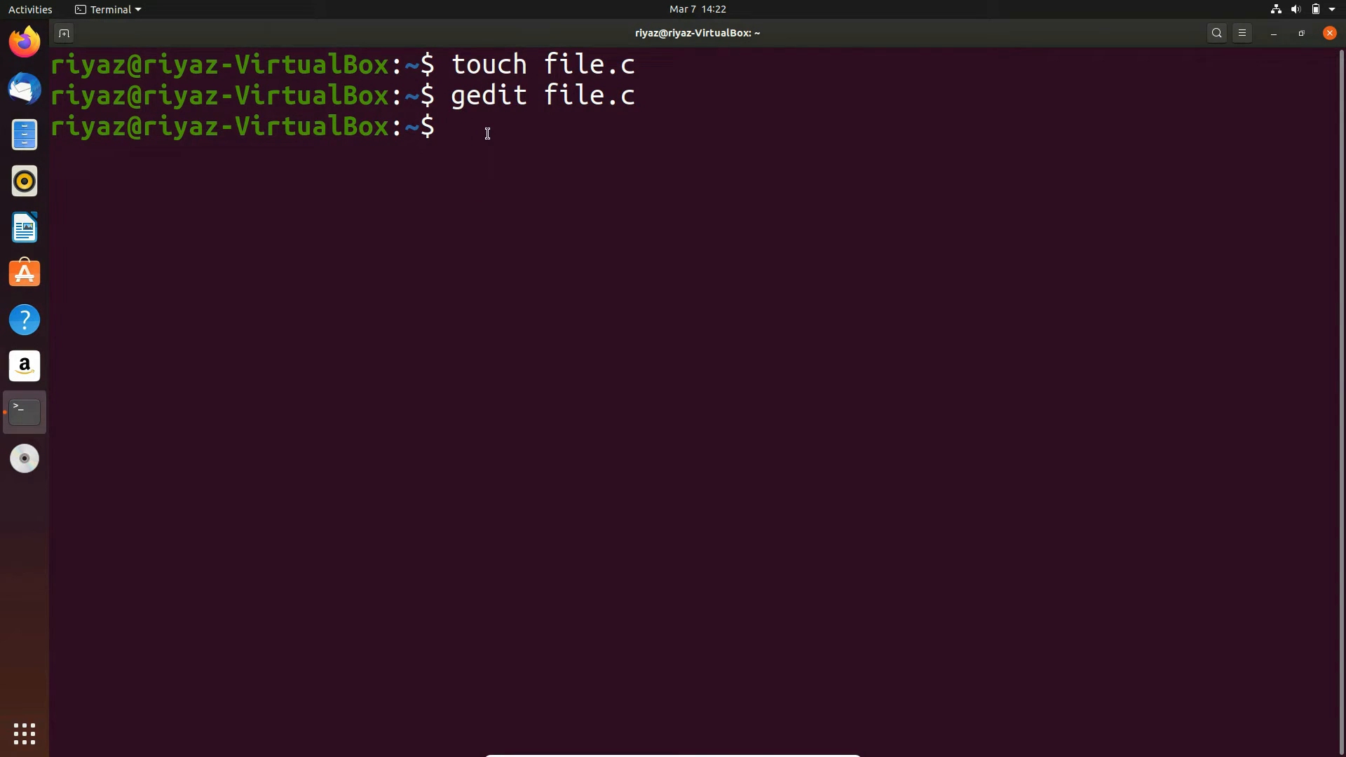
- Compile with gcc file.c and run ./a.out, which prints hello world
text(gcc)
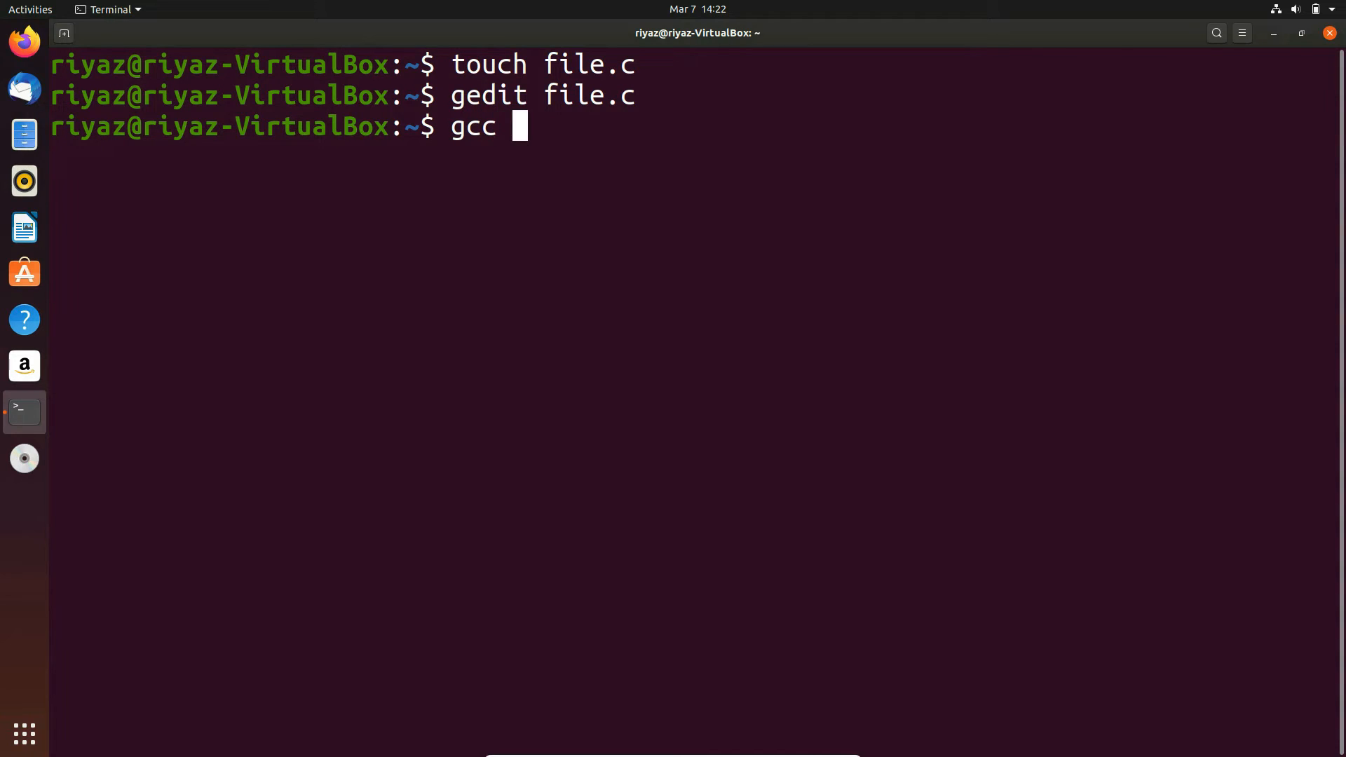
text(file.c)
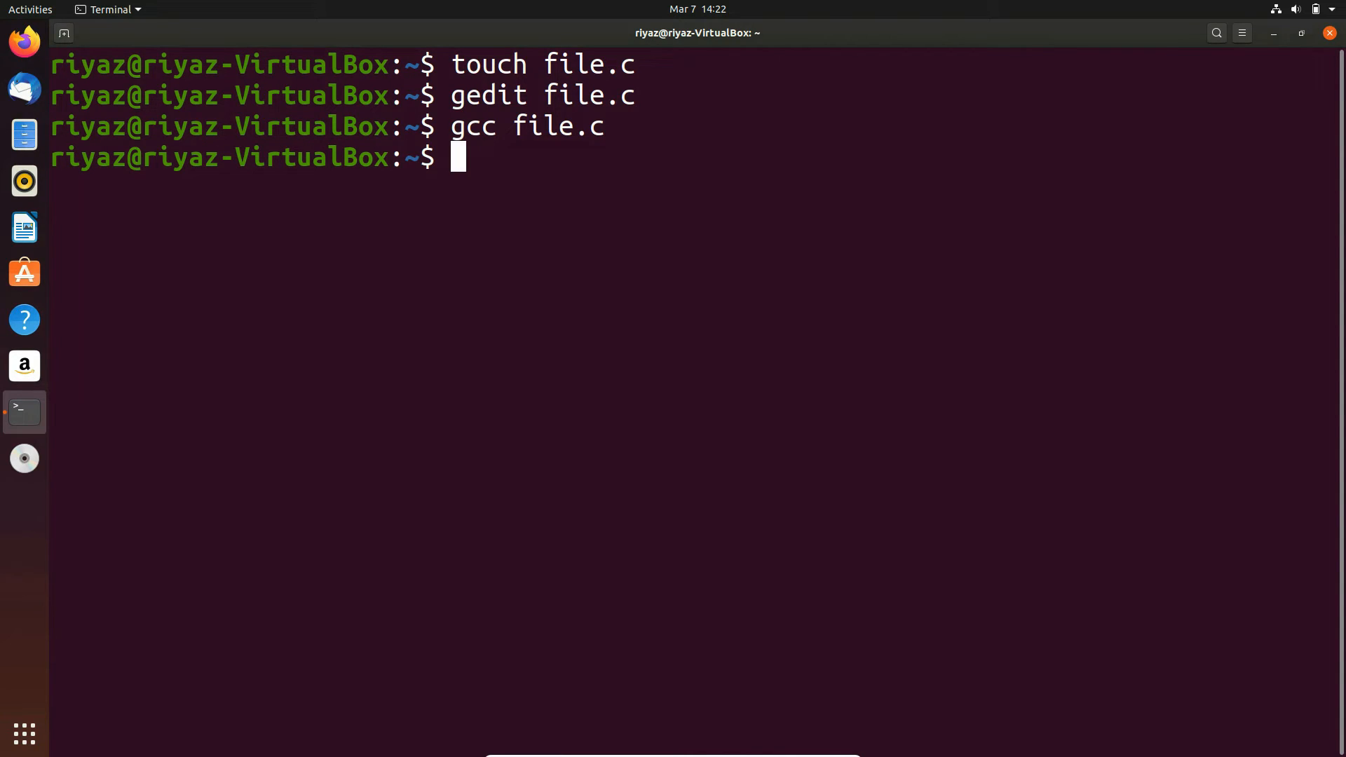
text(.)
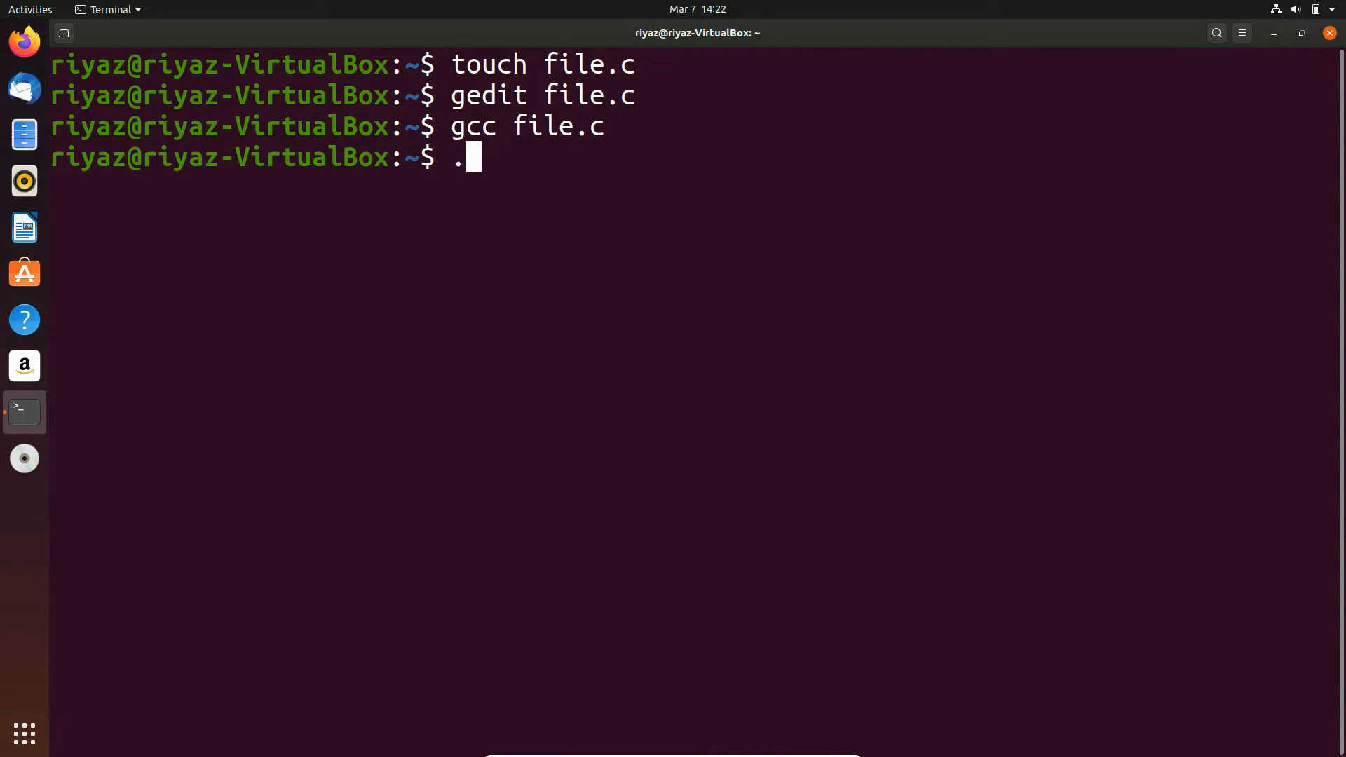
text(/)
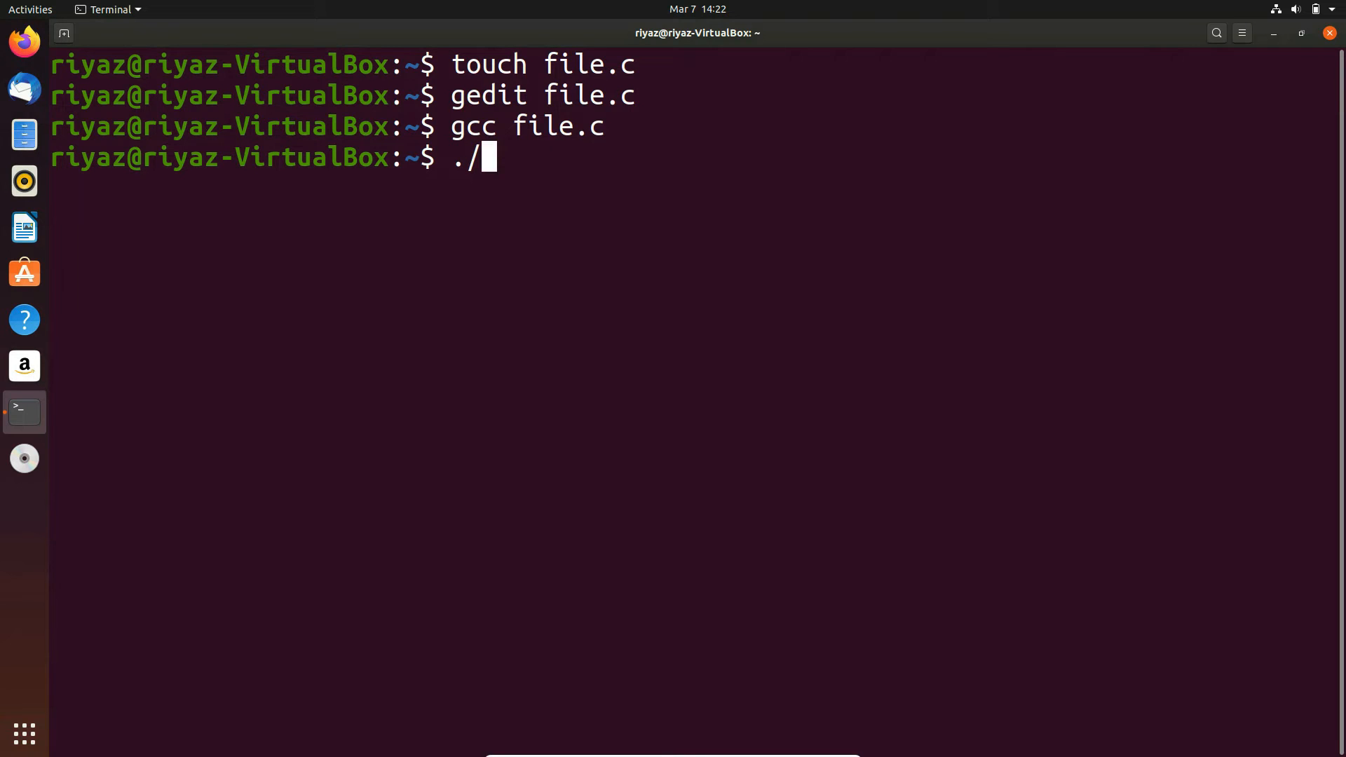
text(a.out)
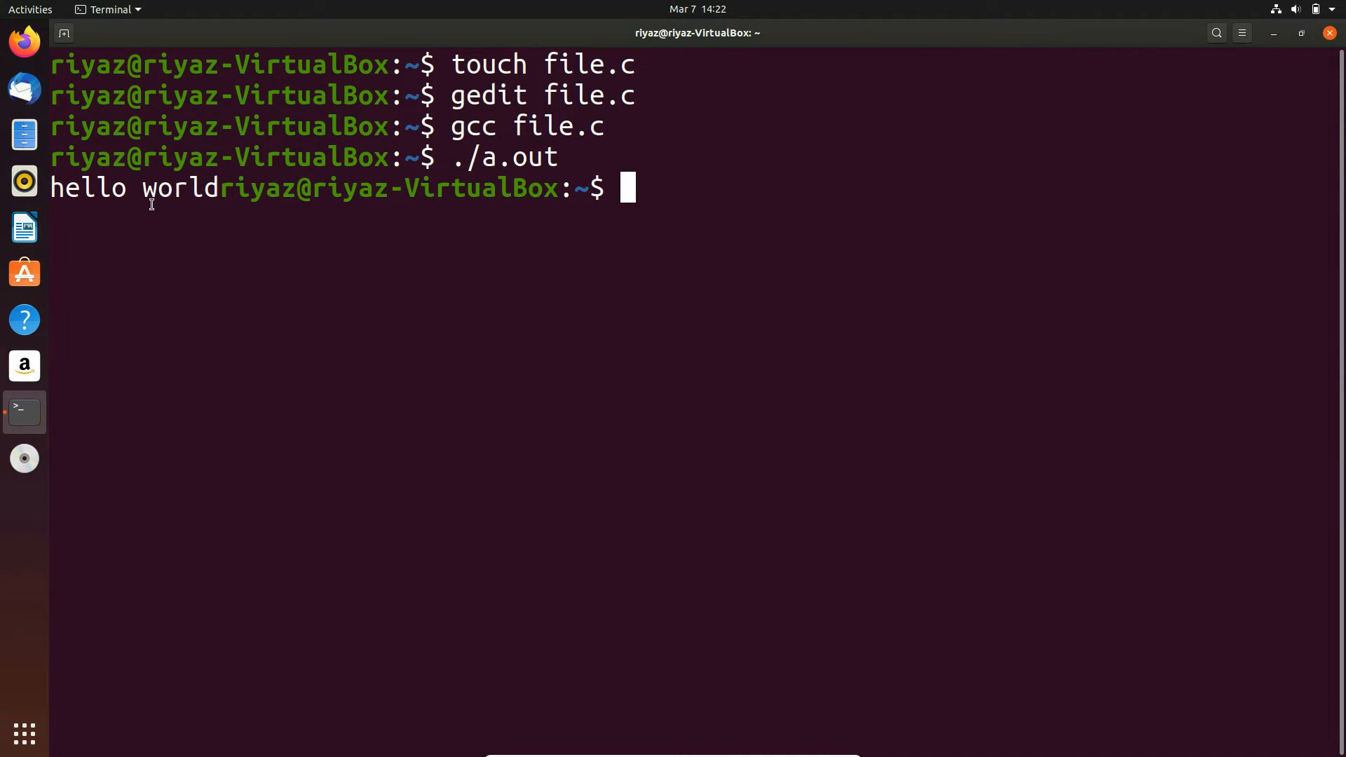
mouse_move(24, 135)
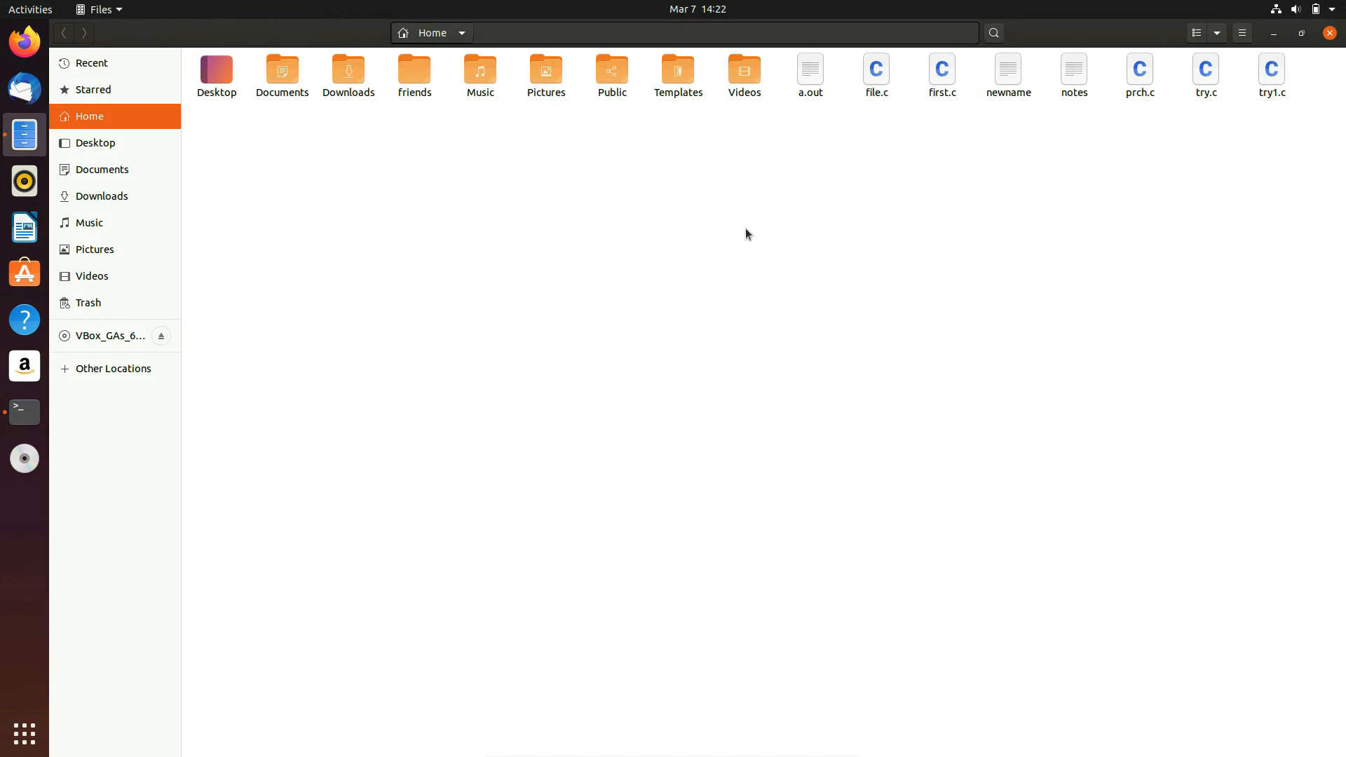
mouse_move(828, 93)
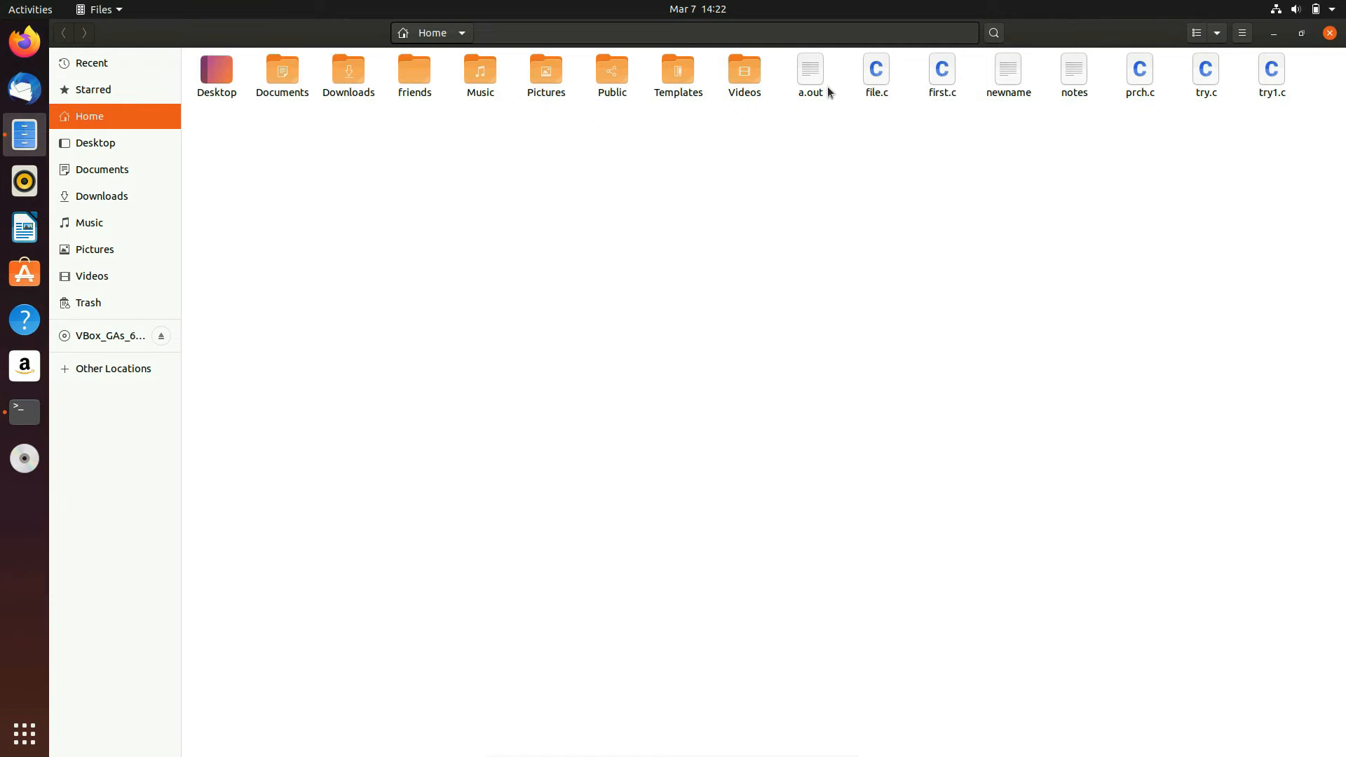
mouse_move(850, 158)
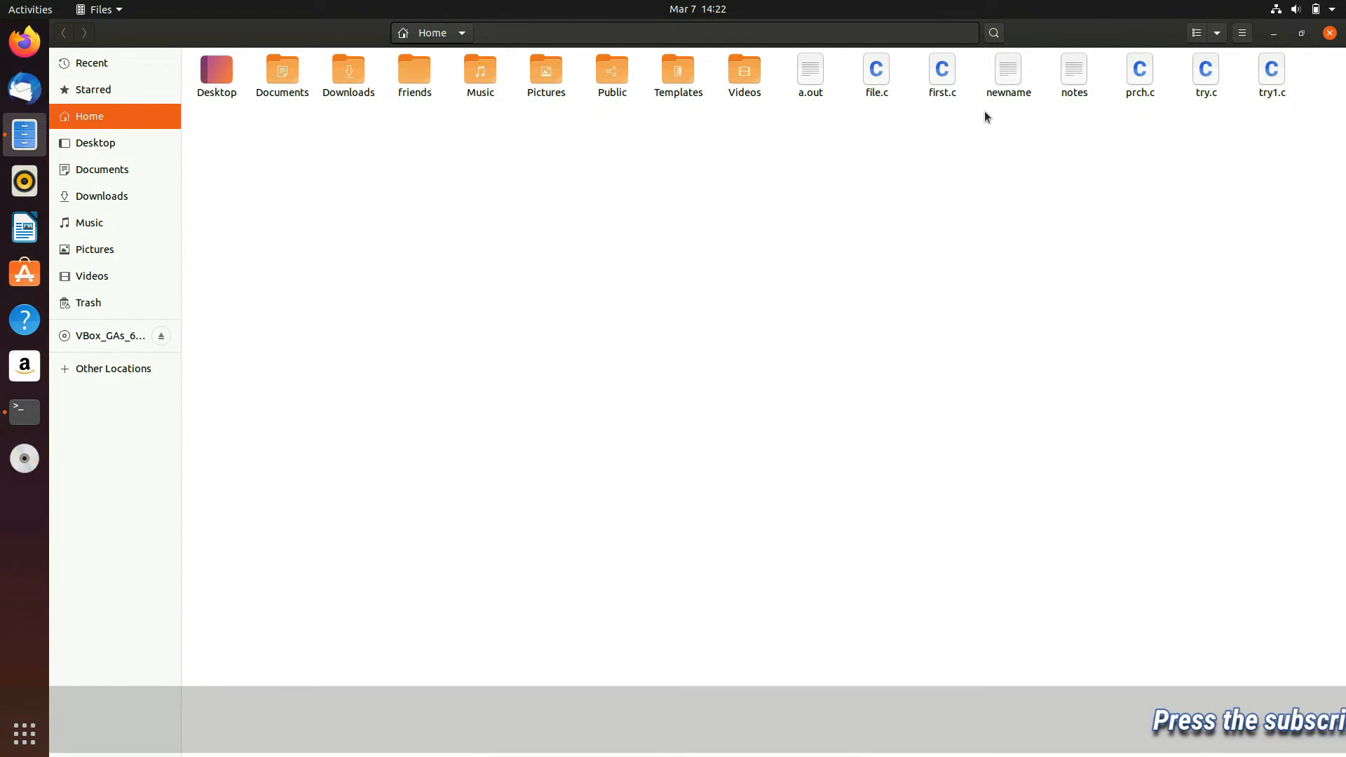
mouse_move(893, 128)
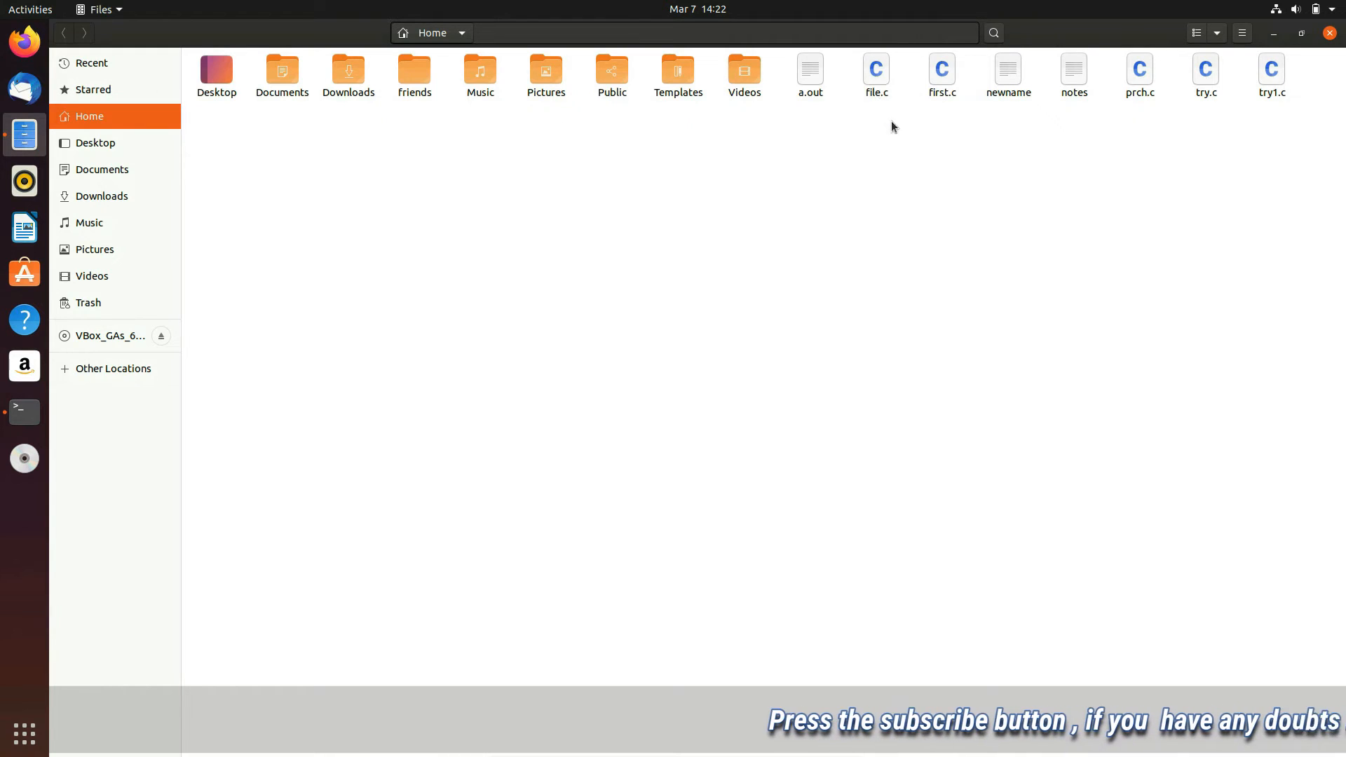
- Open file.c from the home folder in Text Editor
click(875, 70)
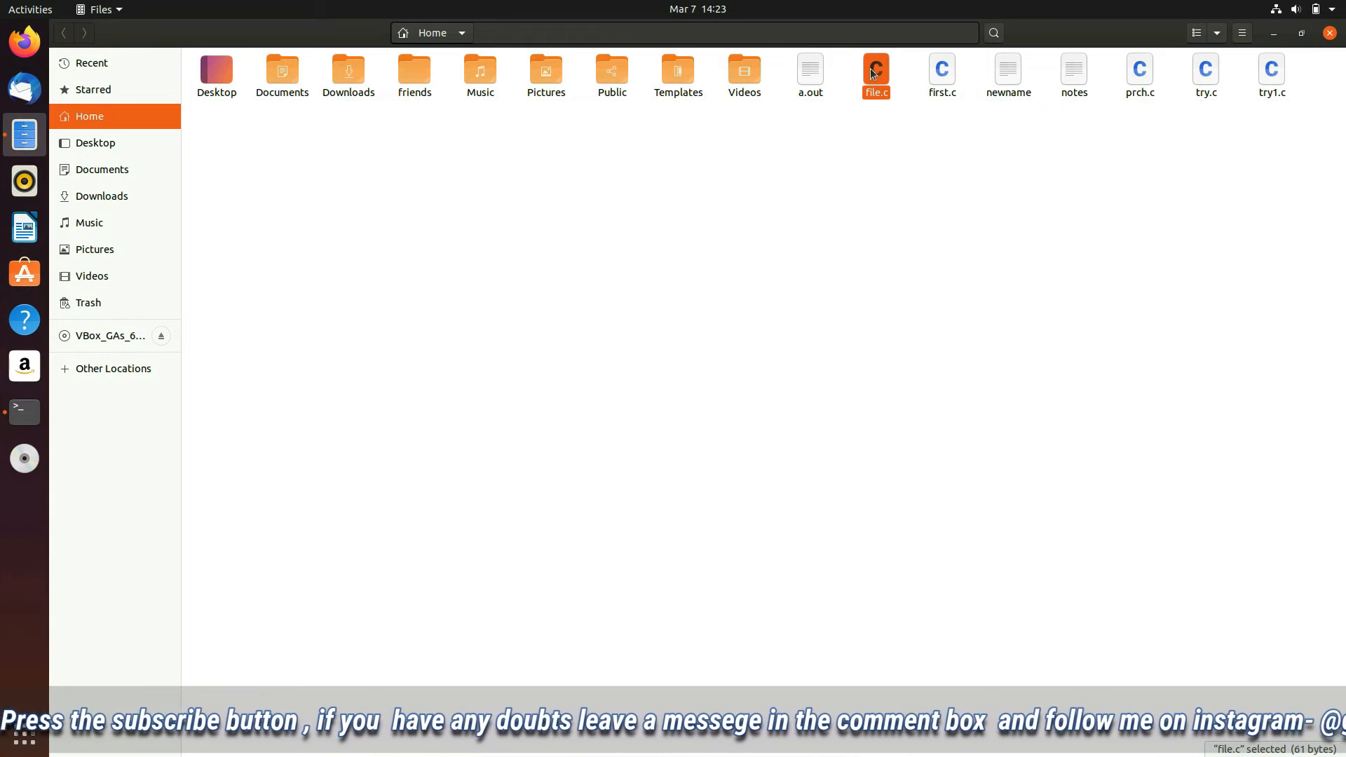
double_click(875, 68)
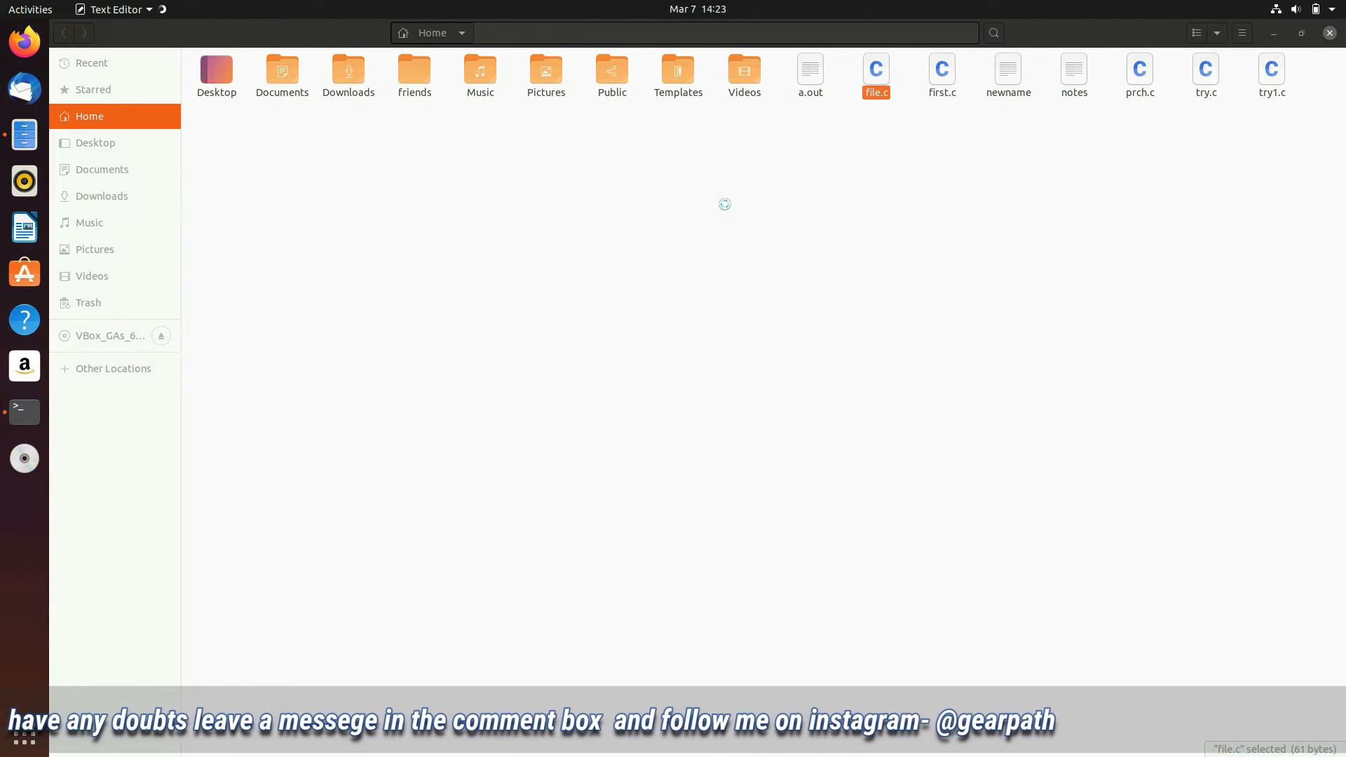
double_click(876, 69)
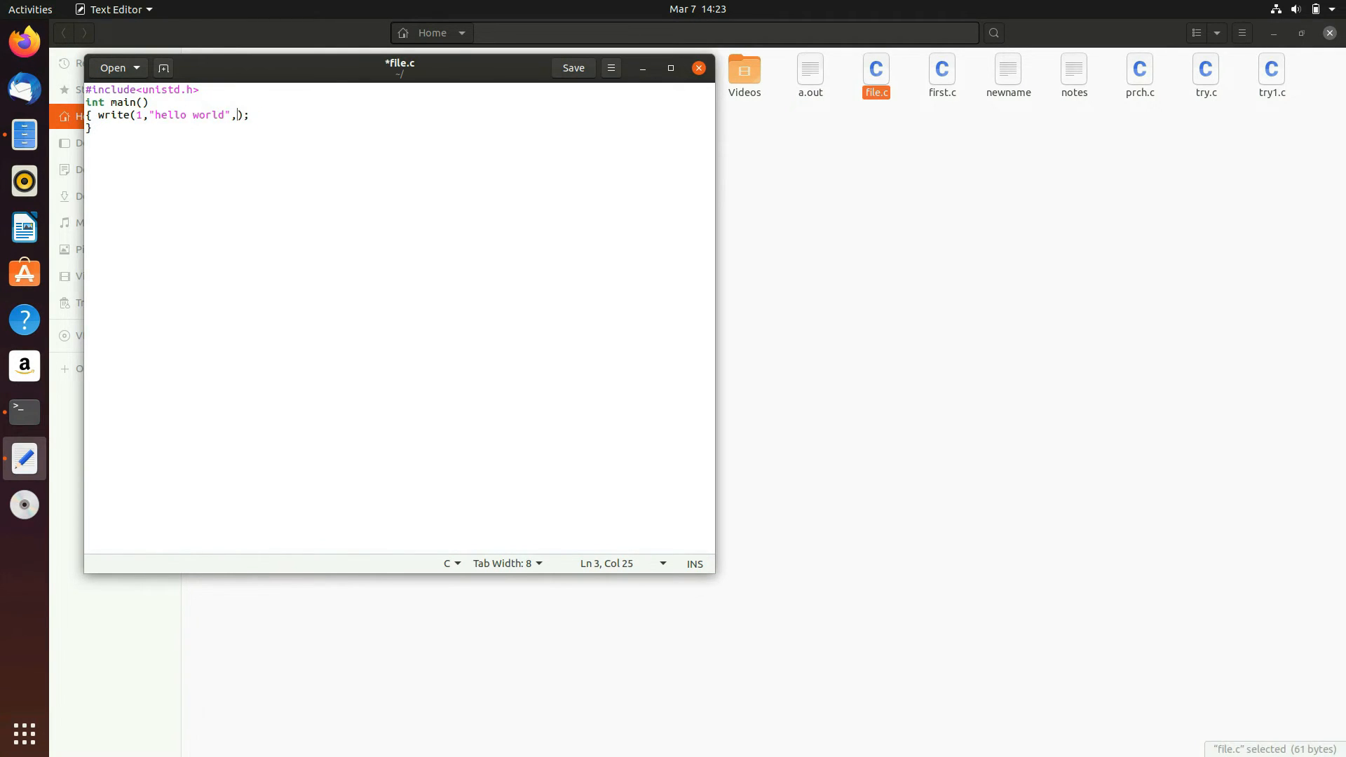
- Make the write call's byte count 5, save file.c and return to Terminal
text(5)
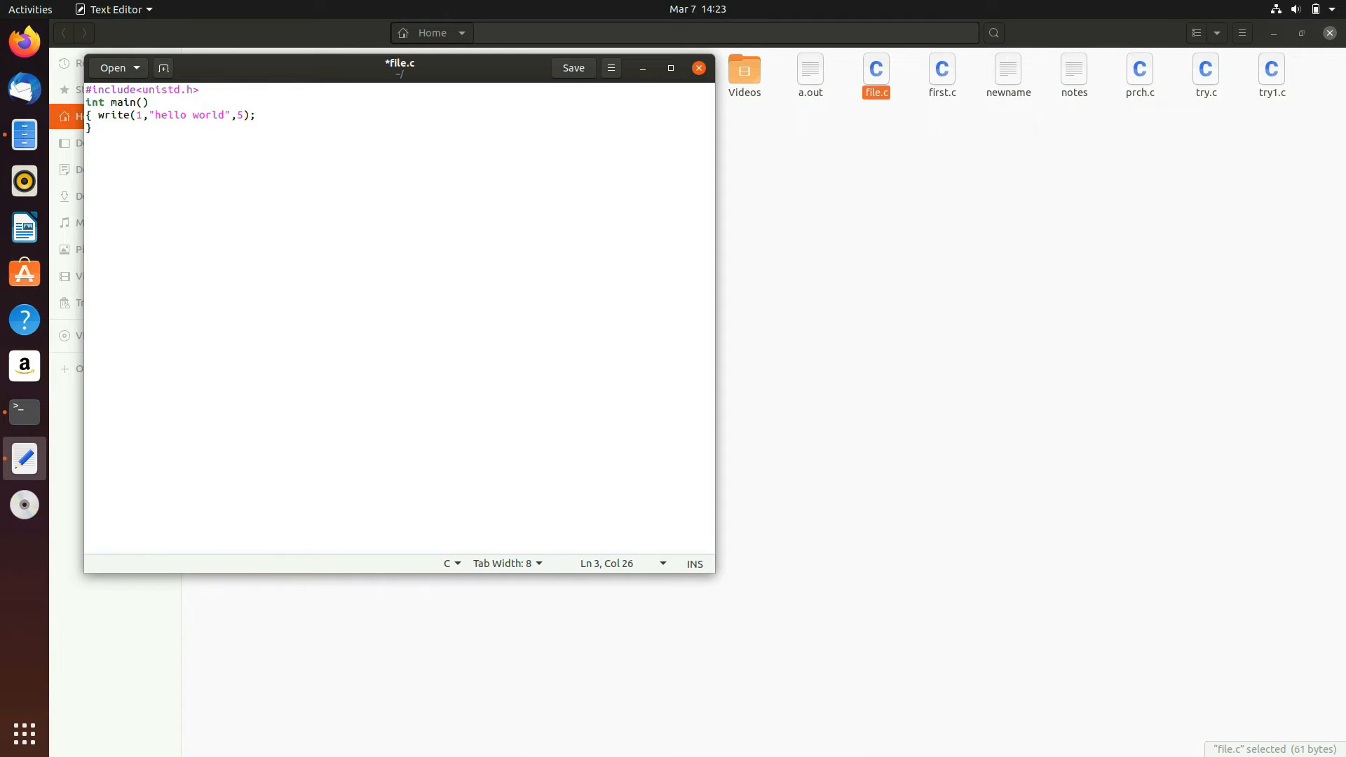
click(572, 67)
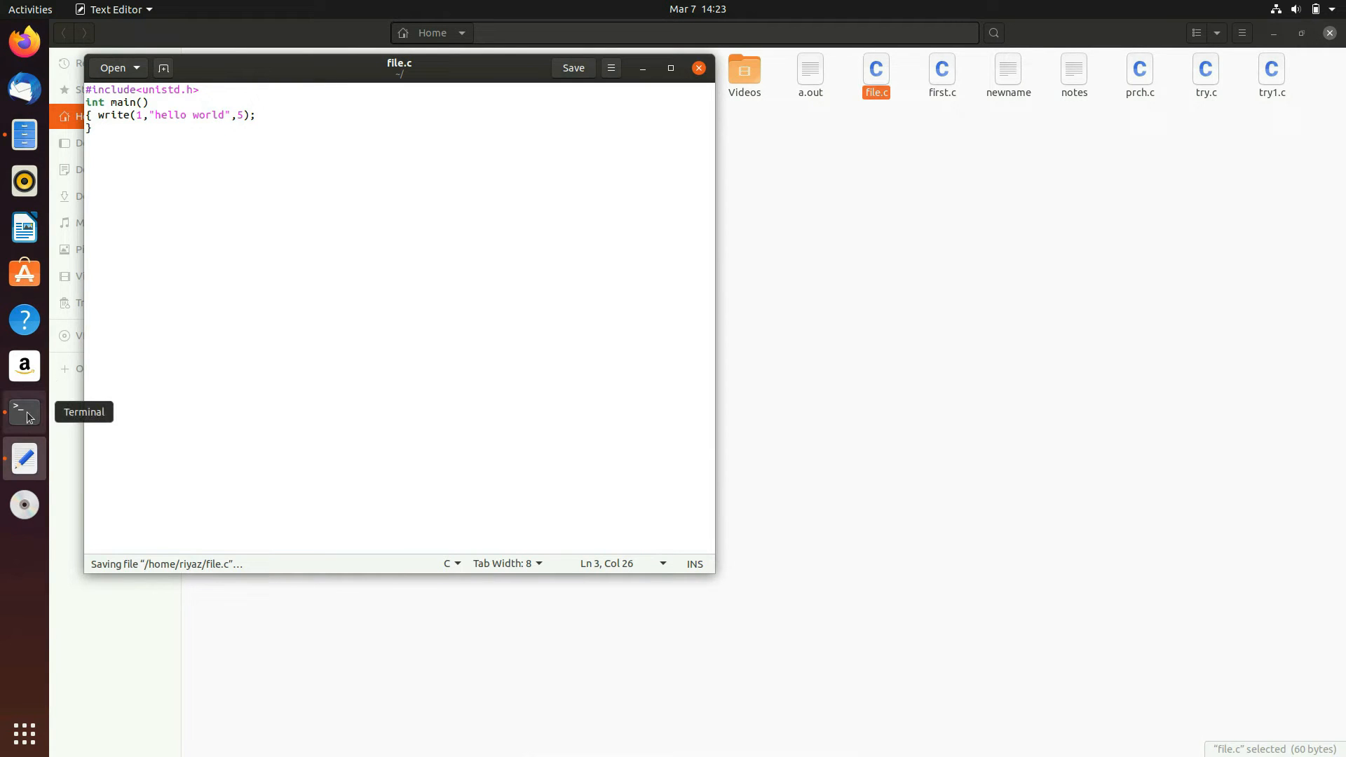
click(24, 411)
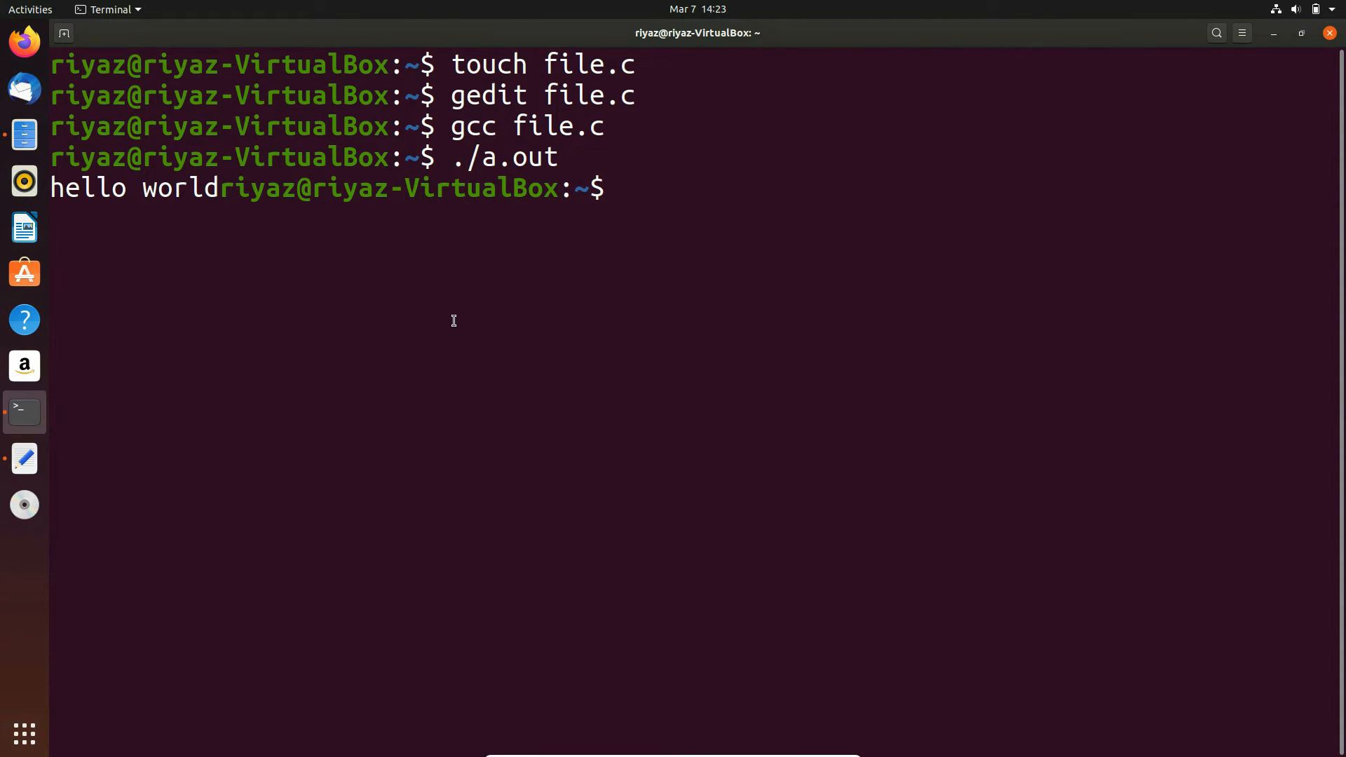
- Recall gcc file.c and ./a.out so the program now prints only hello
text(./a.out)
text(gedit file.c)
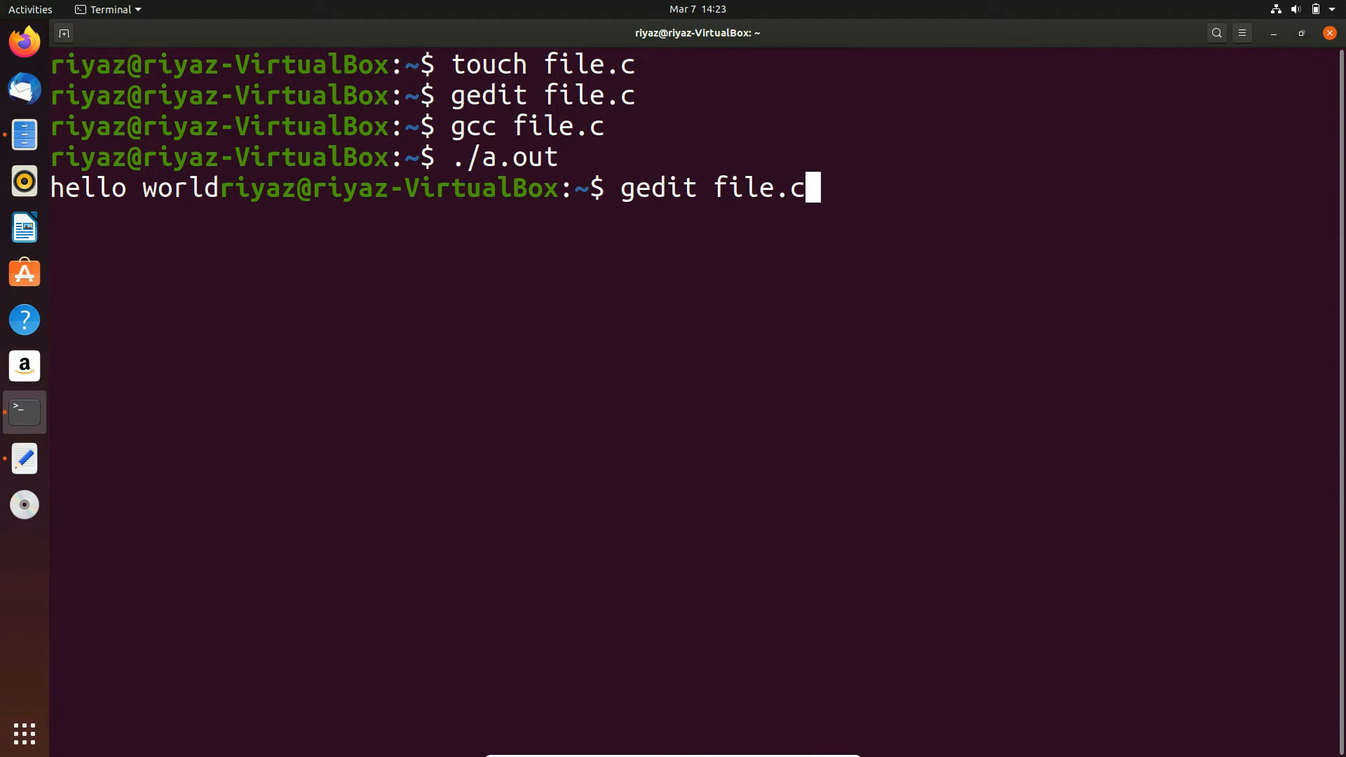
key(Return)
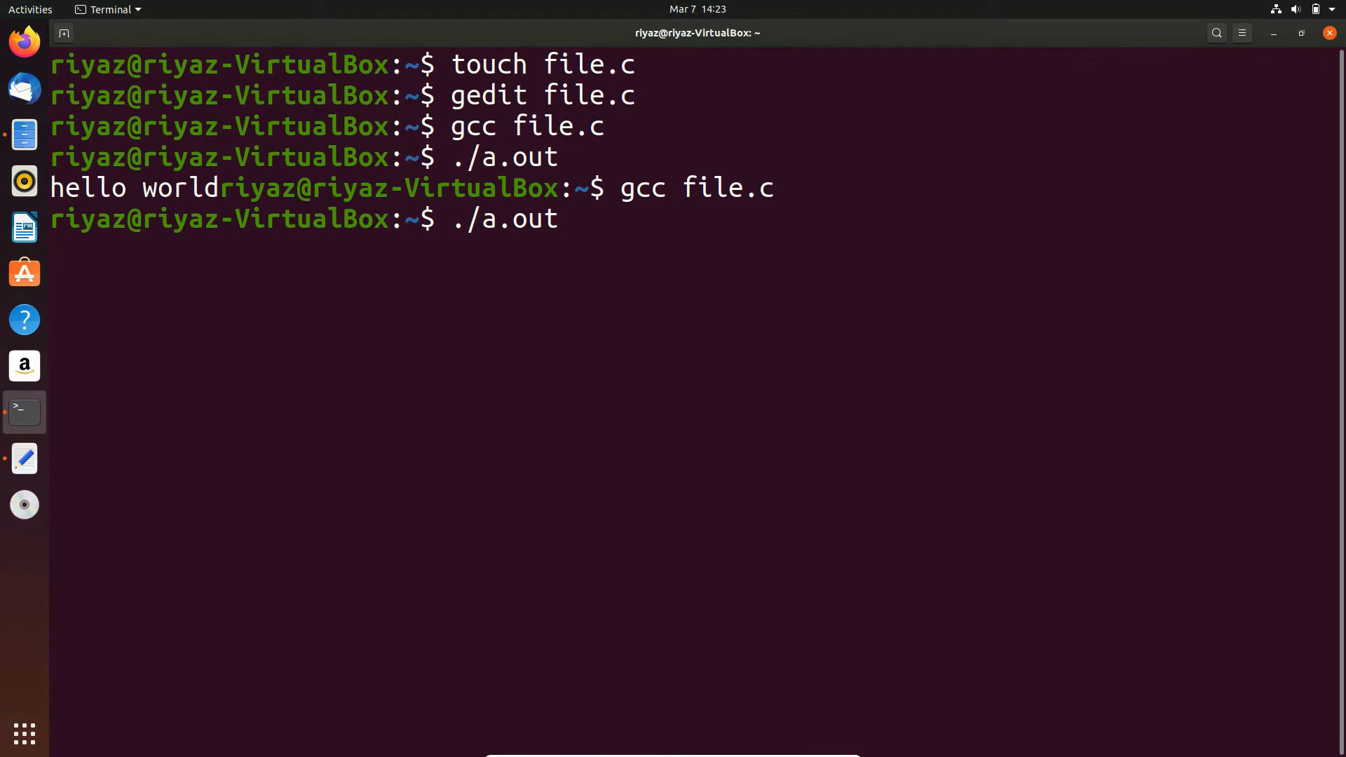
key(Return)
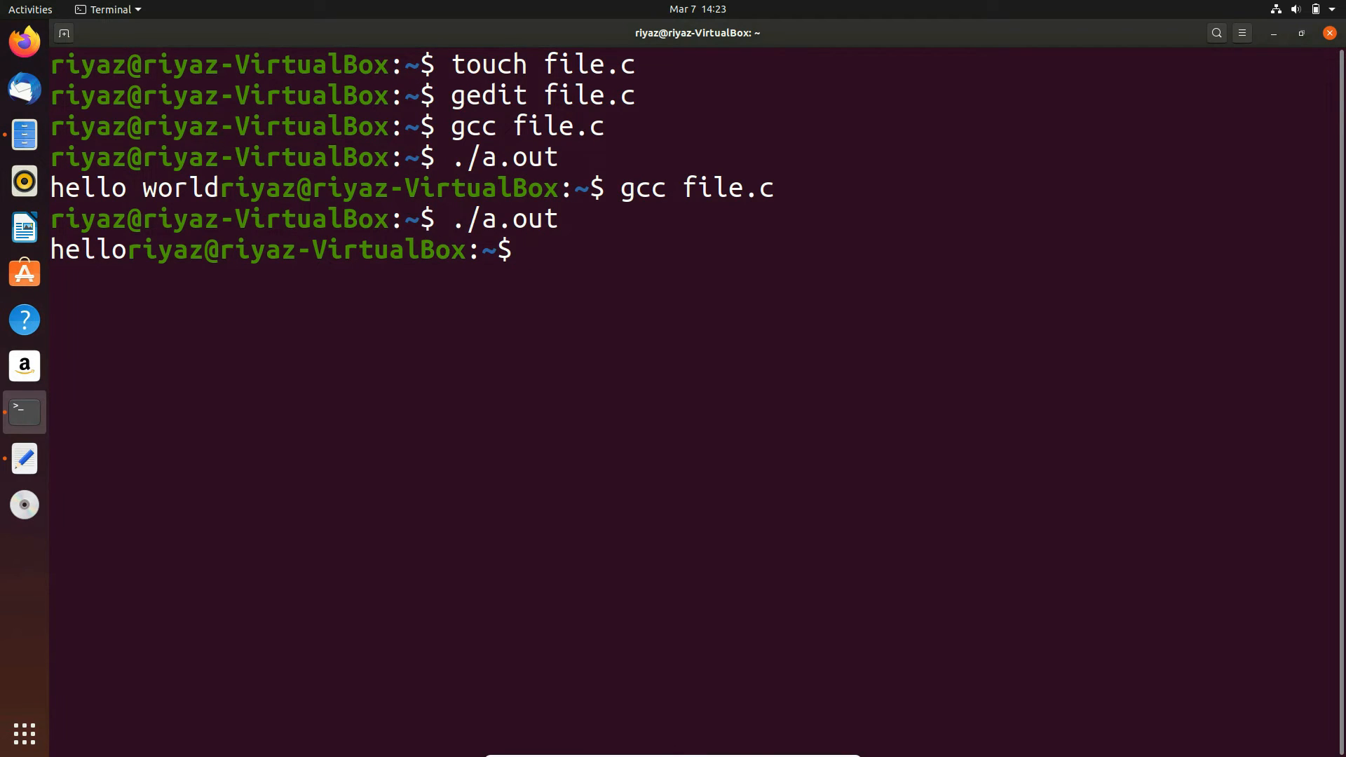
mouse_move(24, 133)
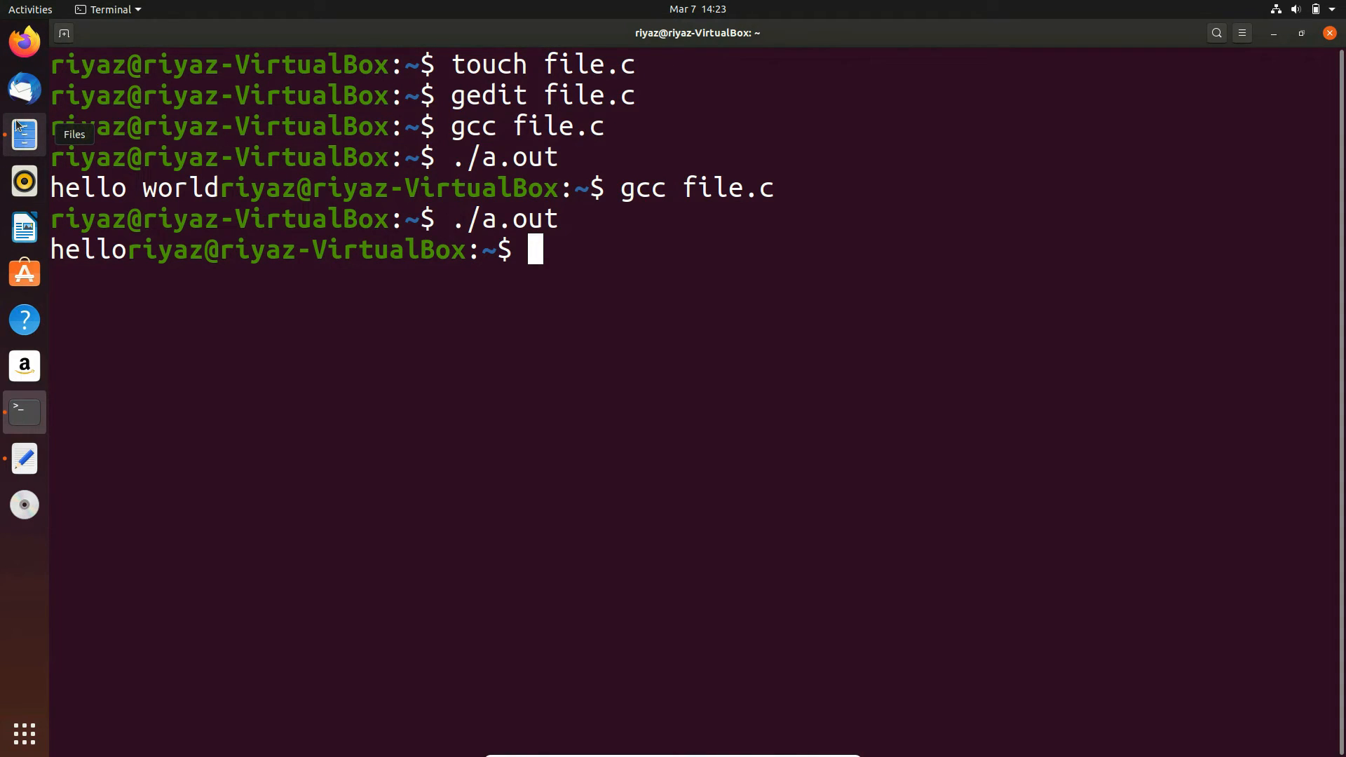
mouse_move(24, 458)
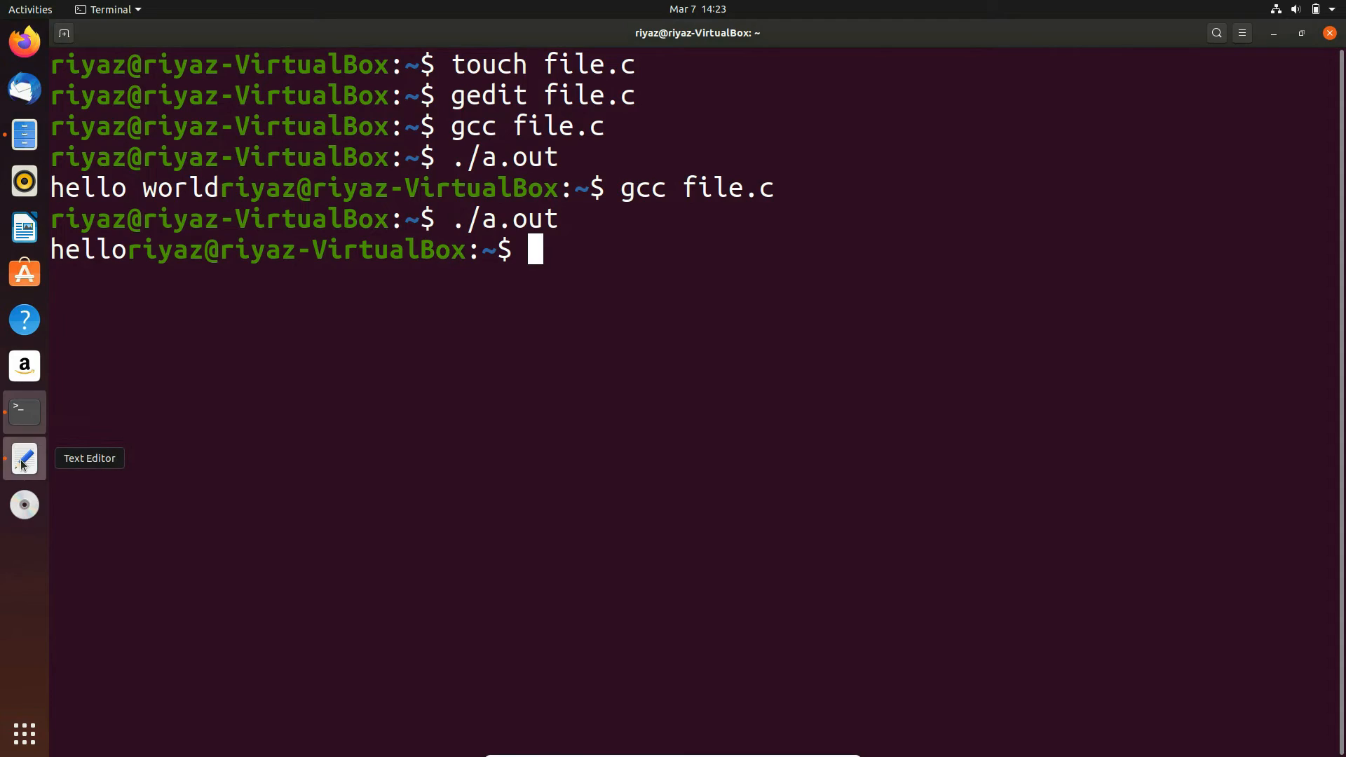
- Bring the editor forward and declare char buff[50]; right after main's opening brace
click(24, 457)
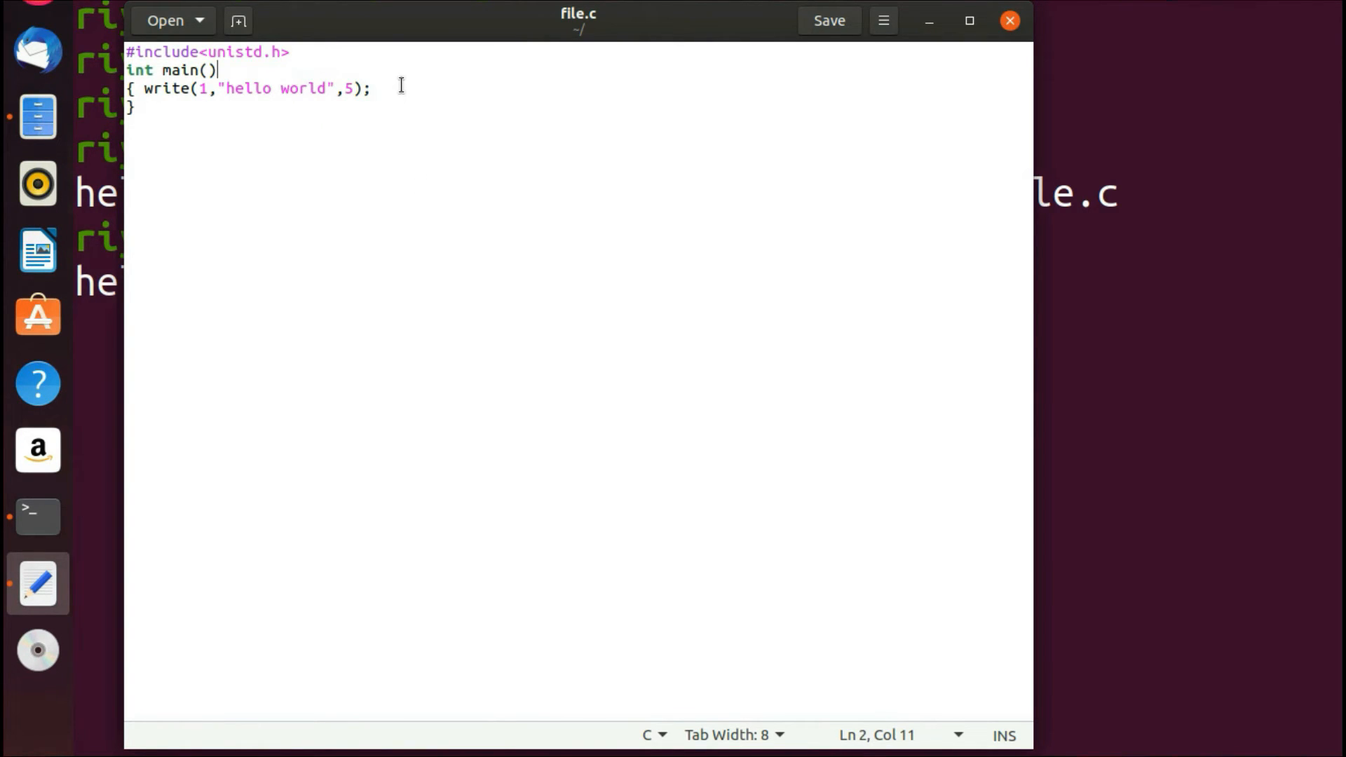
click(329, 89)
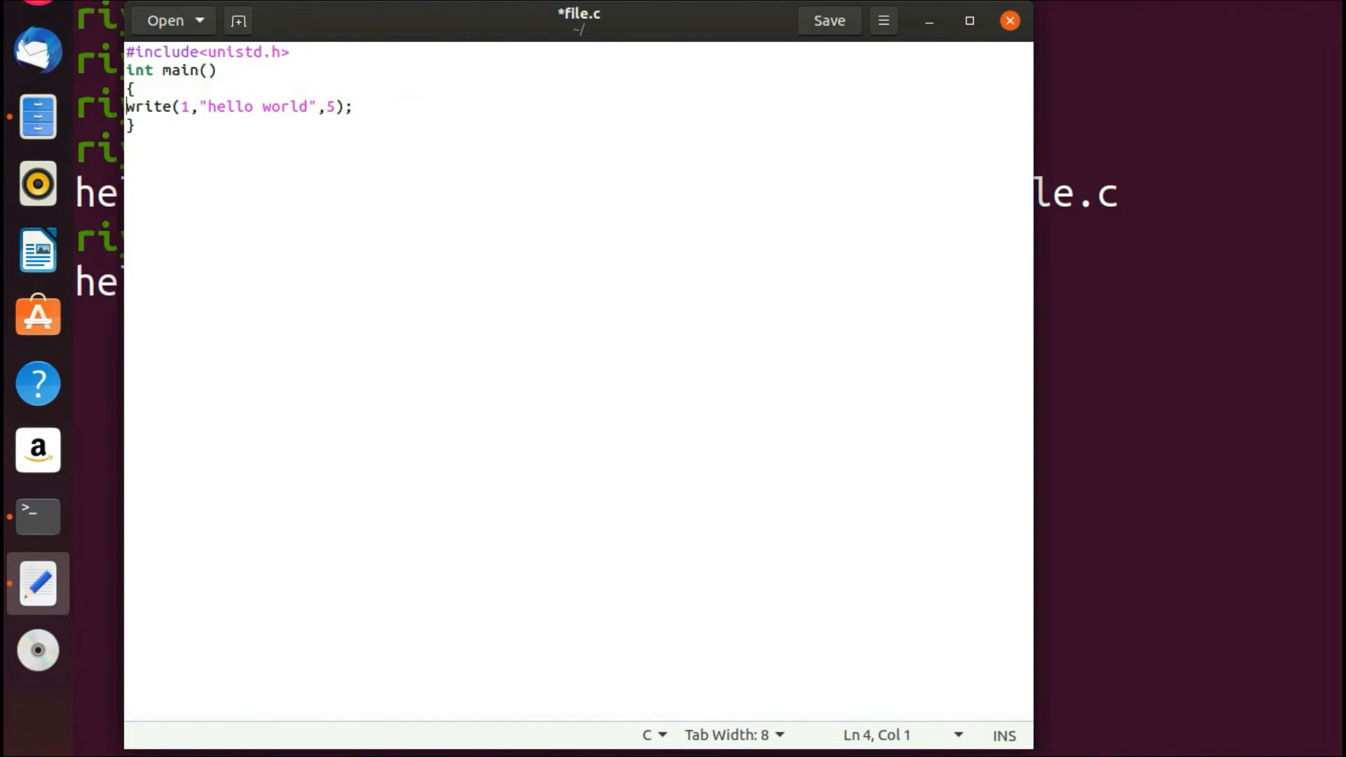
click(141, 88)
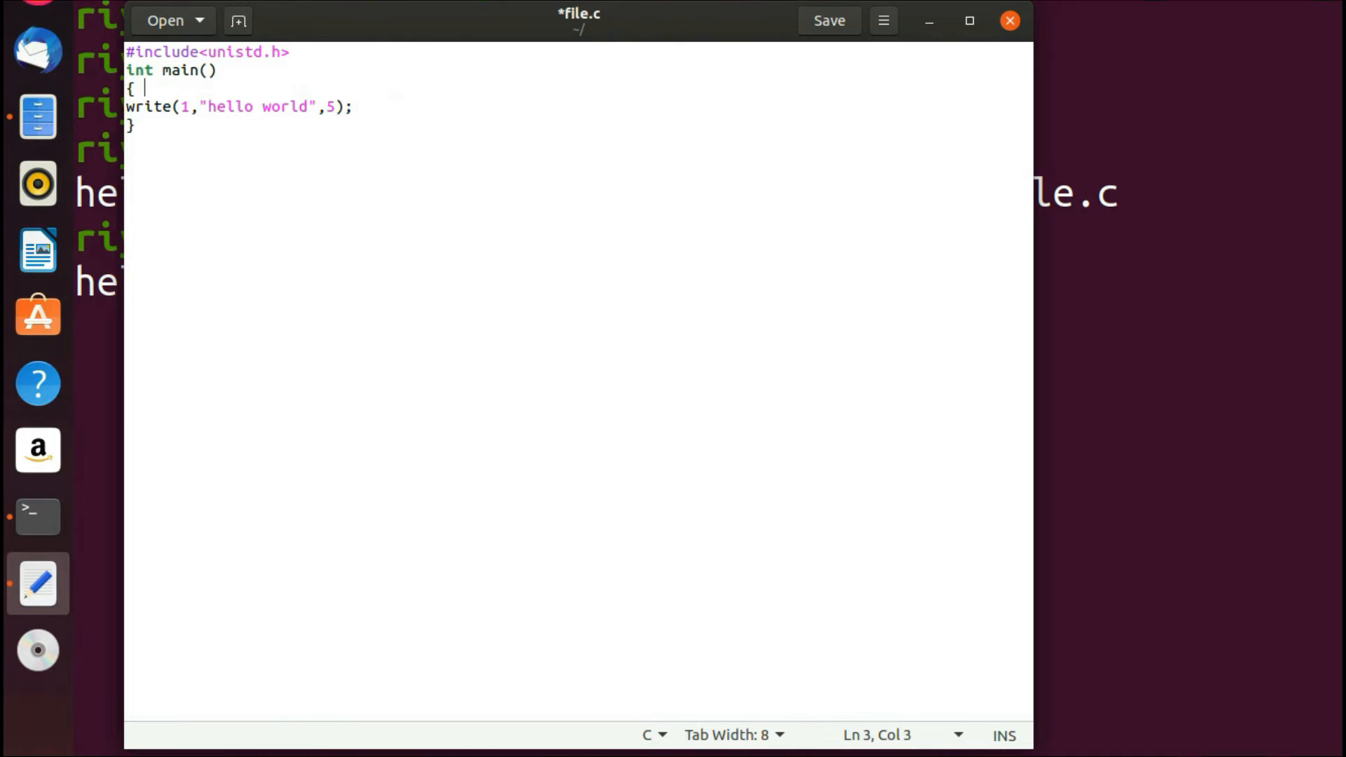
text(char)
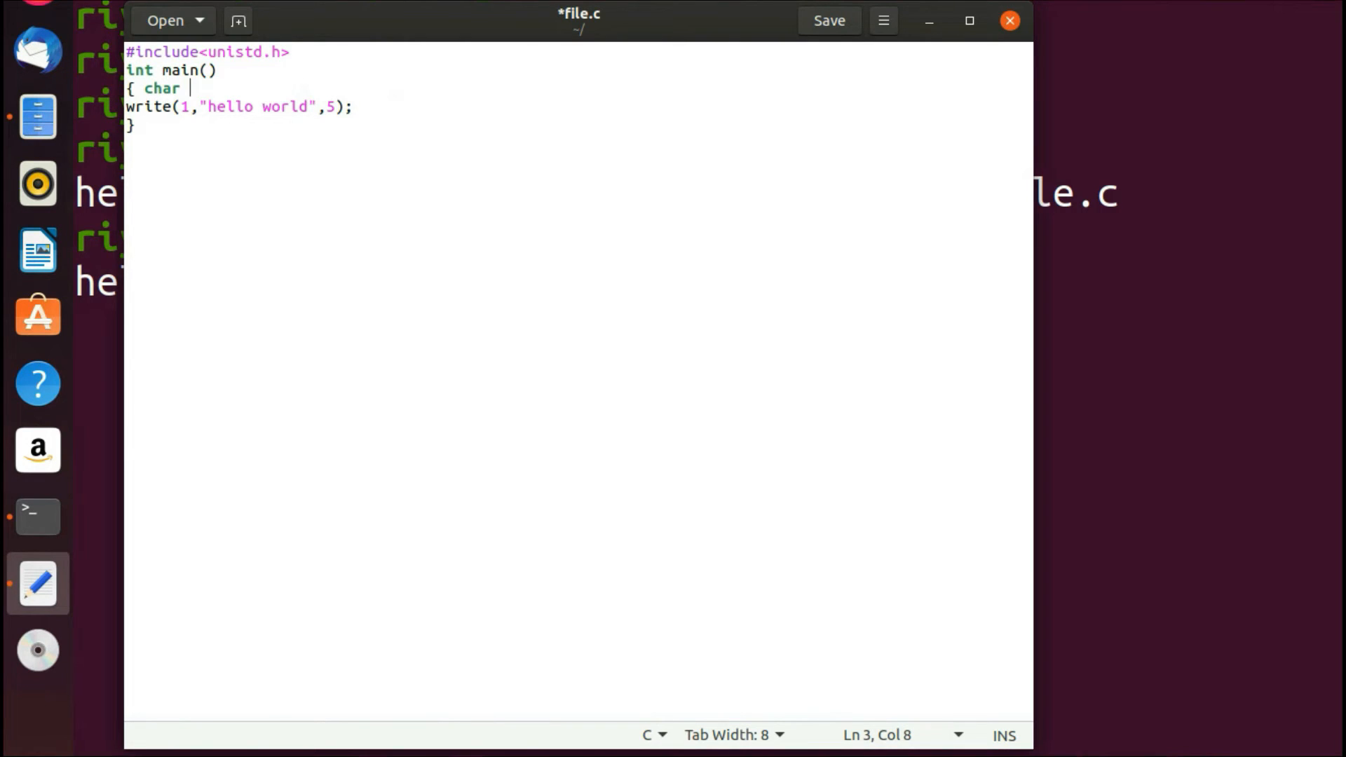
text(buf)
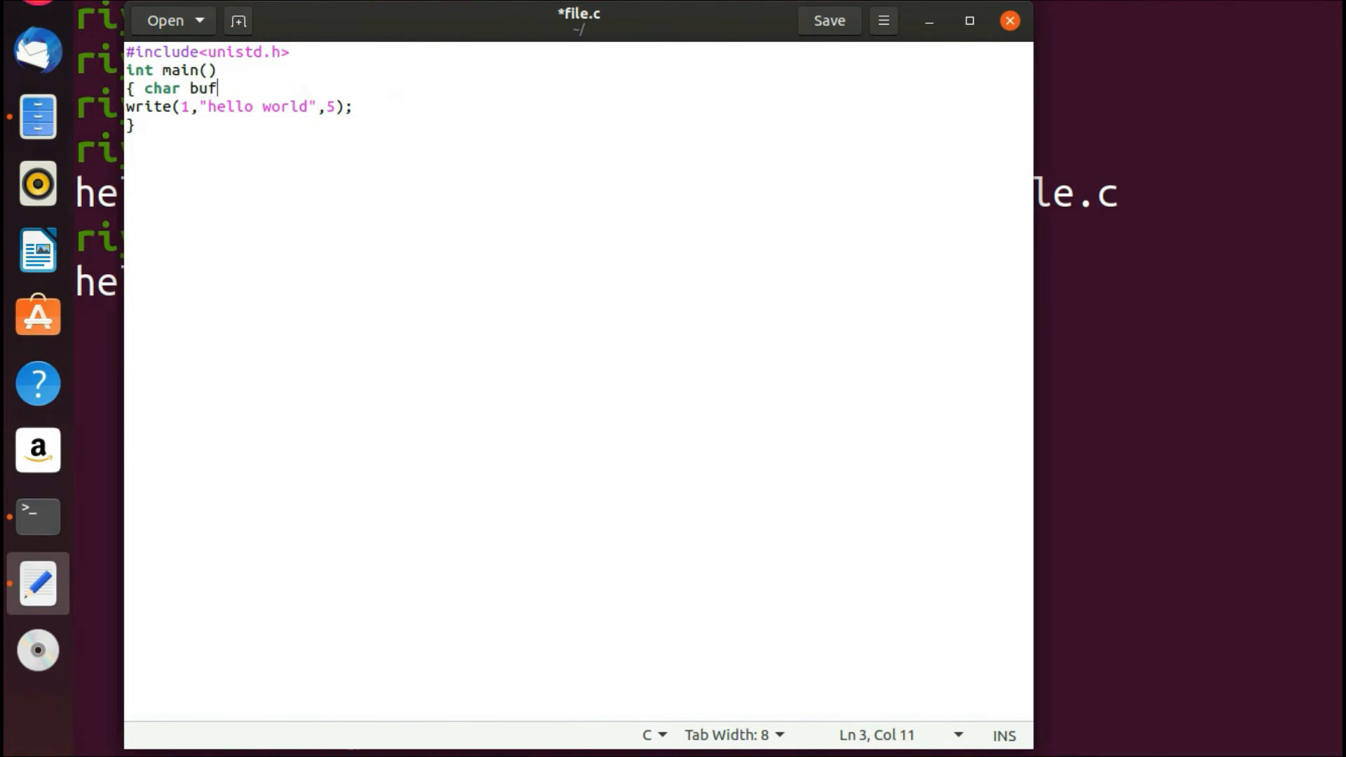
text(f[)
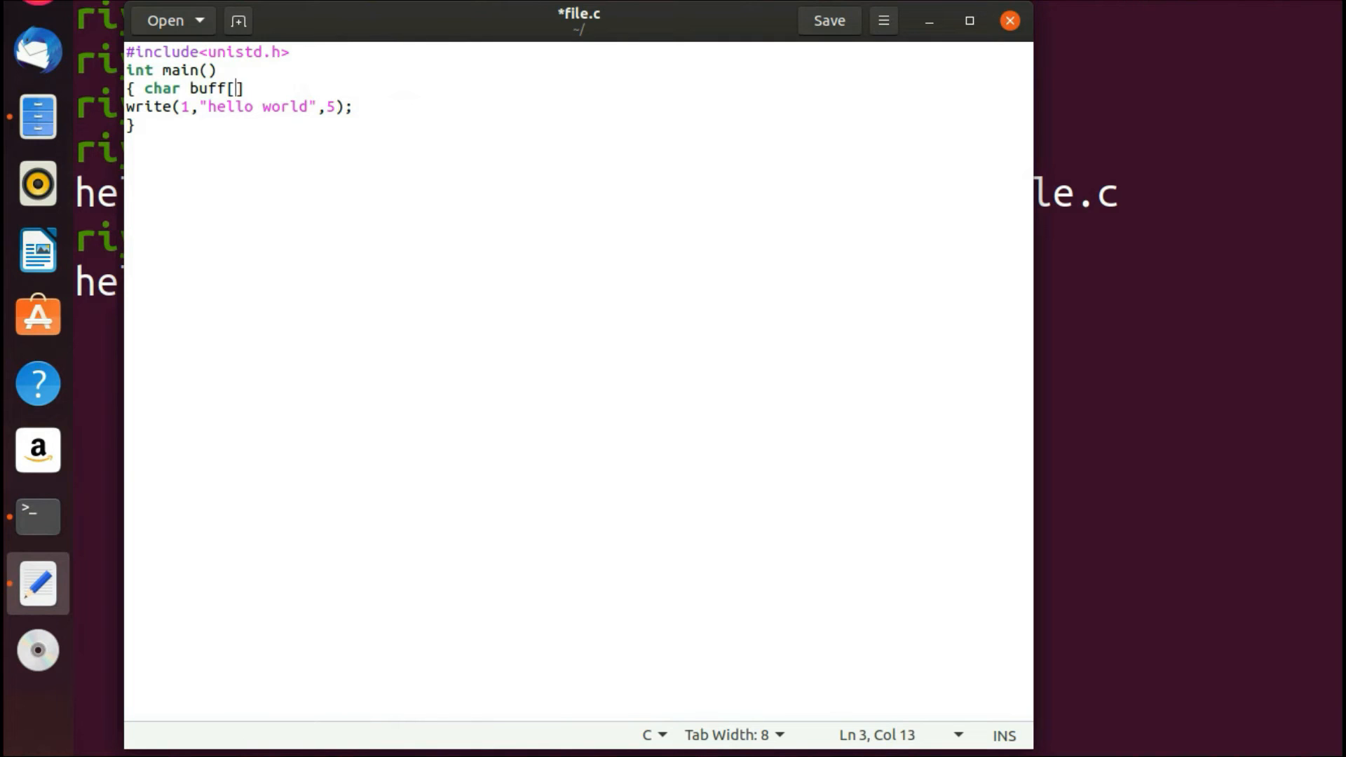
text(50)
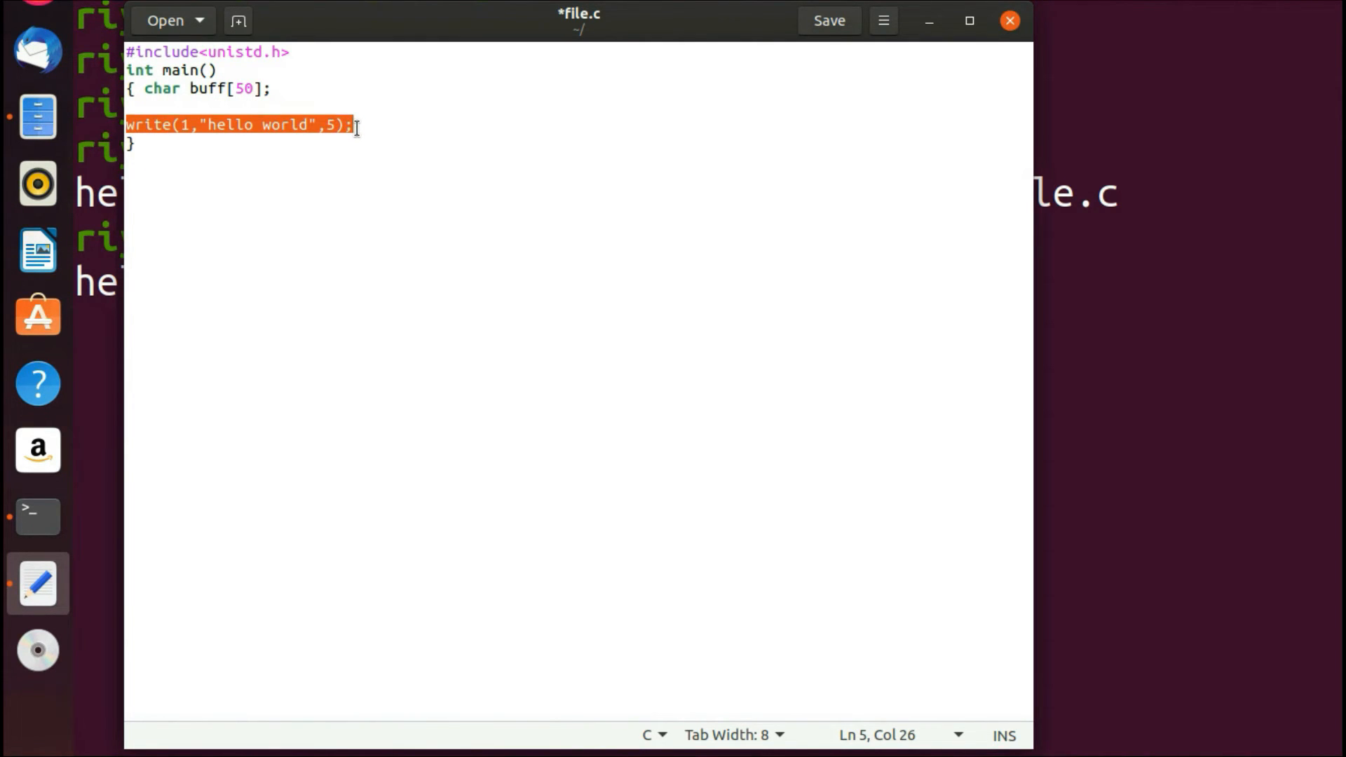
- Add read(0,buff,40); above the write call by editing a pasted copy of the write line
click(154, 108)
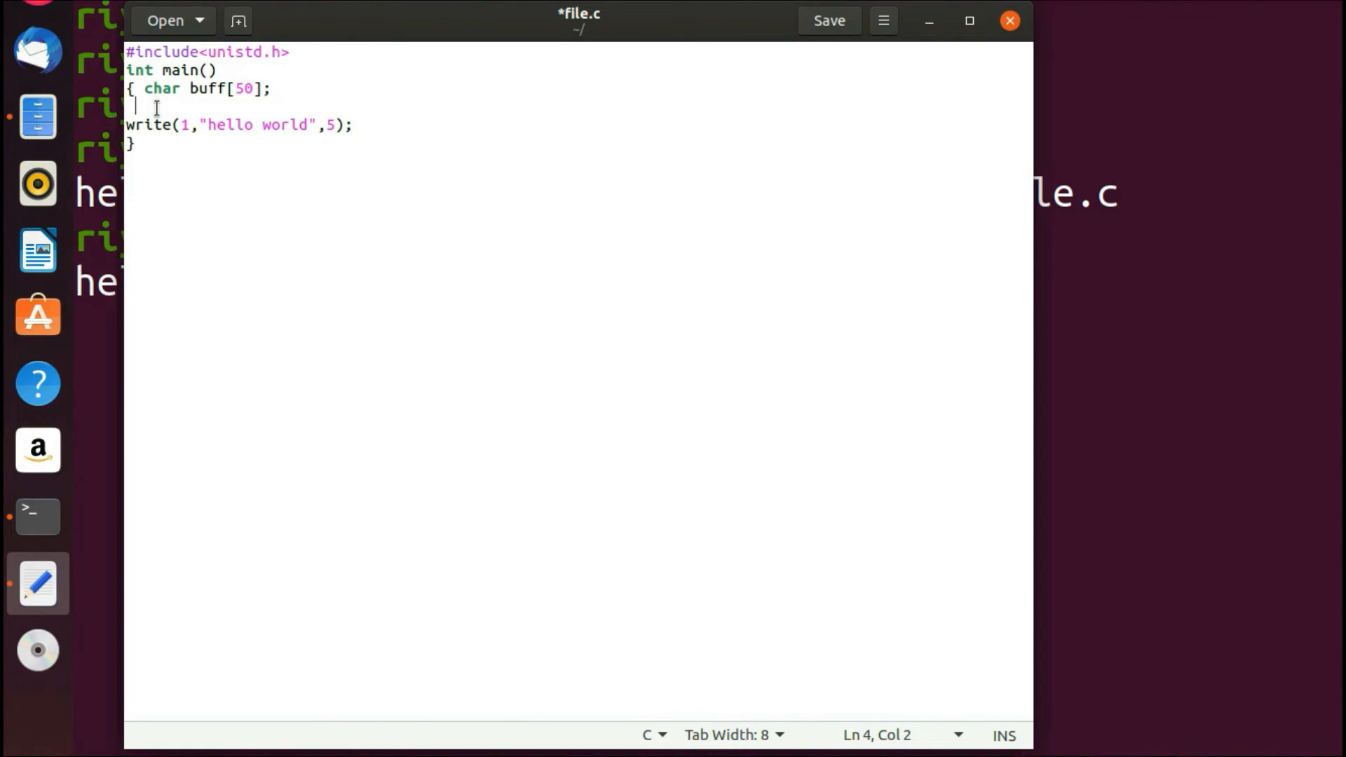
text(write(1,"hello world",5);)
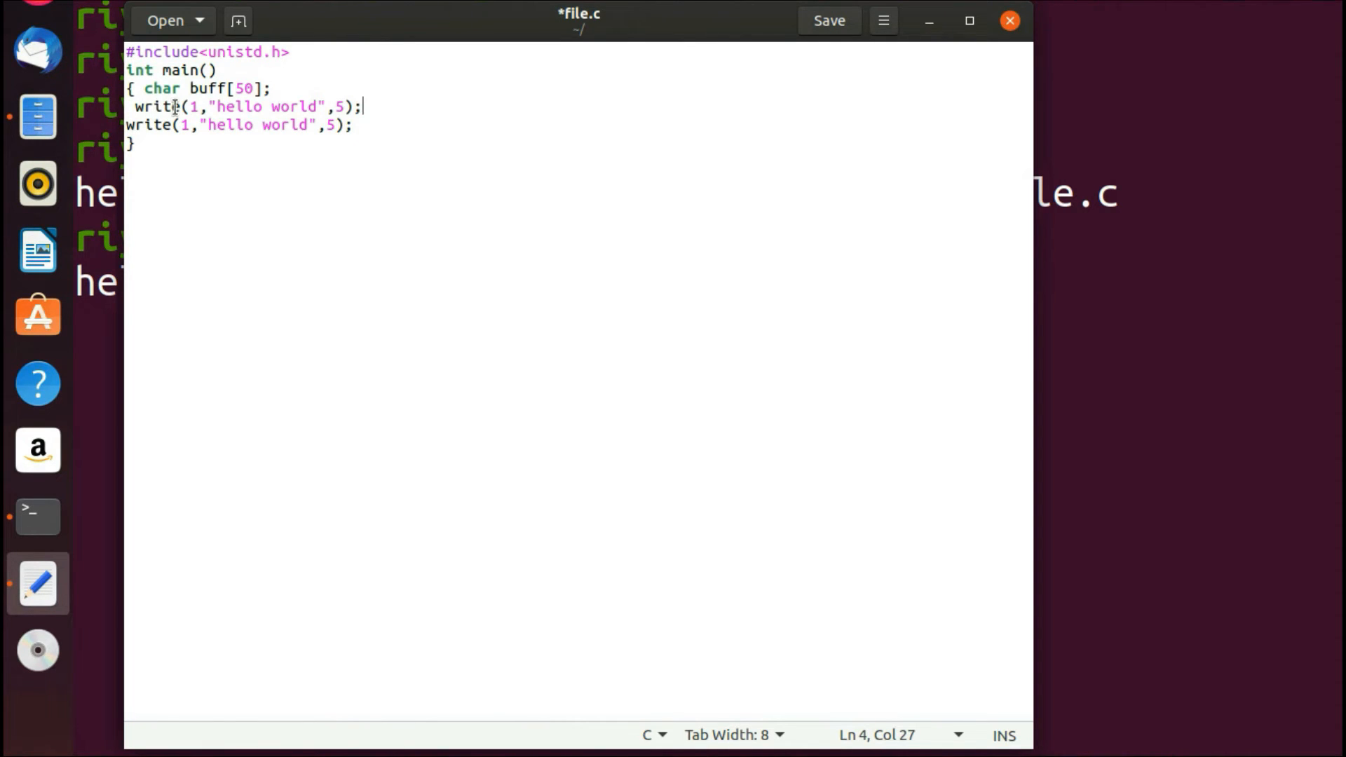
key(BackSpace)
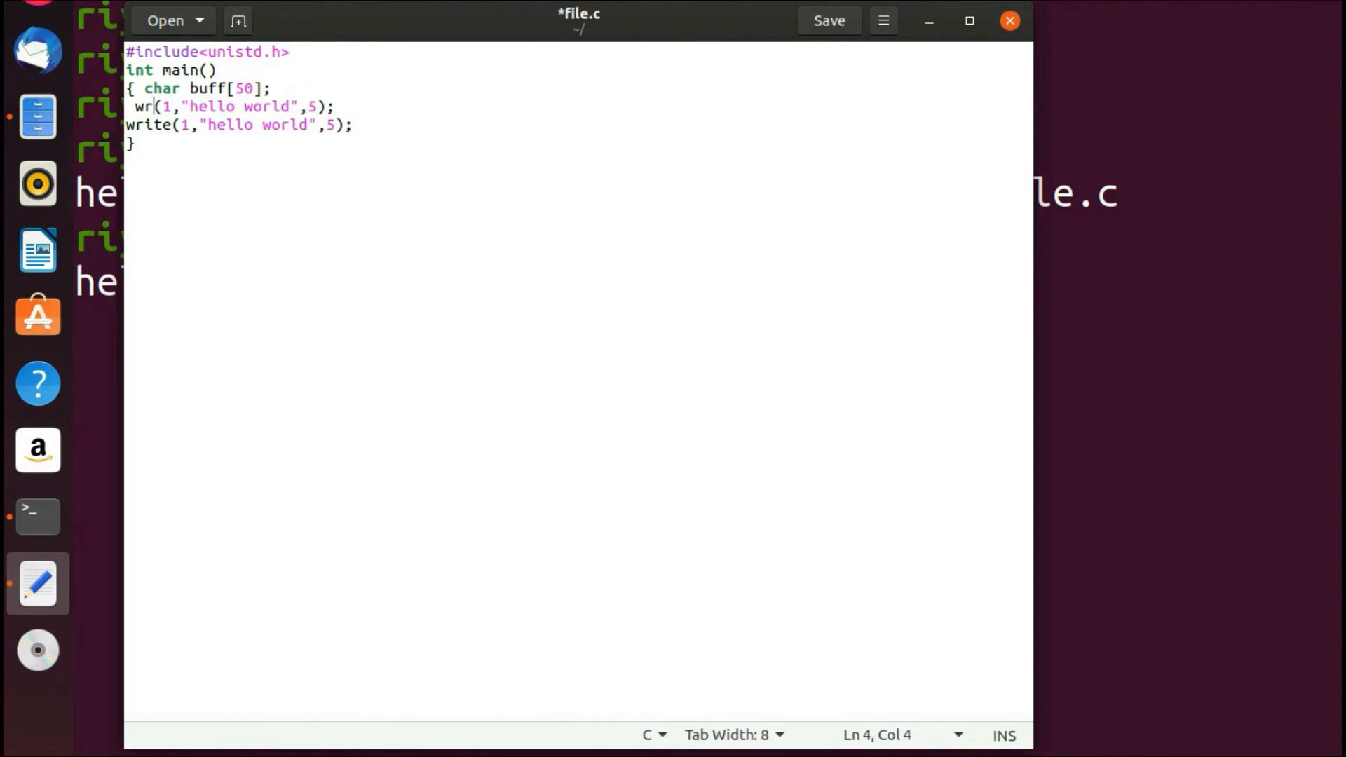
text(ead(0)
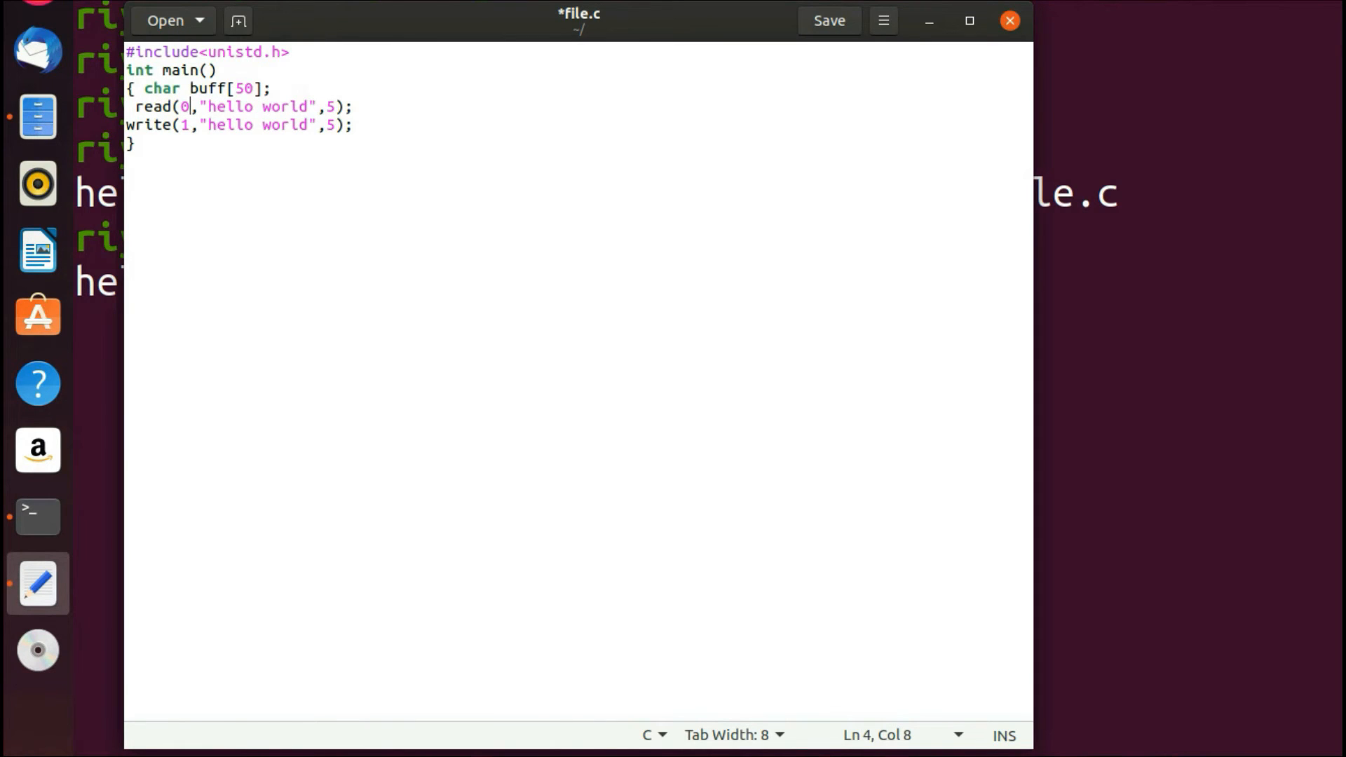
key(Right)
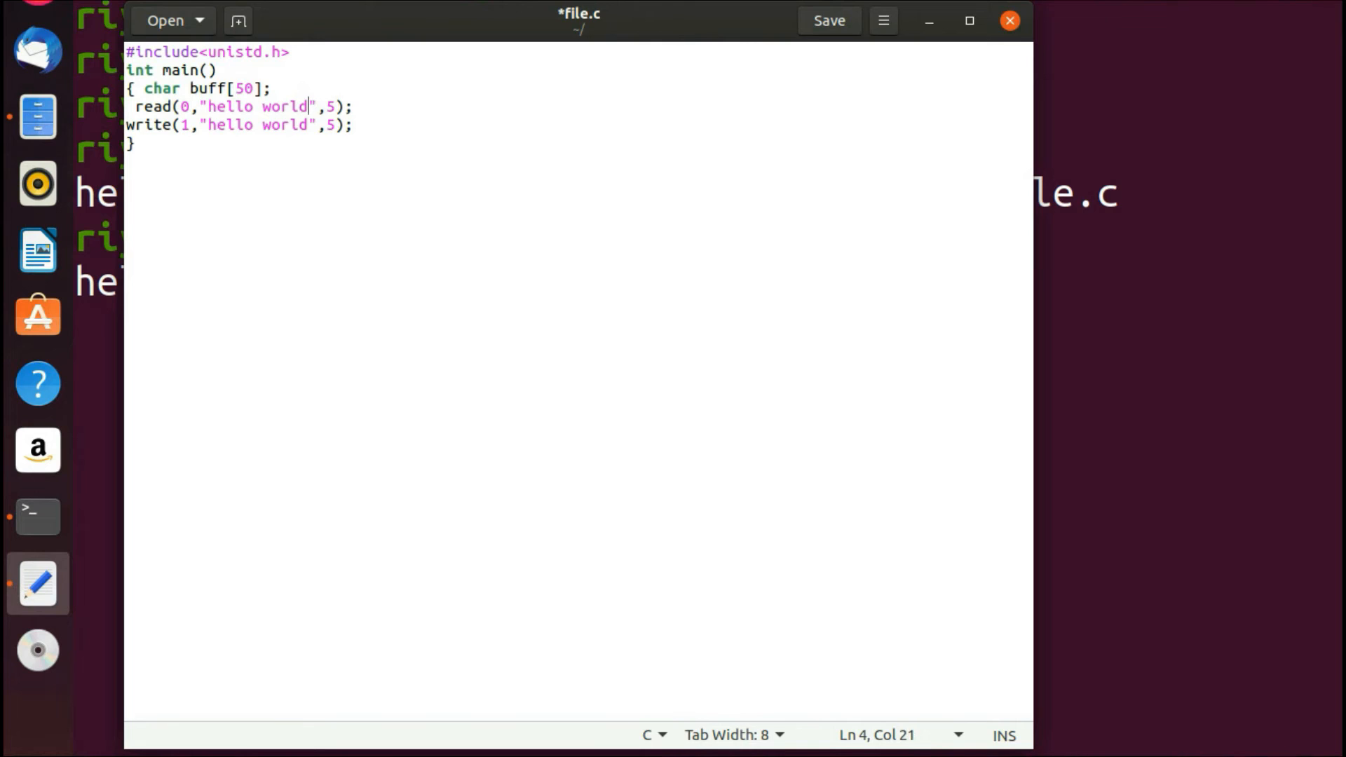
key(BackSpace)
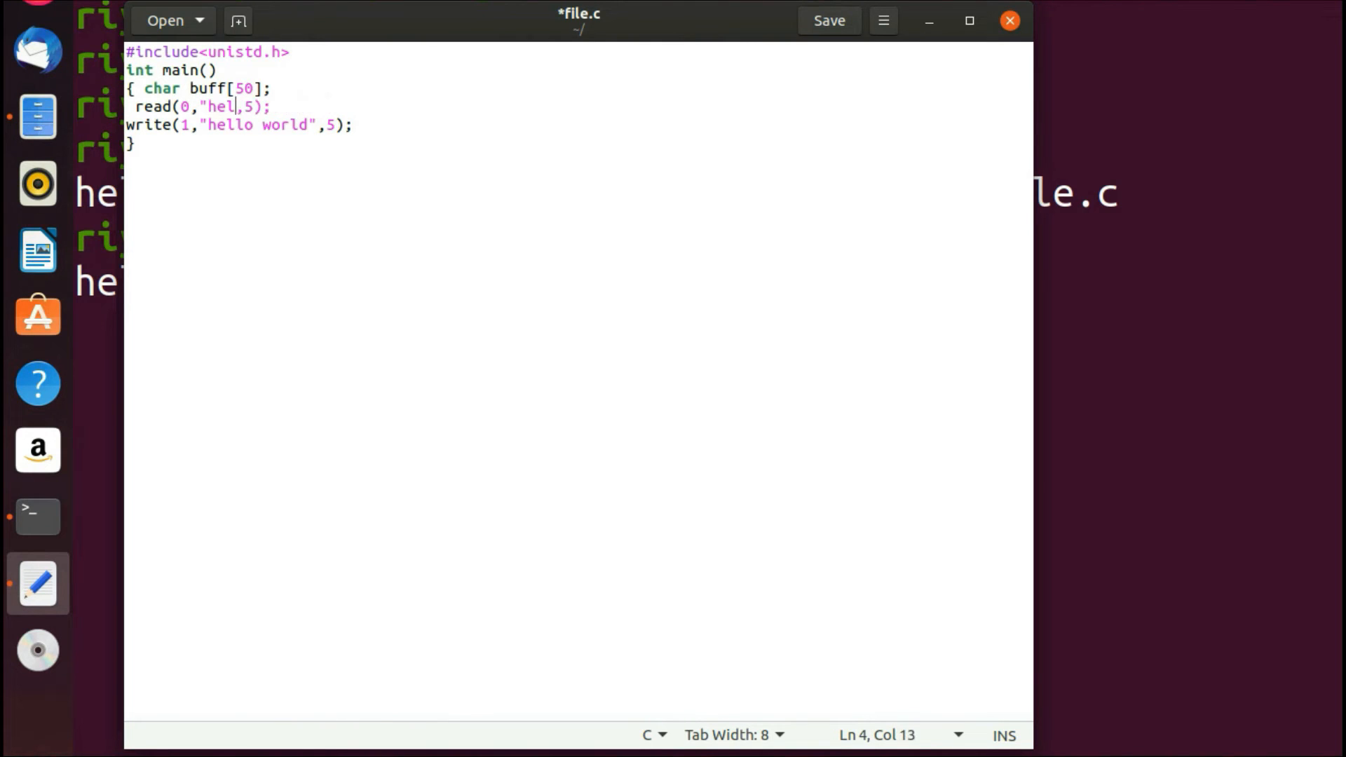
key(BackSpace)
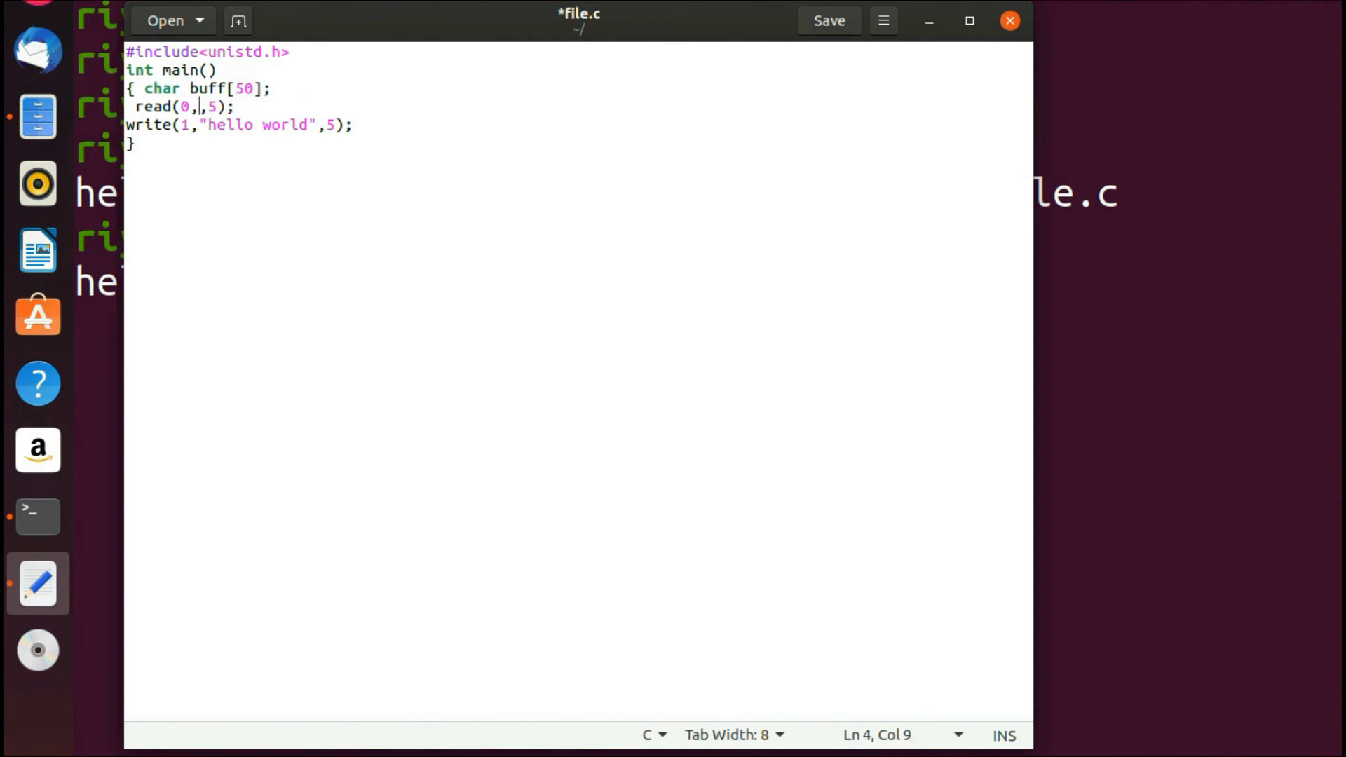
text(buff)
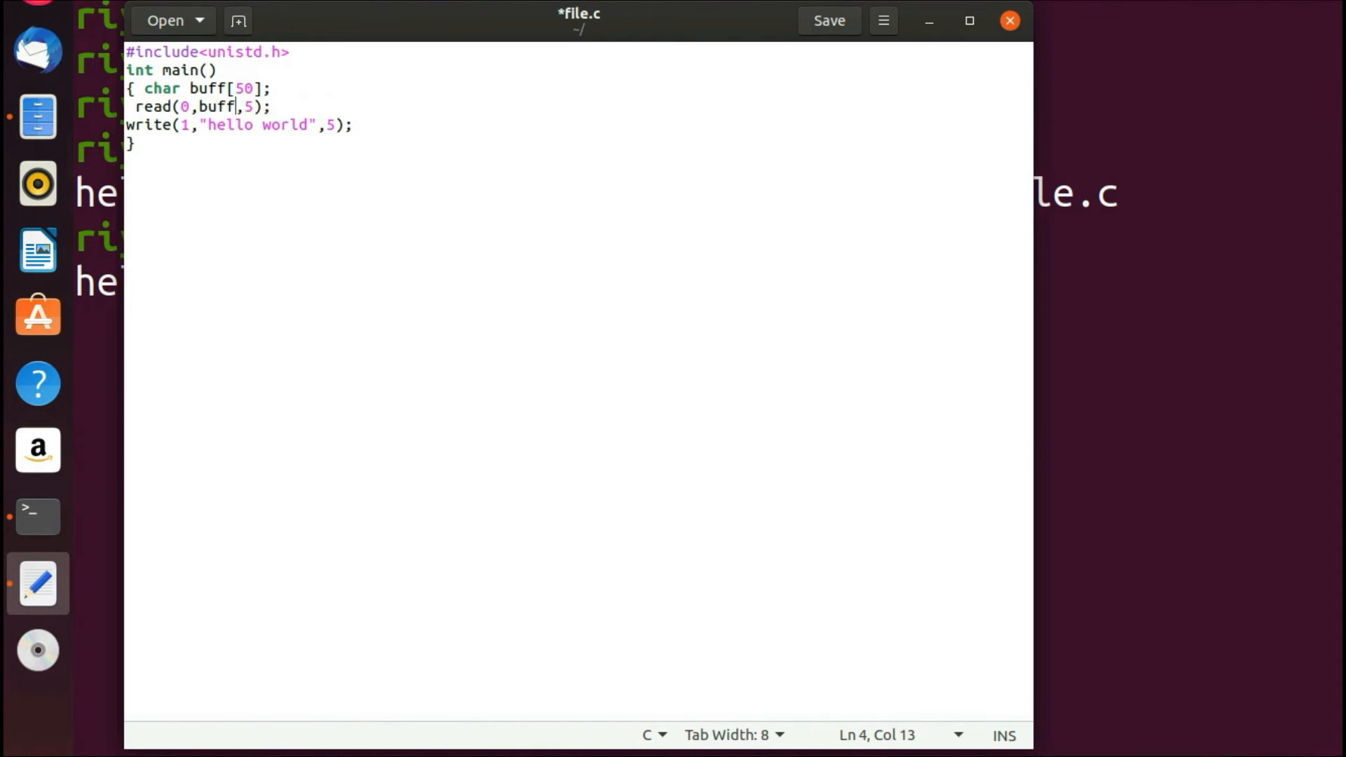
key(Right)
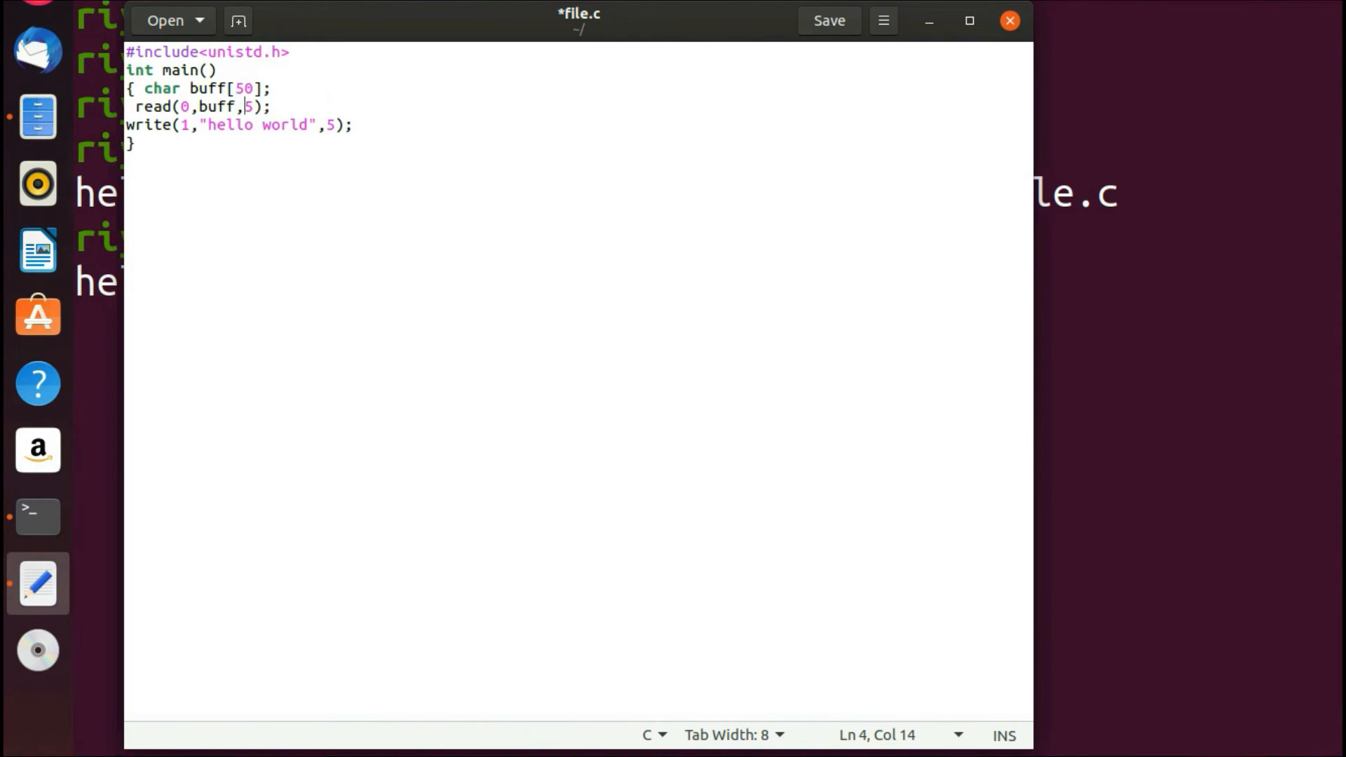
key(BackSpace)
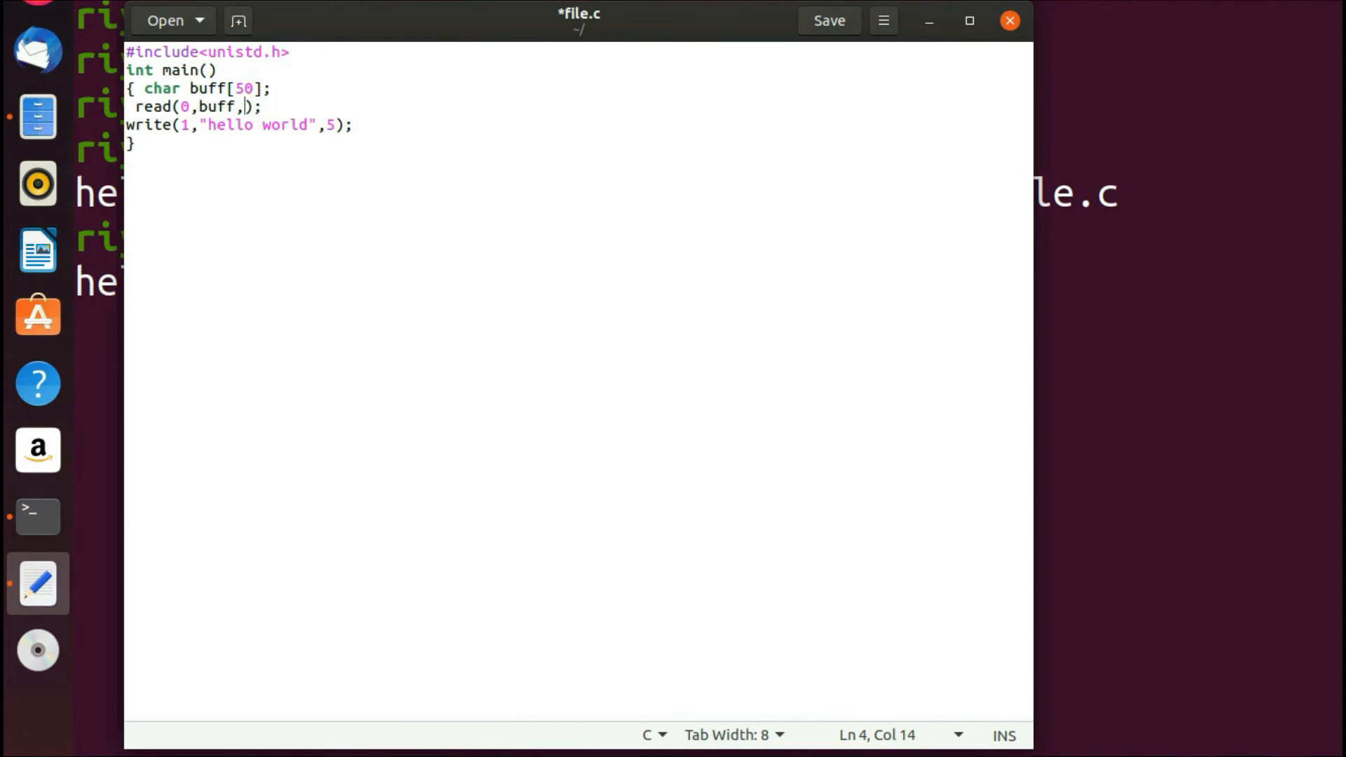
text(40)
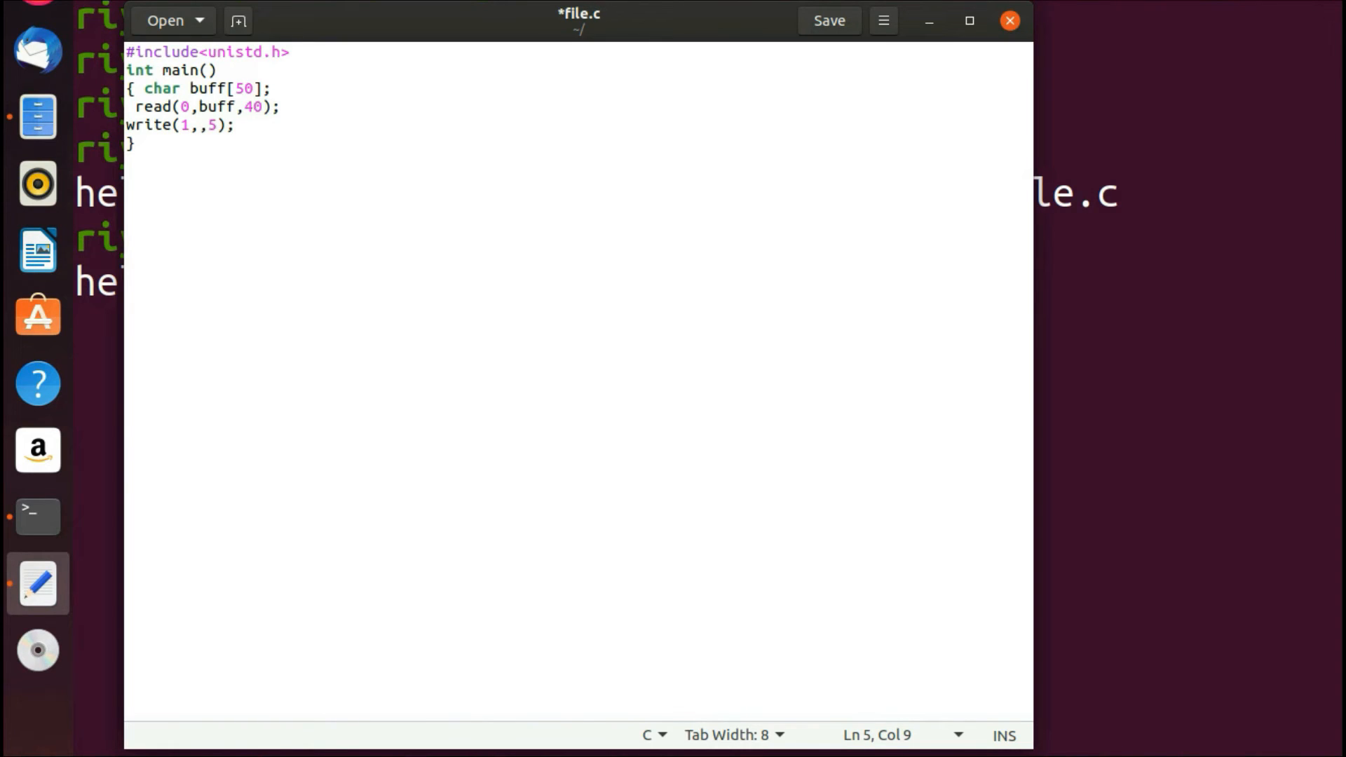
- Change the write call's arguments to (1,buff,10)
text(buff)
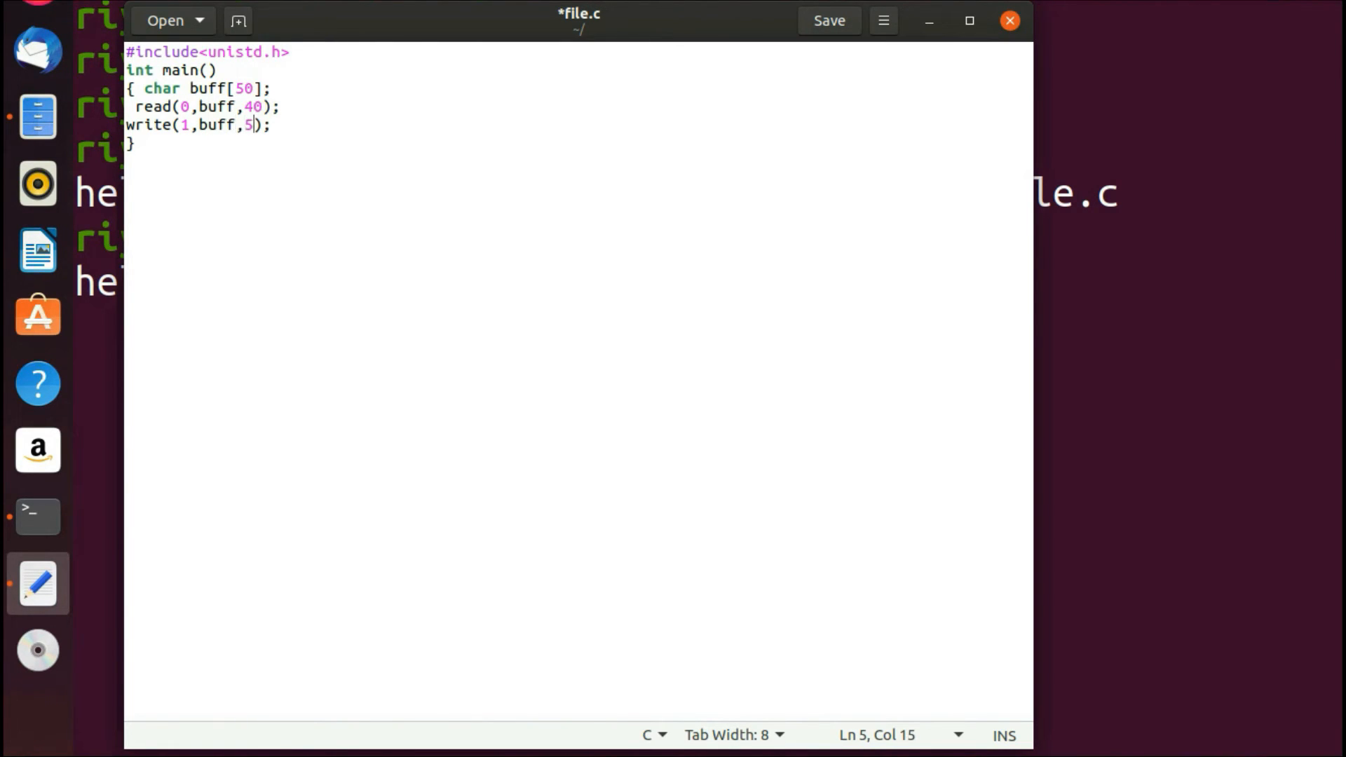
key(BackSpace)
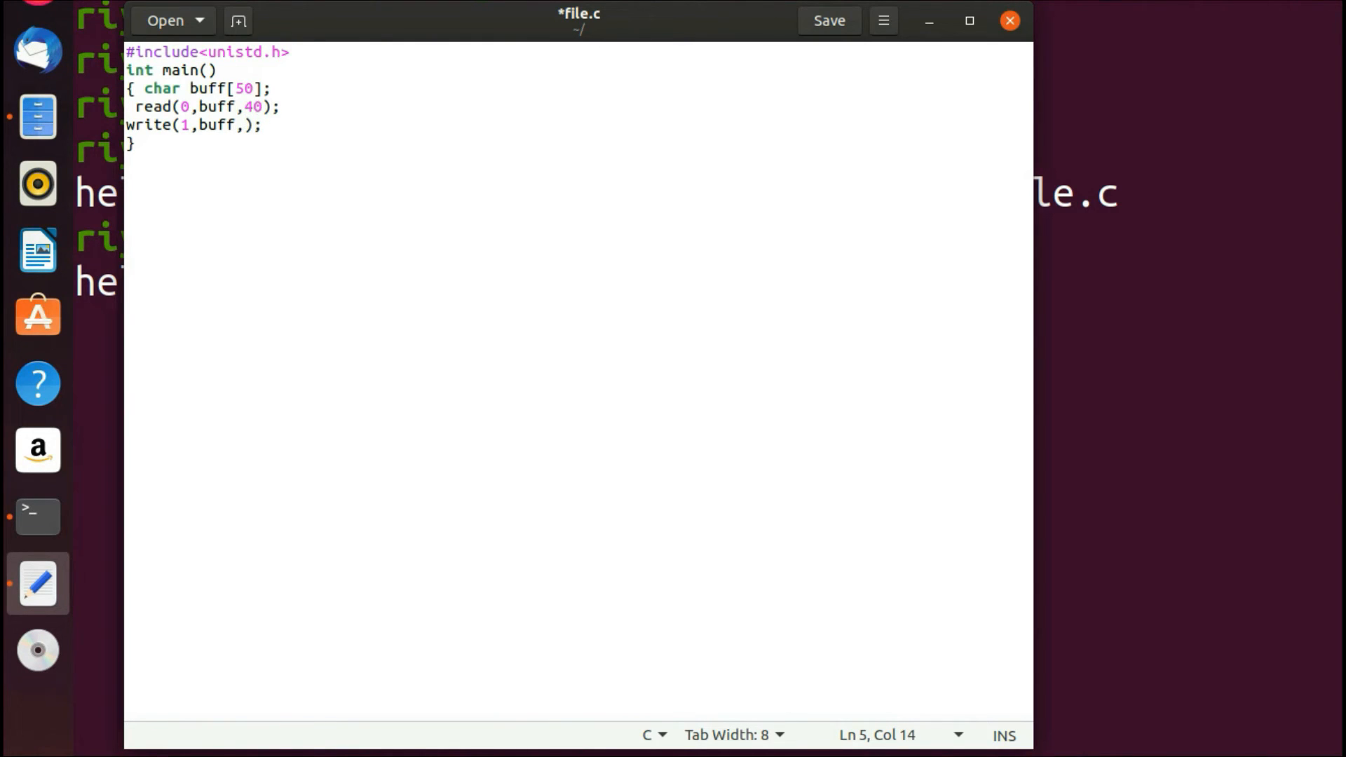
text(10)
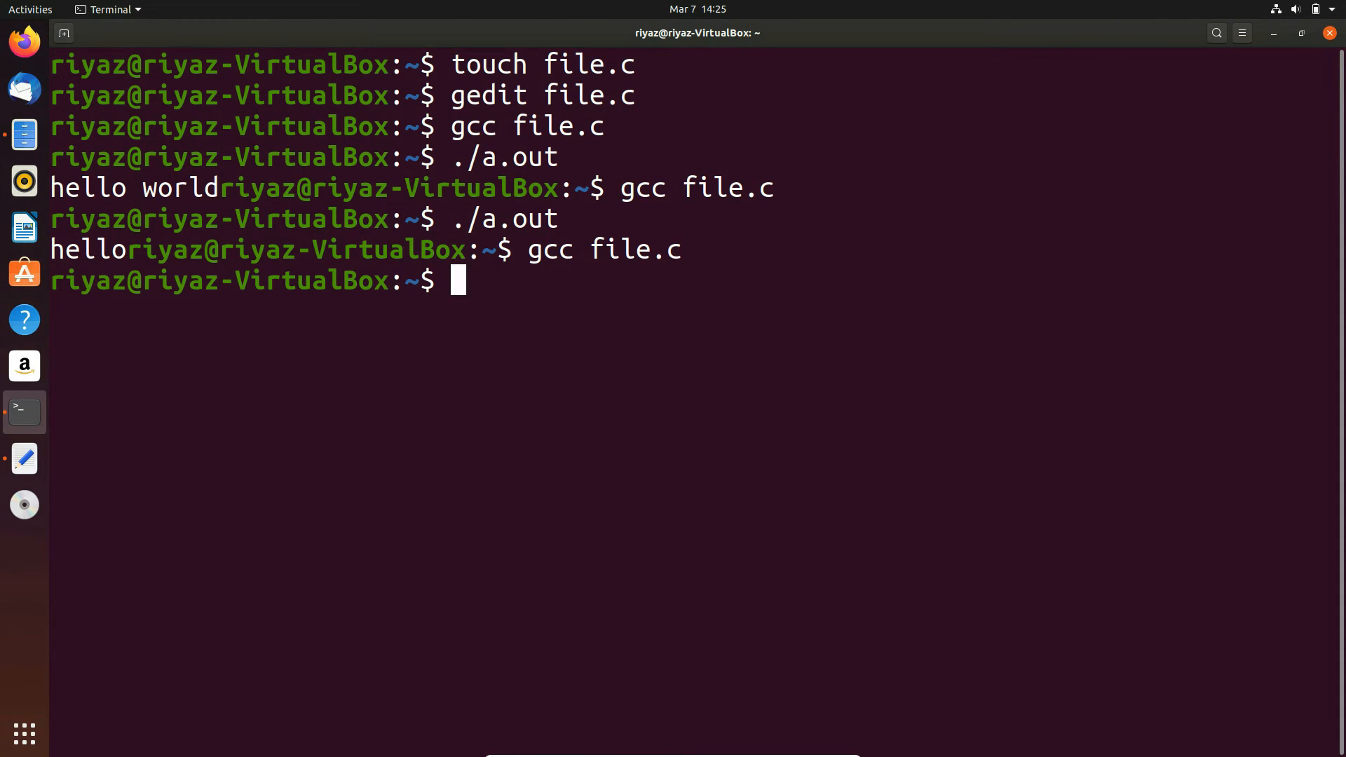
- Run ./a.out with input hello viewers, see it echo hello view, then bring file.c back up
text(./a.out)
text(vie)
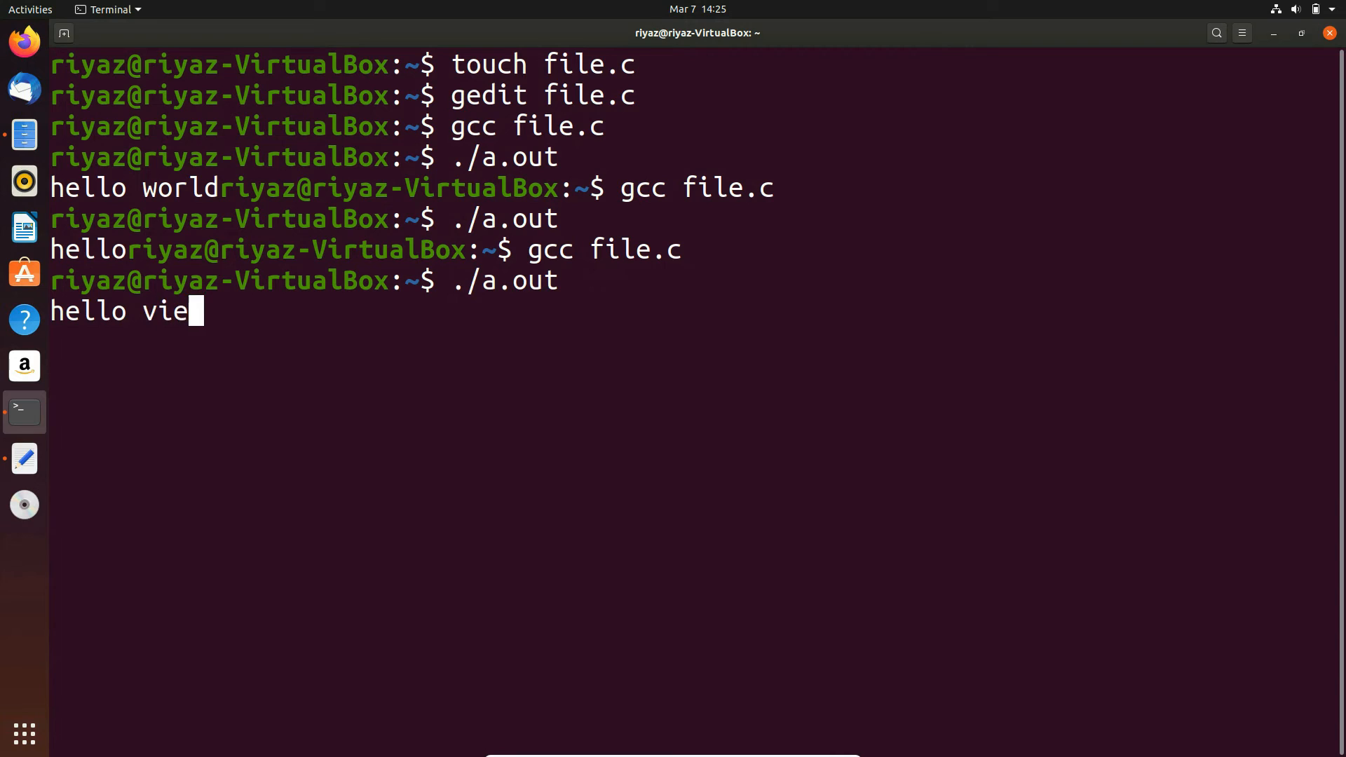
text(wr)
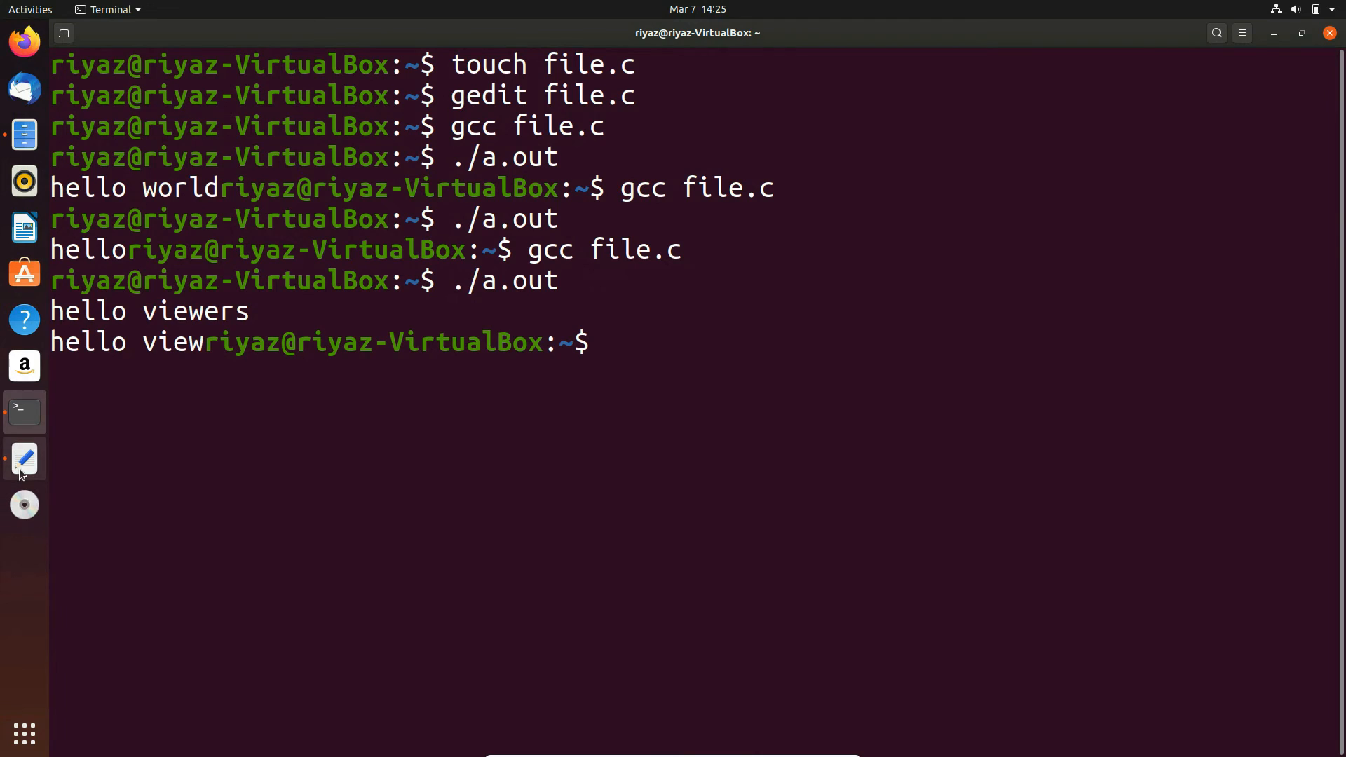
click(24, 460)
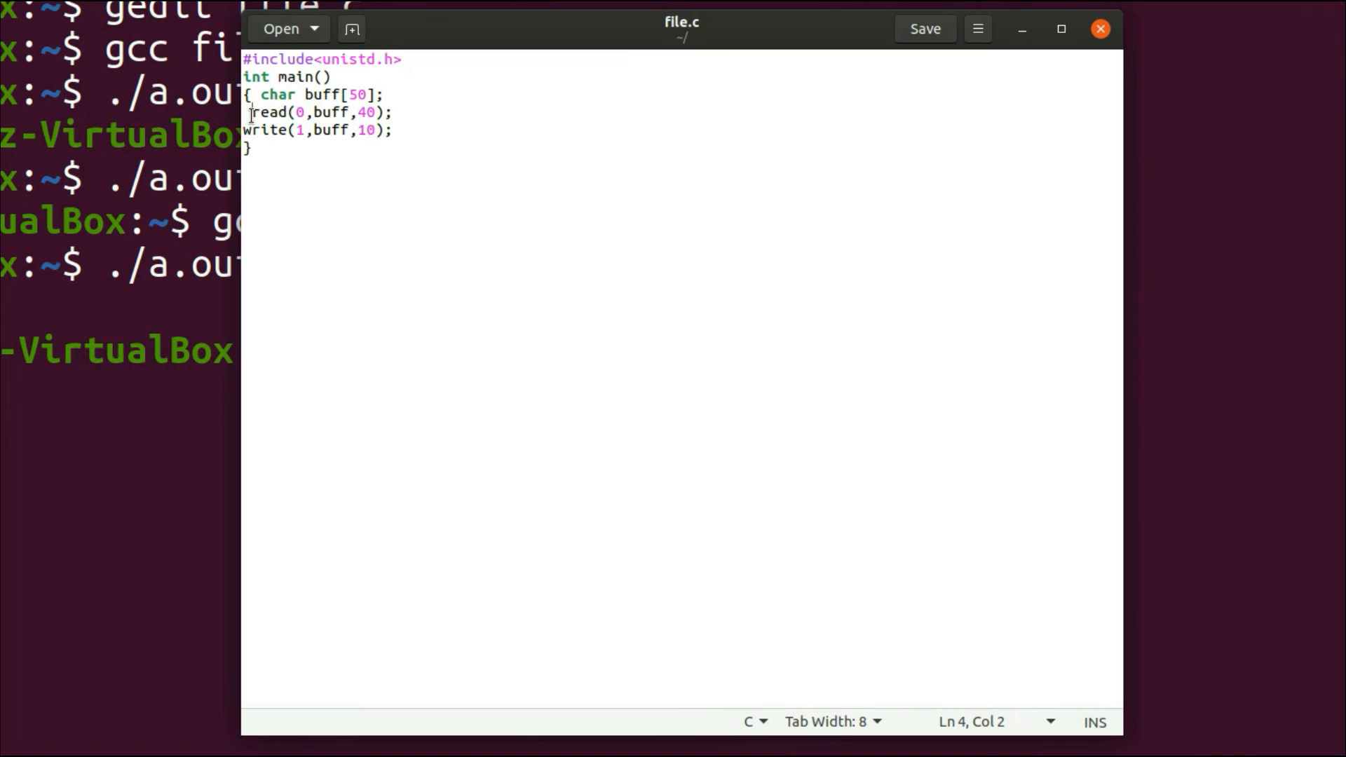
- Assign the read result to n and the write result to o in main
text(n)
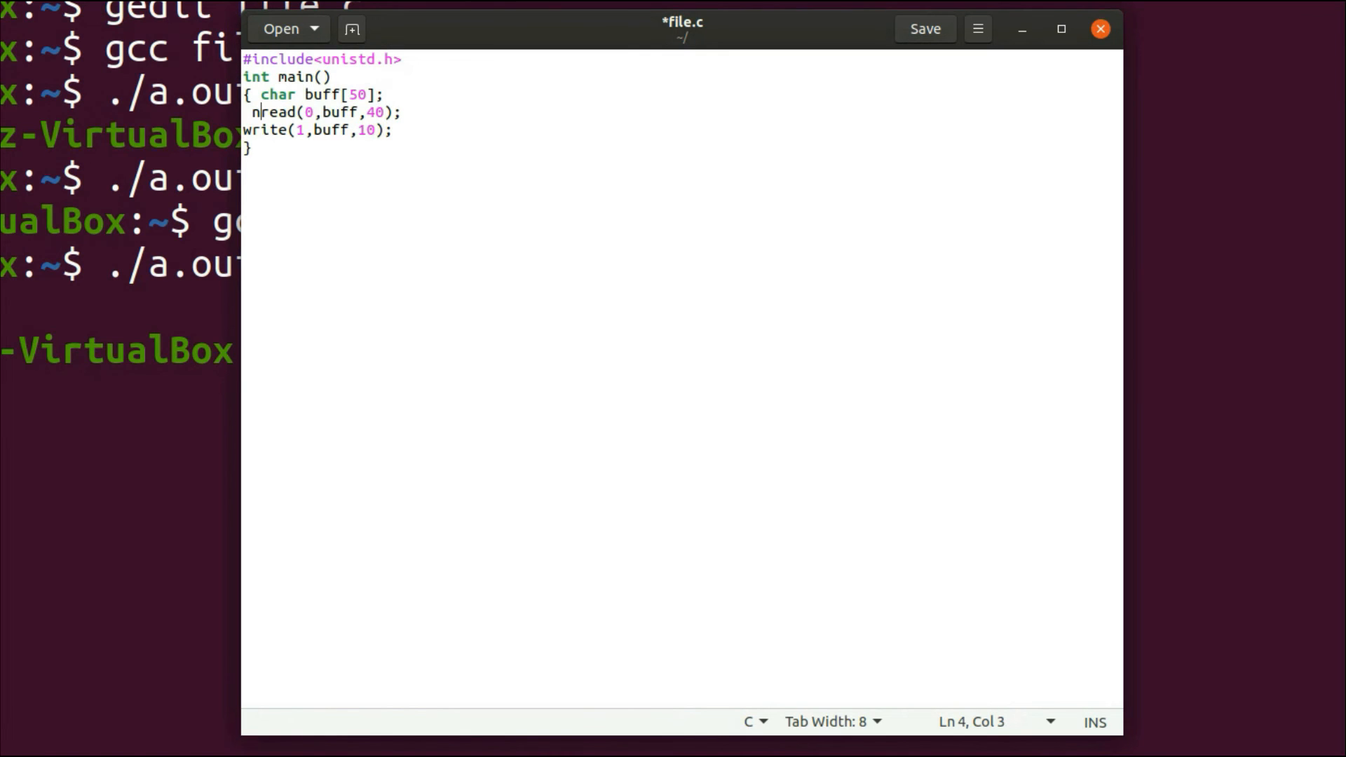
text(=)
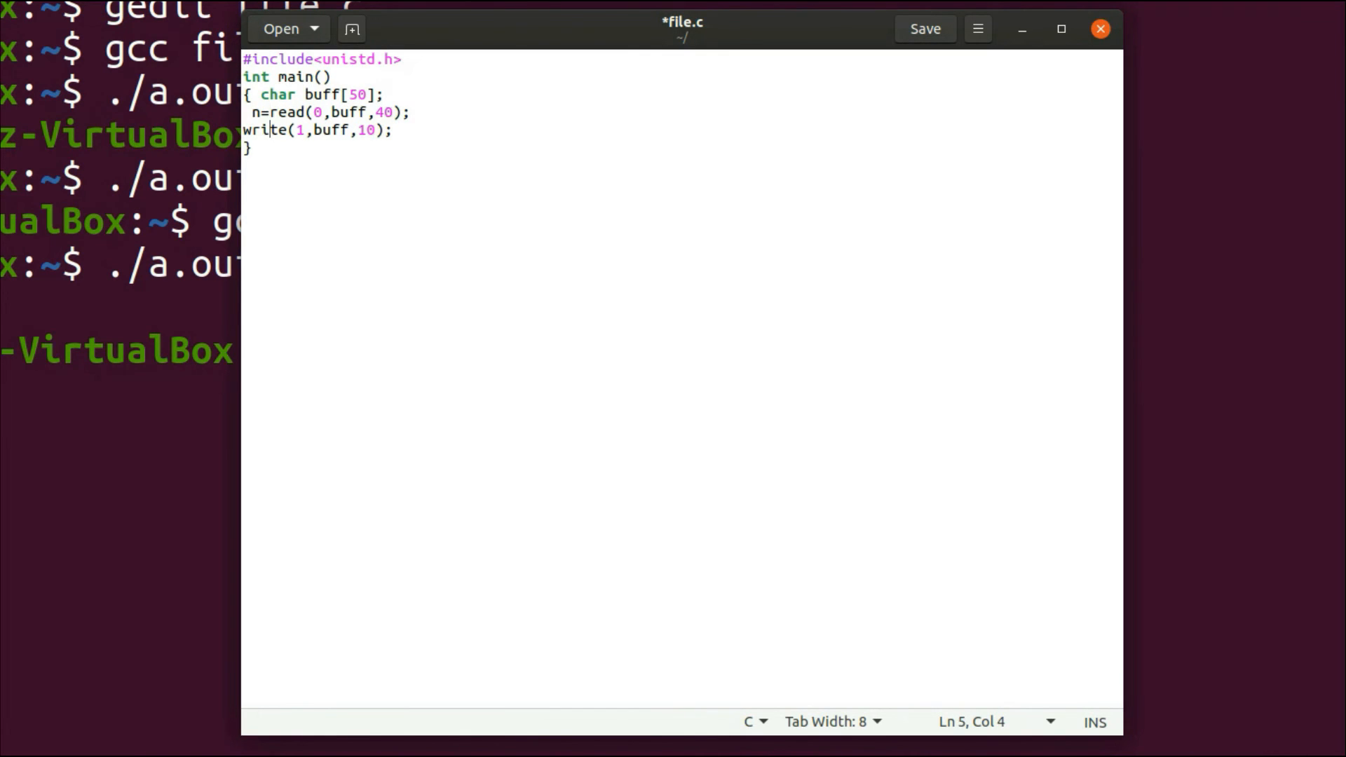
click(243, 129)
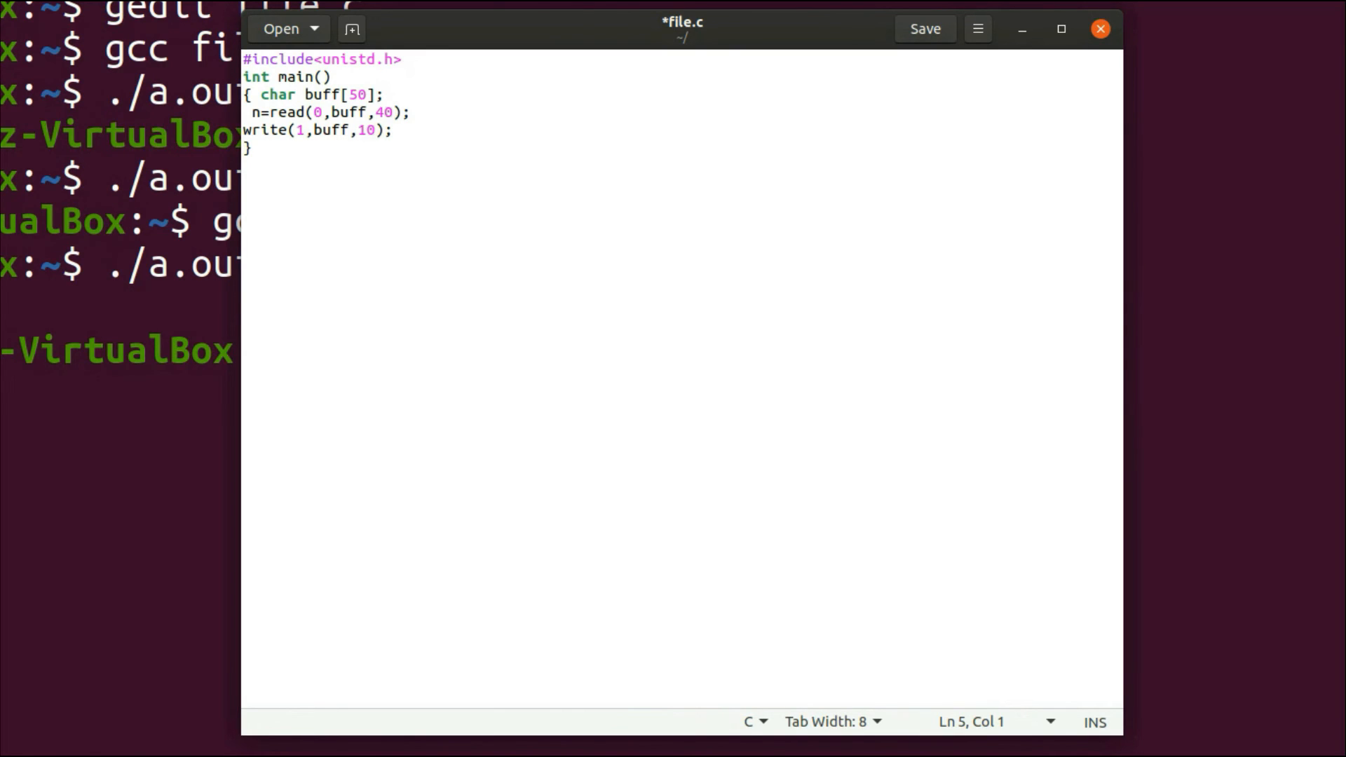
text(o)
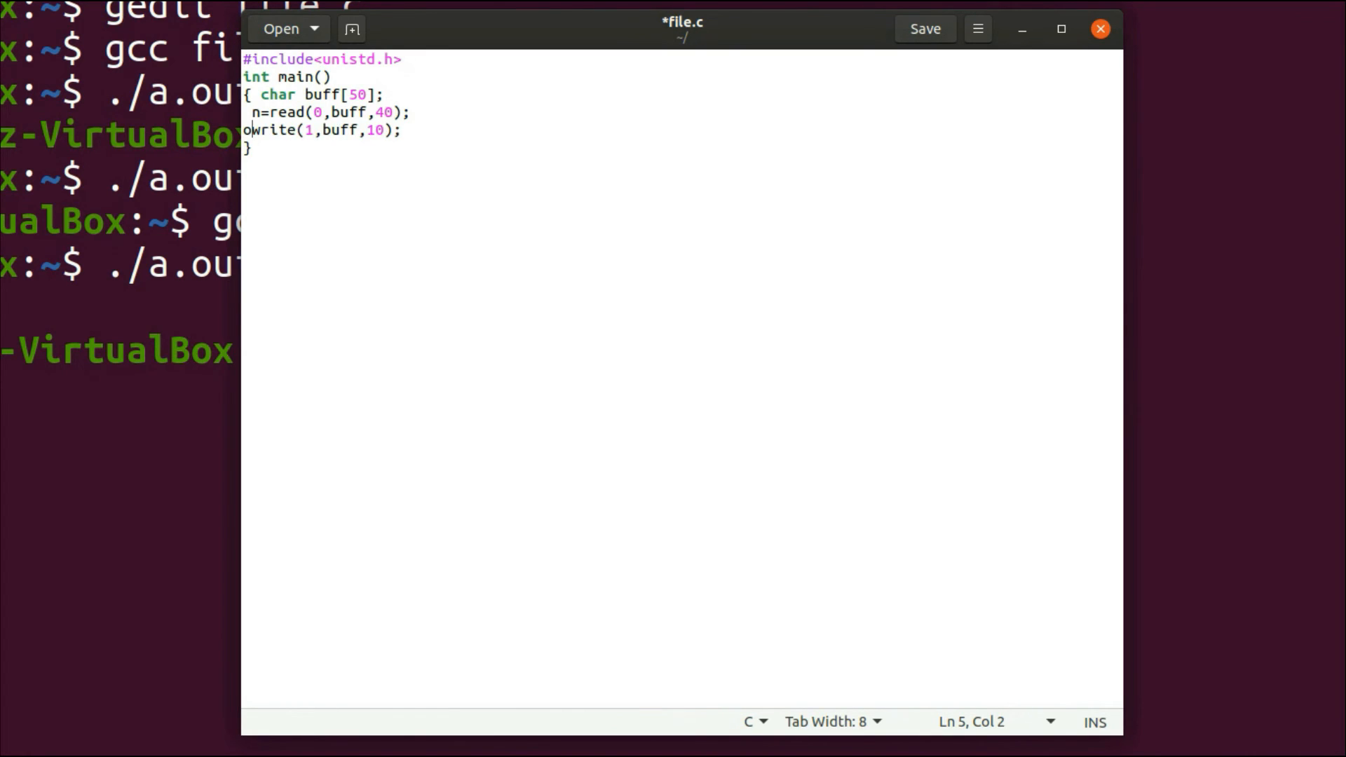
text(=)
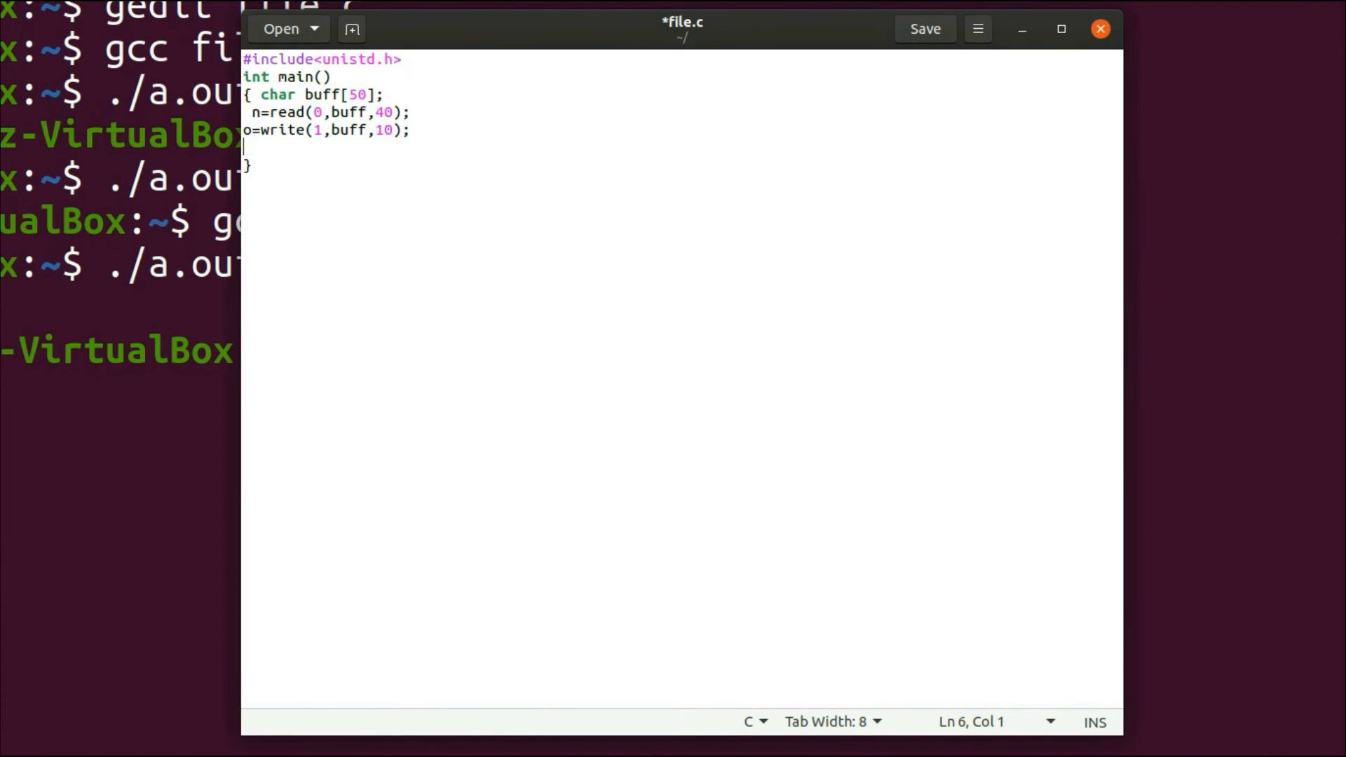
- Add printf("%d %d",n,o); after the write call and return to Terminal
text(print)
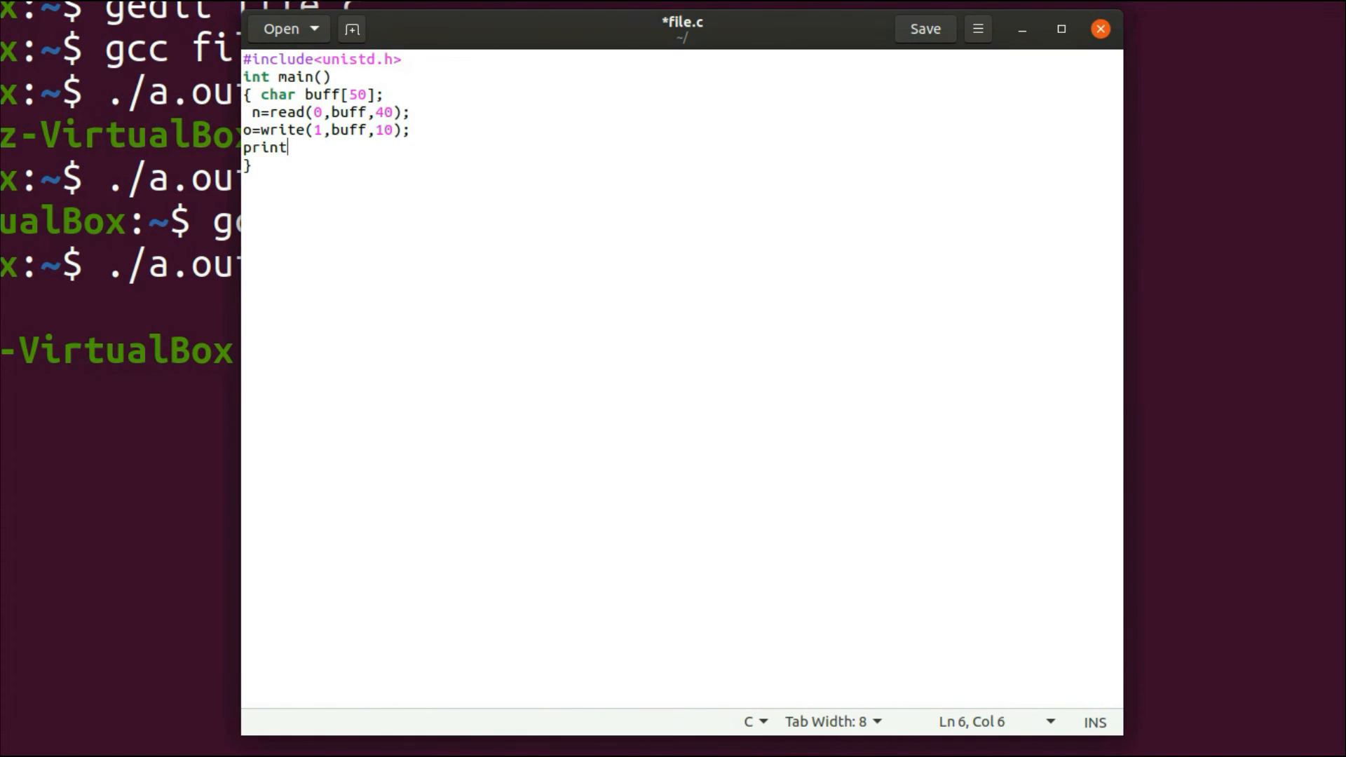
text(f())
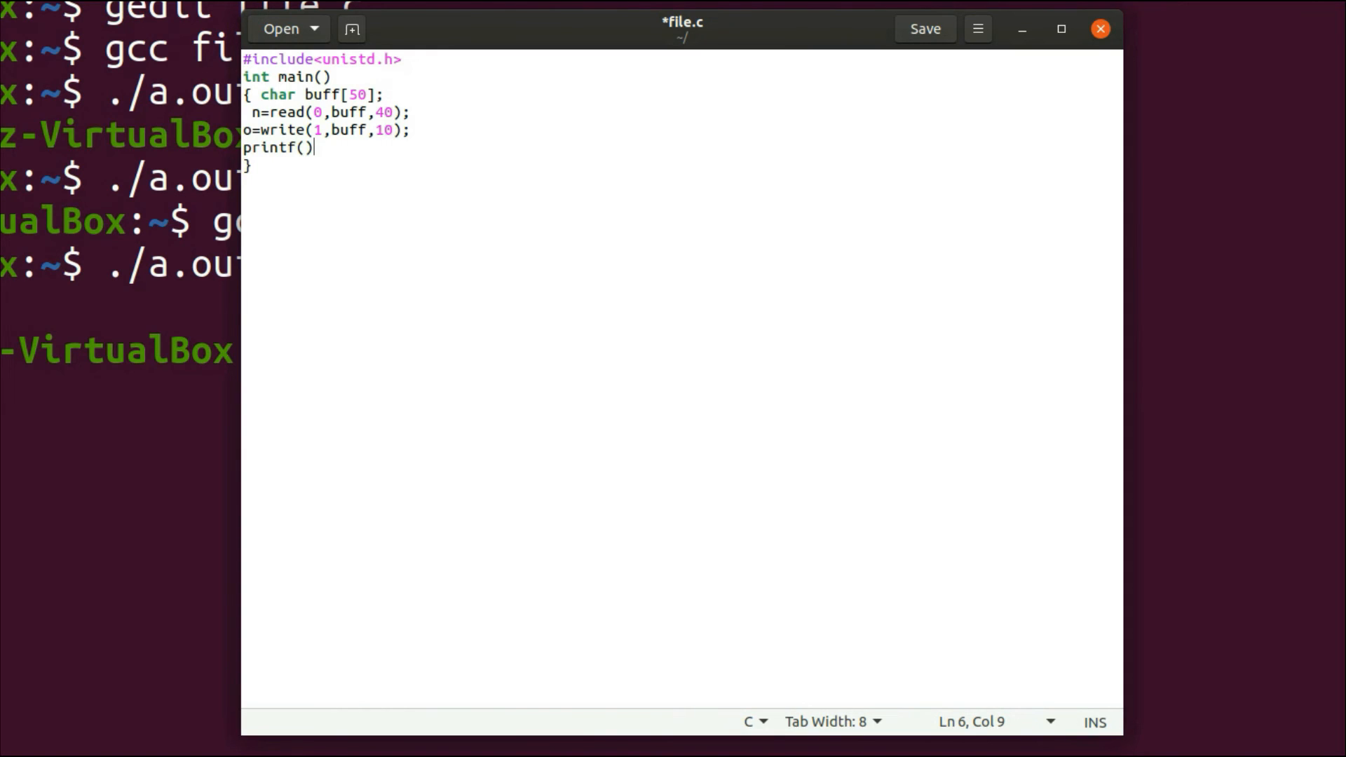
text("")
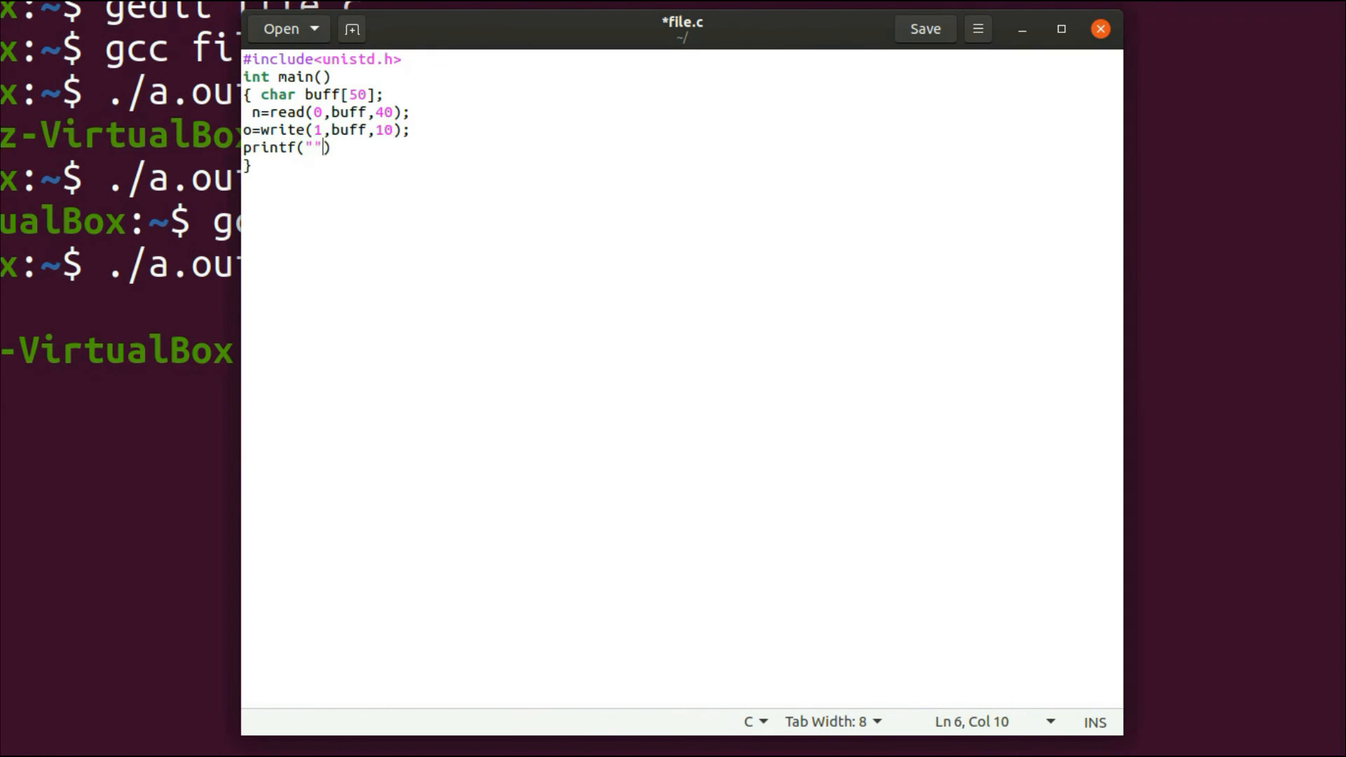
text(%)
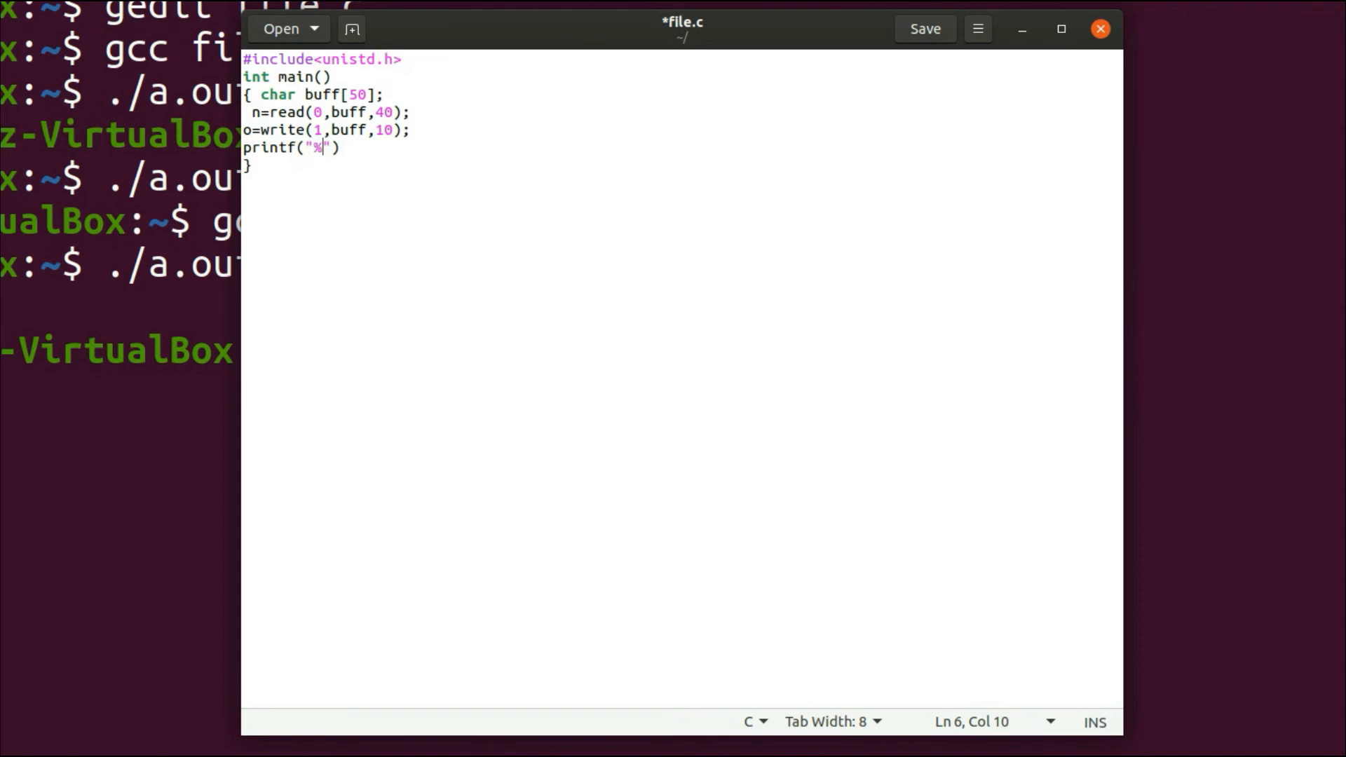
text(d %d)
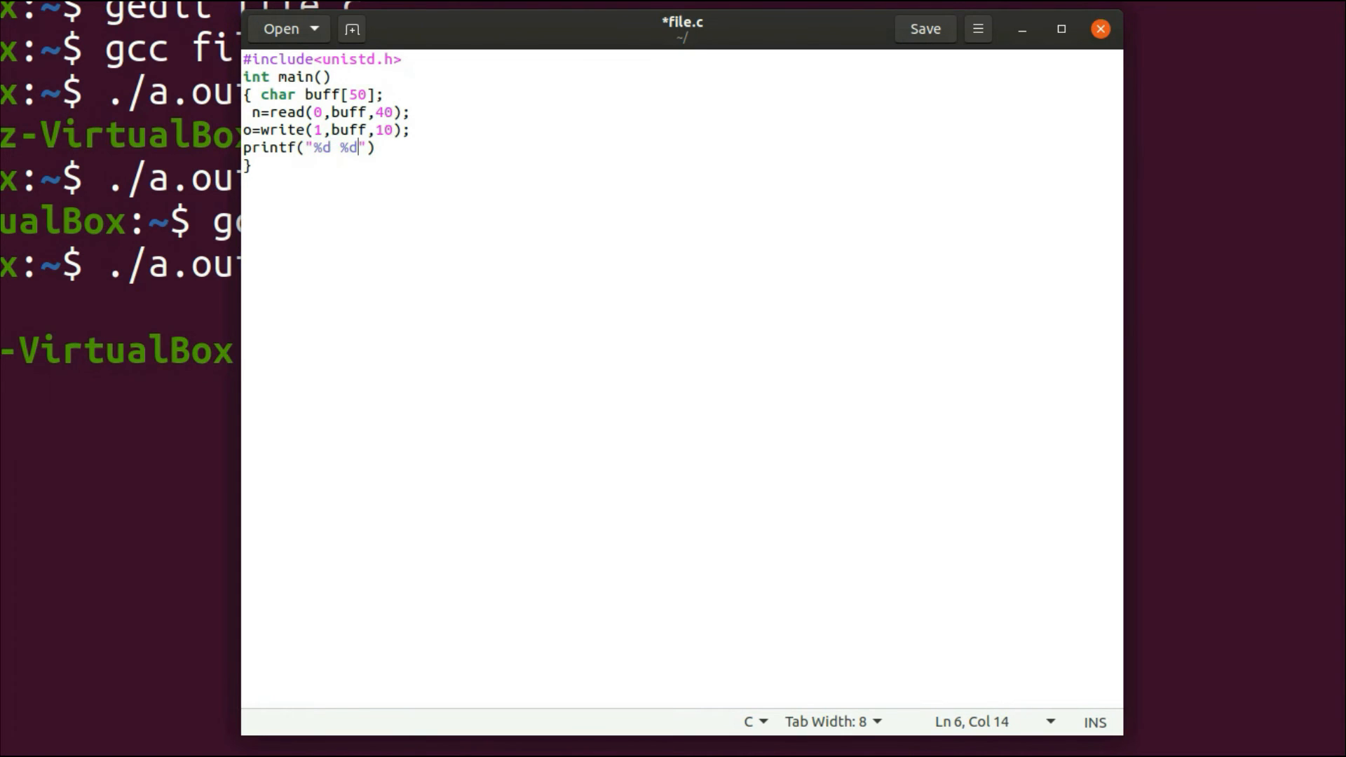
text(,)
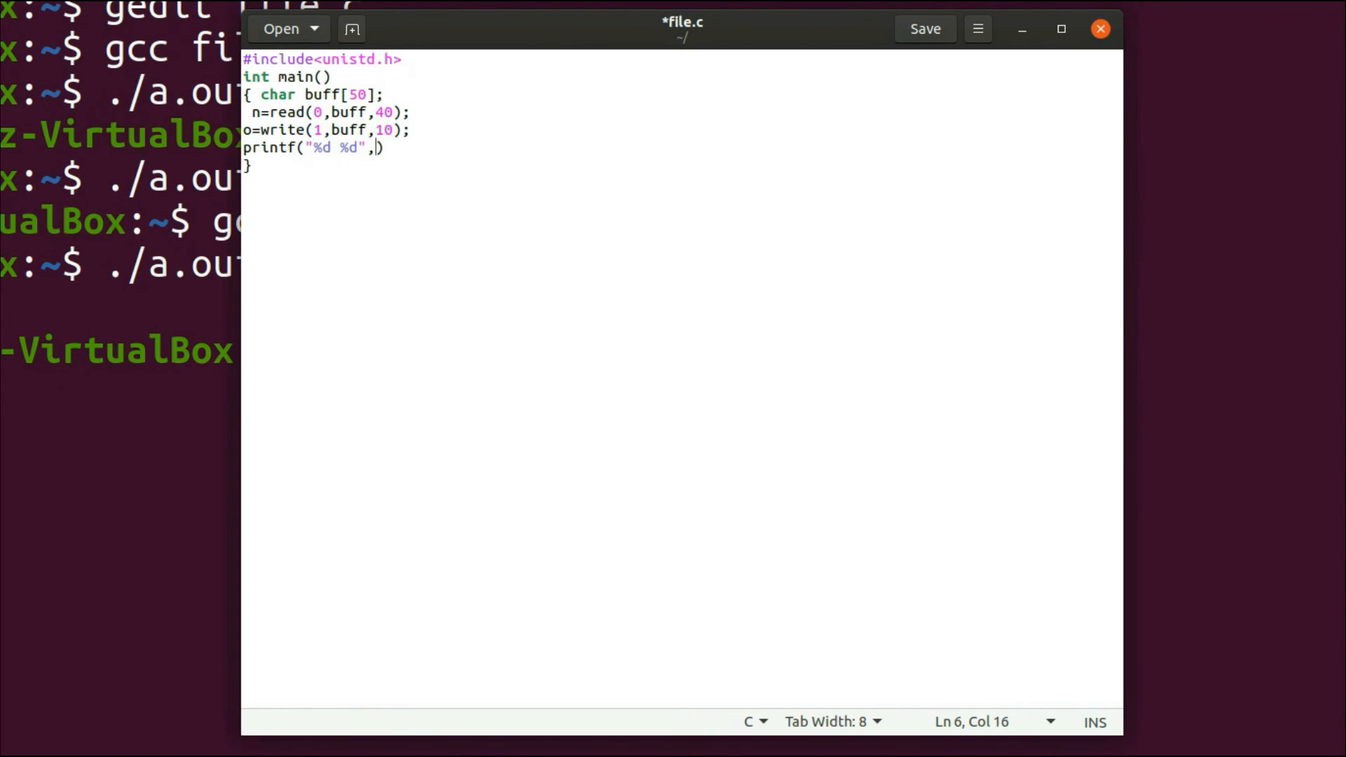
text(n.n)
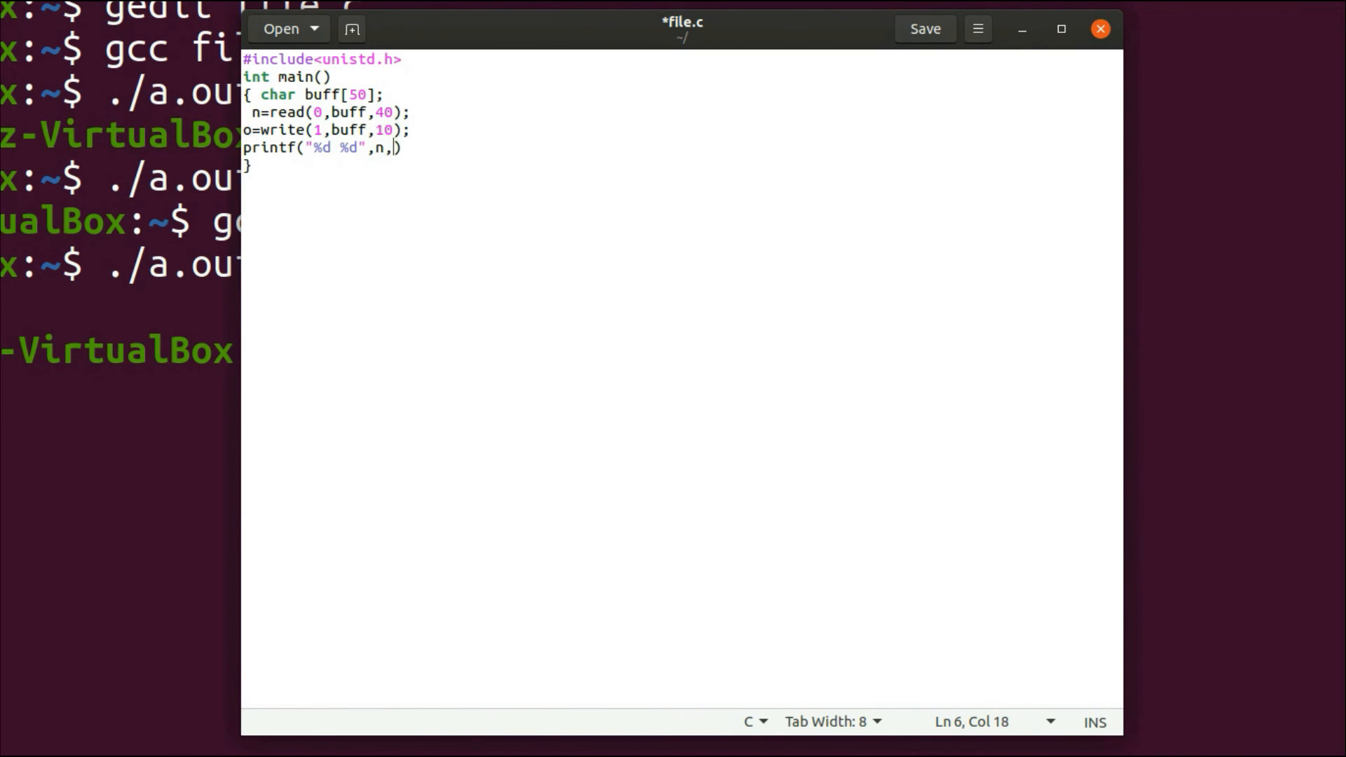
text(o))
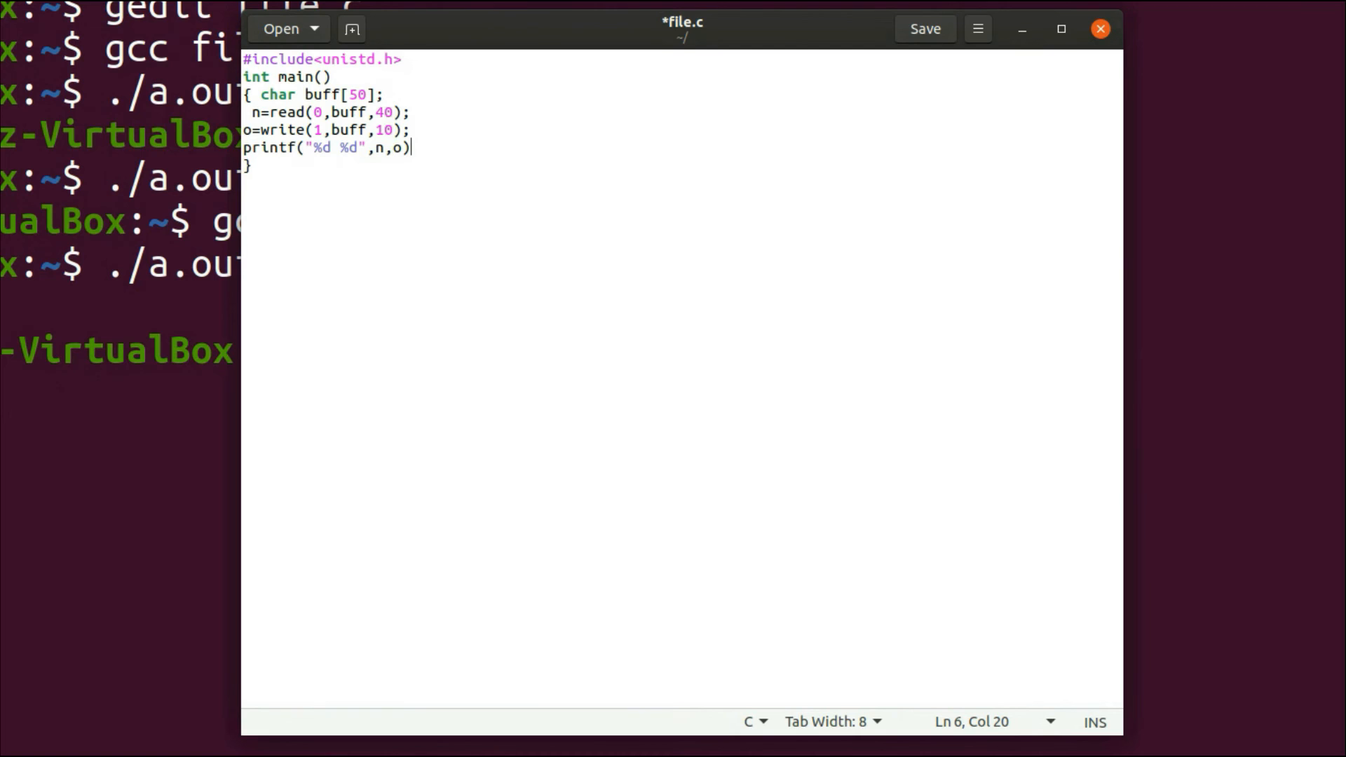
text(;)
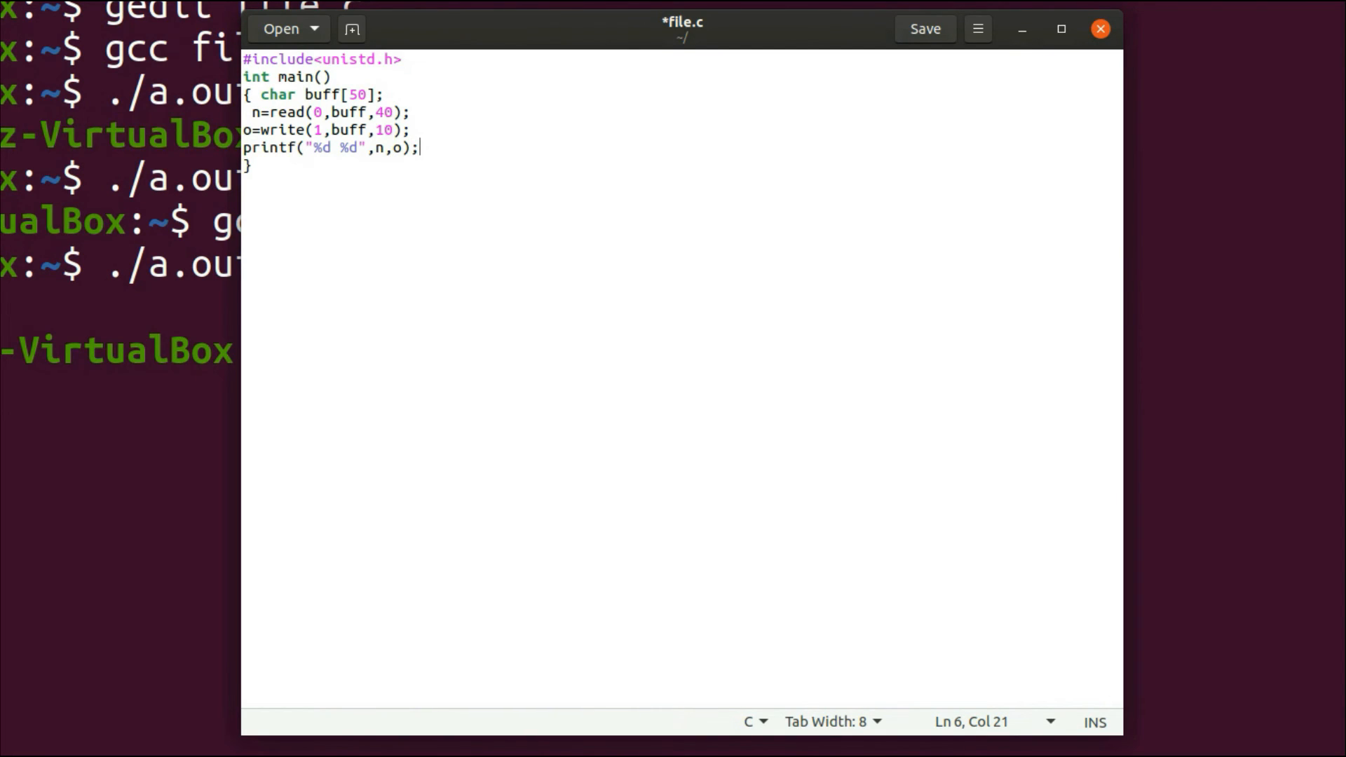
click(925, 28)
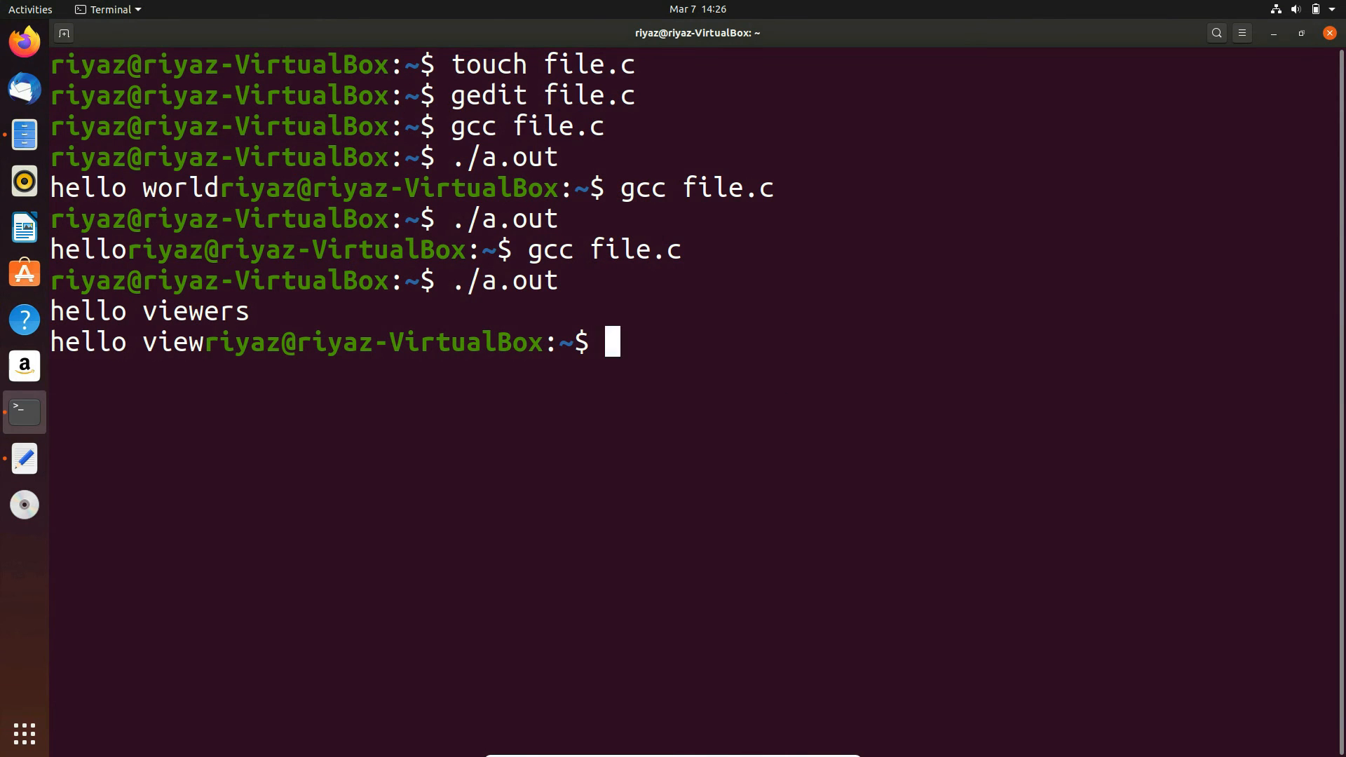
- Compile file.c with gcc, getting undeclared n/o errors and a printf stdio.h warning
key(Return)
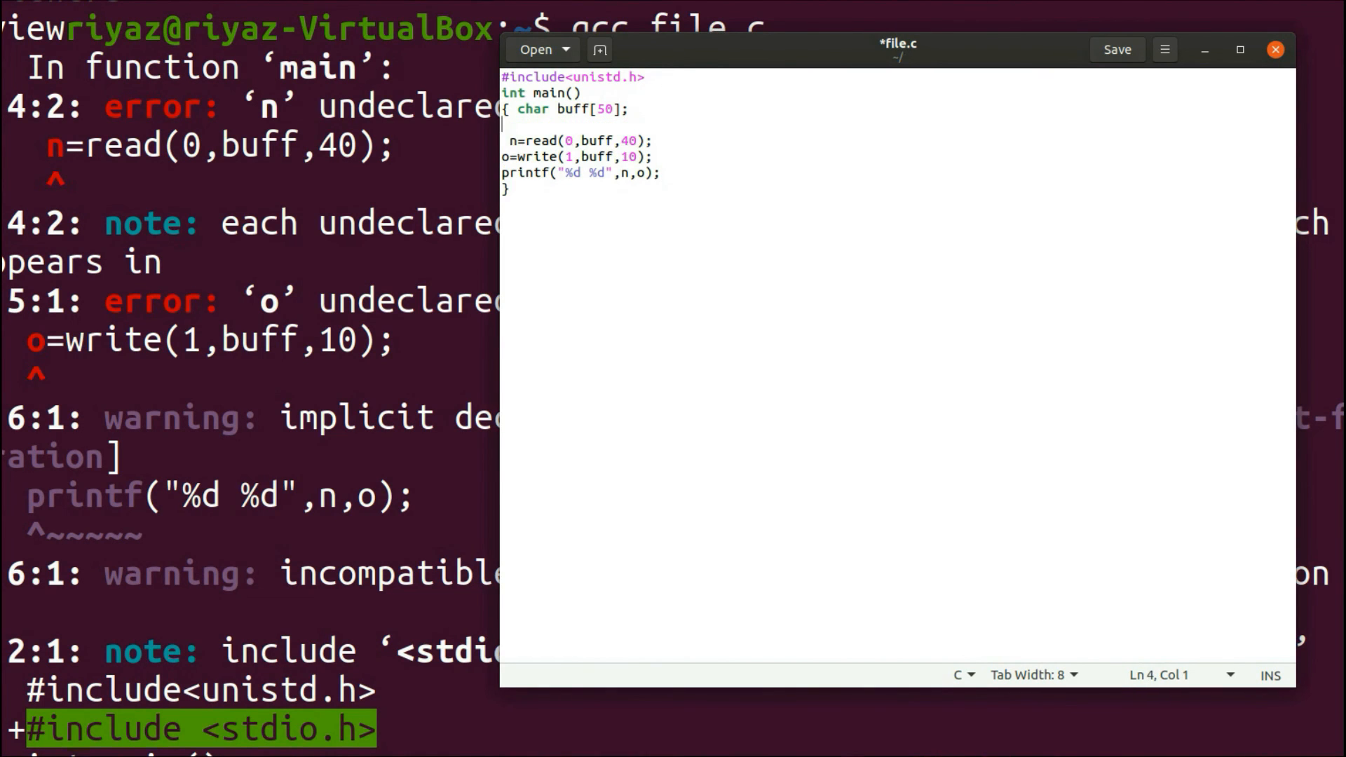
- Declare int n,o; after the buff declaration
text(int)
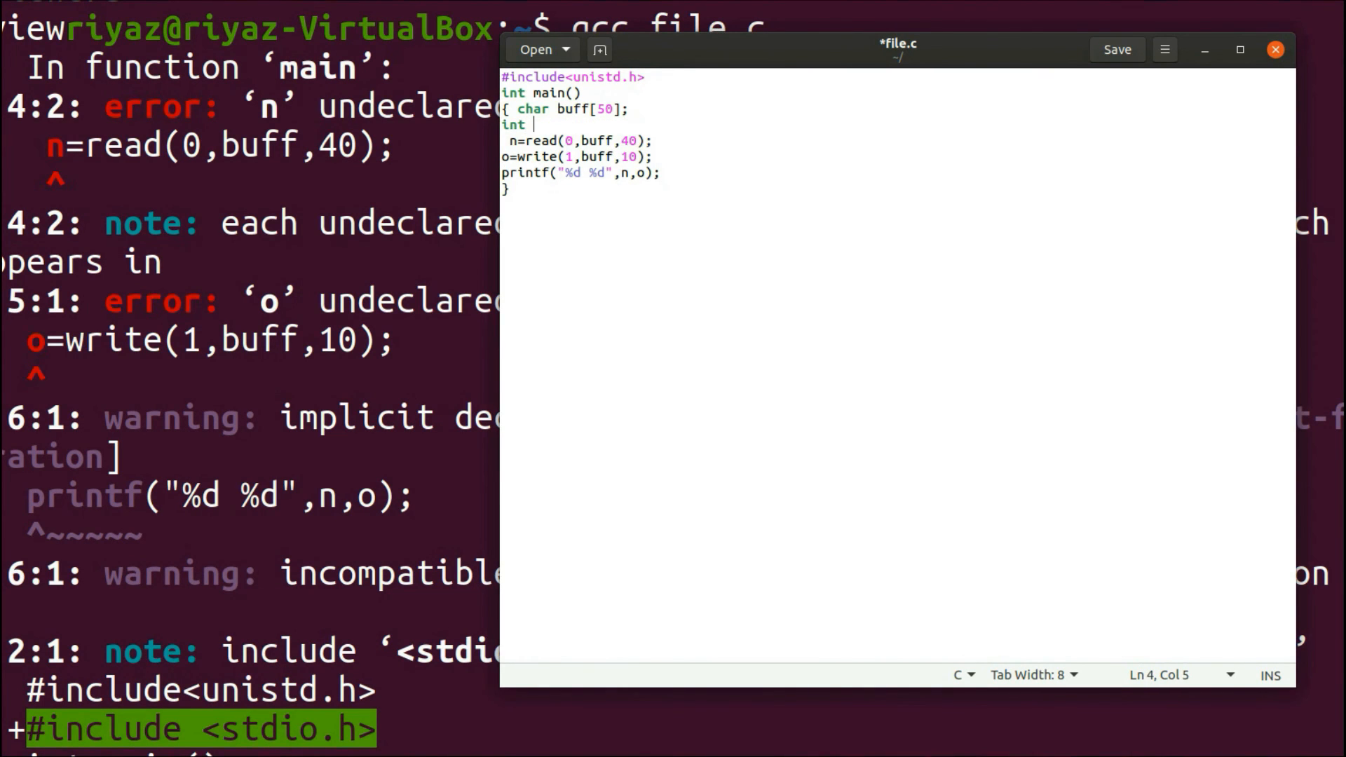
text(n,o)
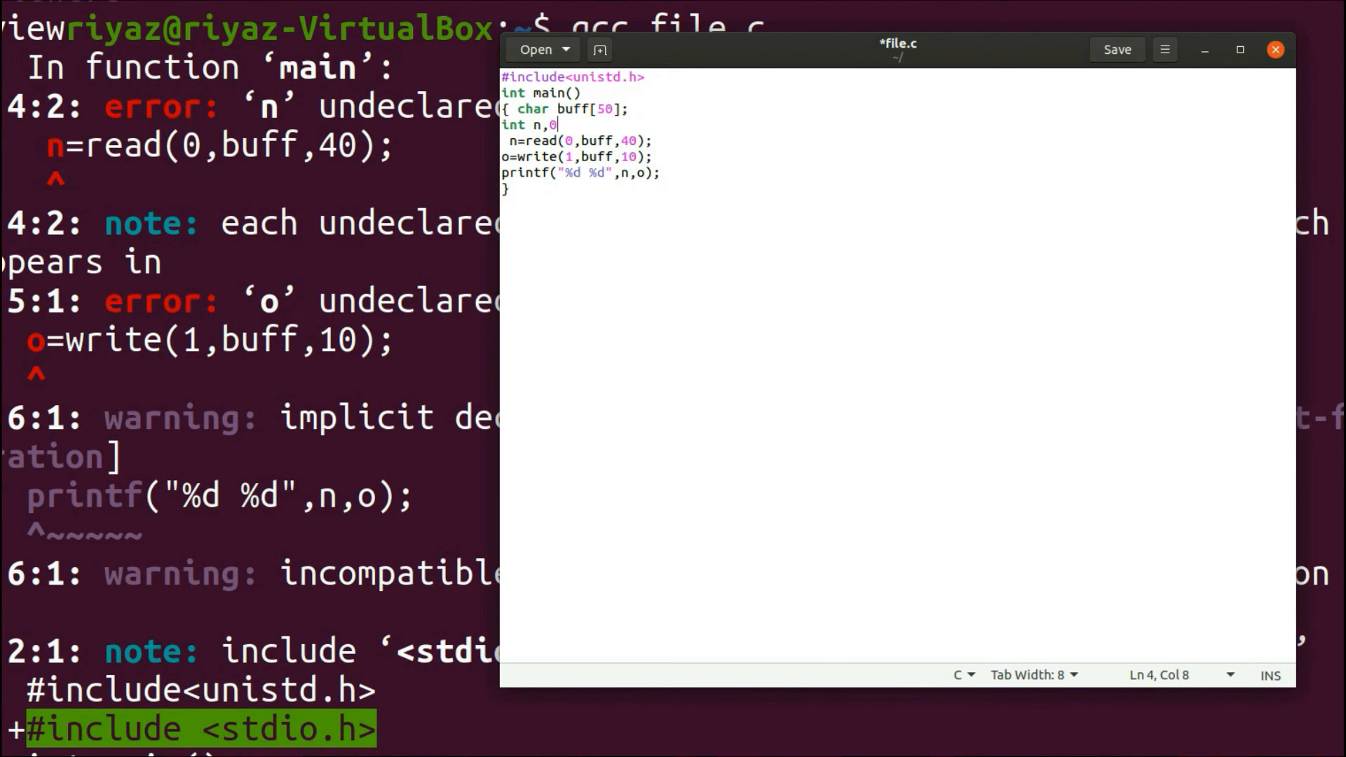
text(;)
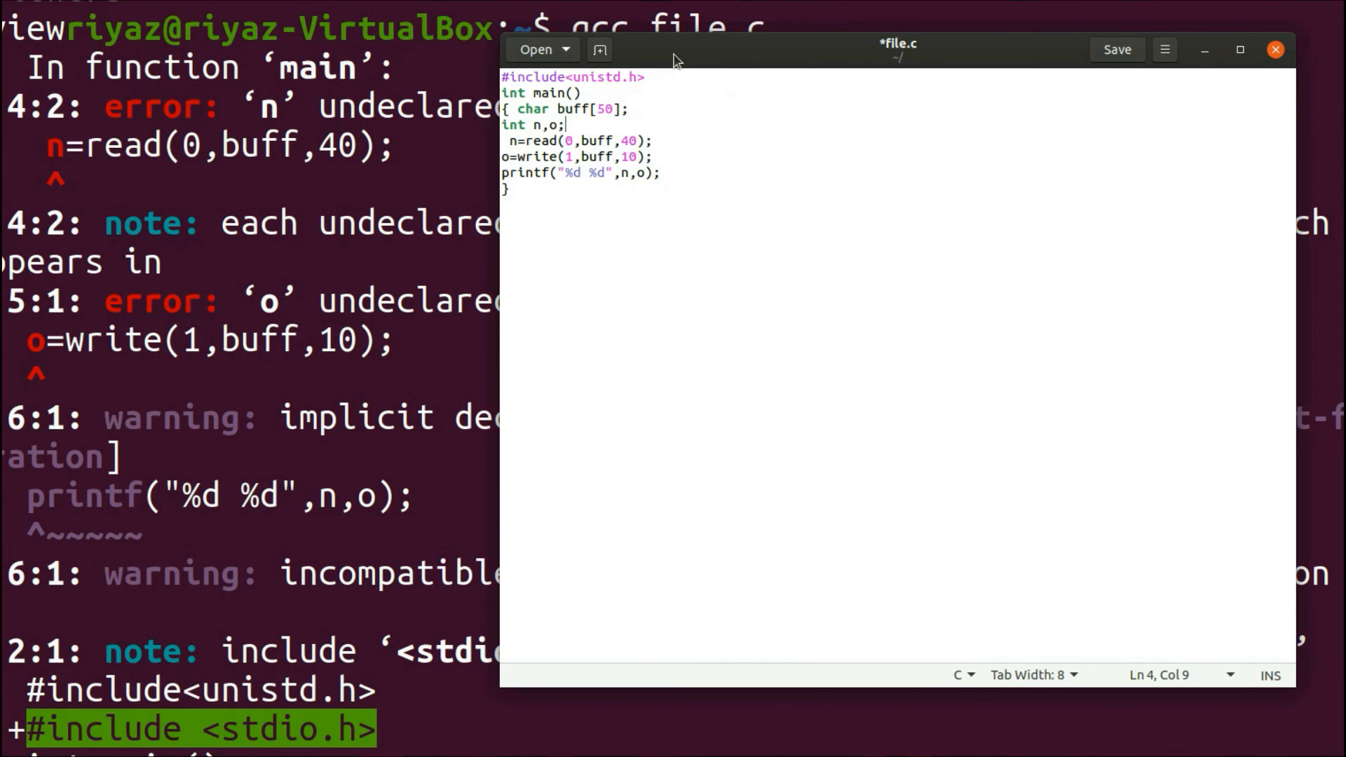
- Add #include<stdio.h> below the unistd include and return to Terminal
click(645, 75)
text(#)
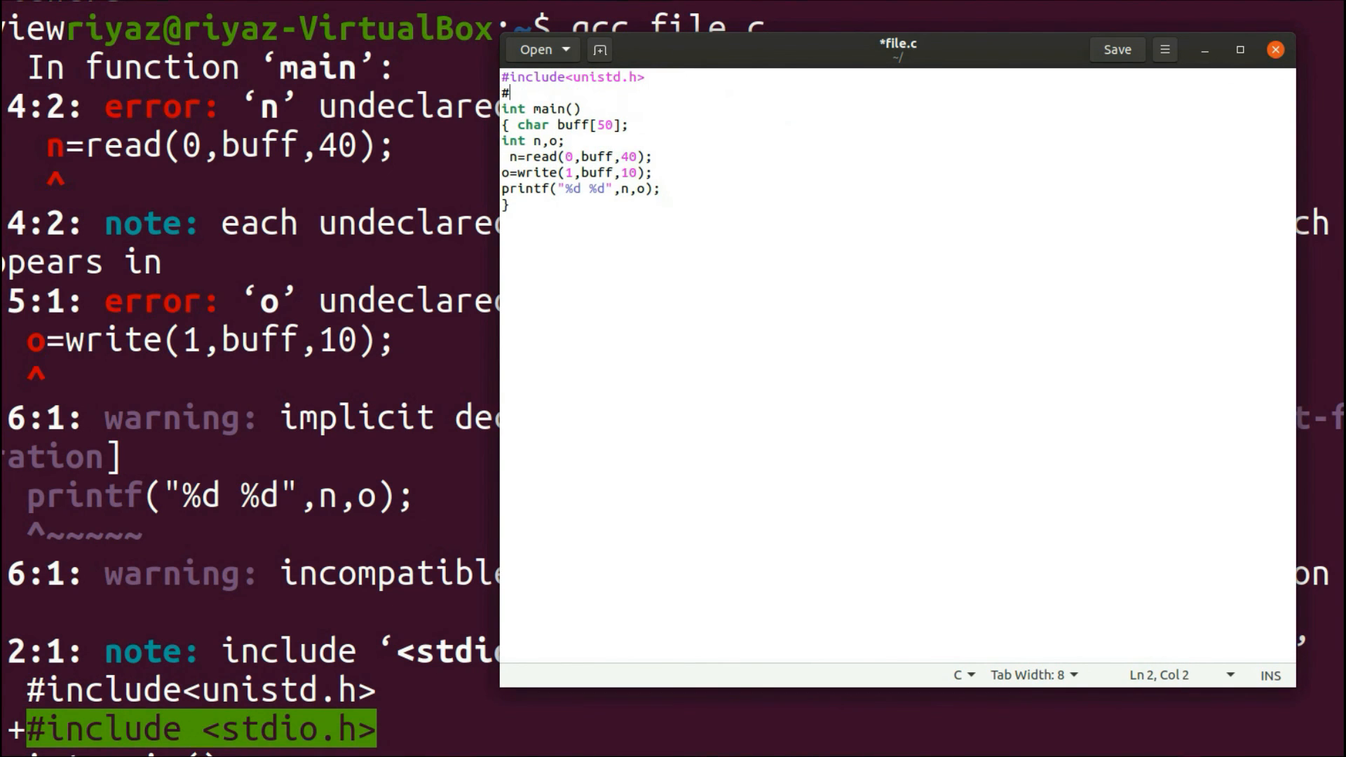
text(includ)
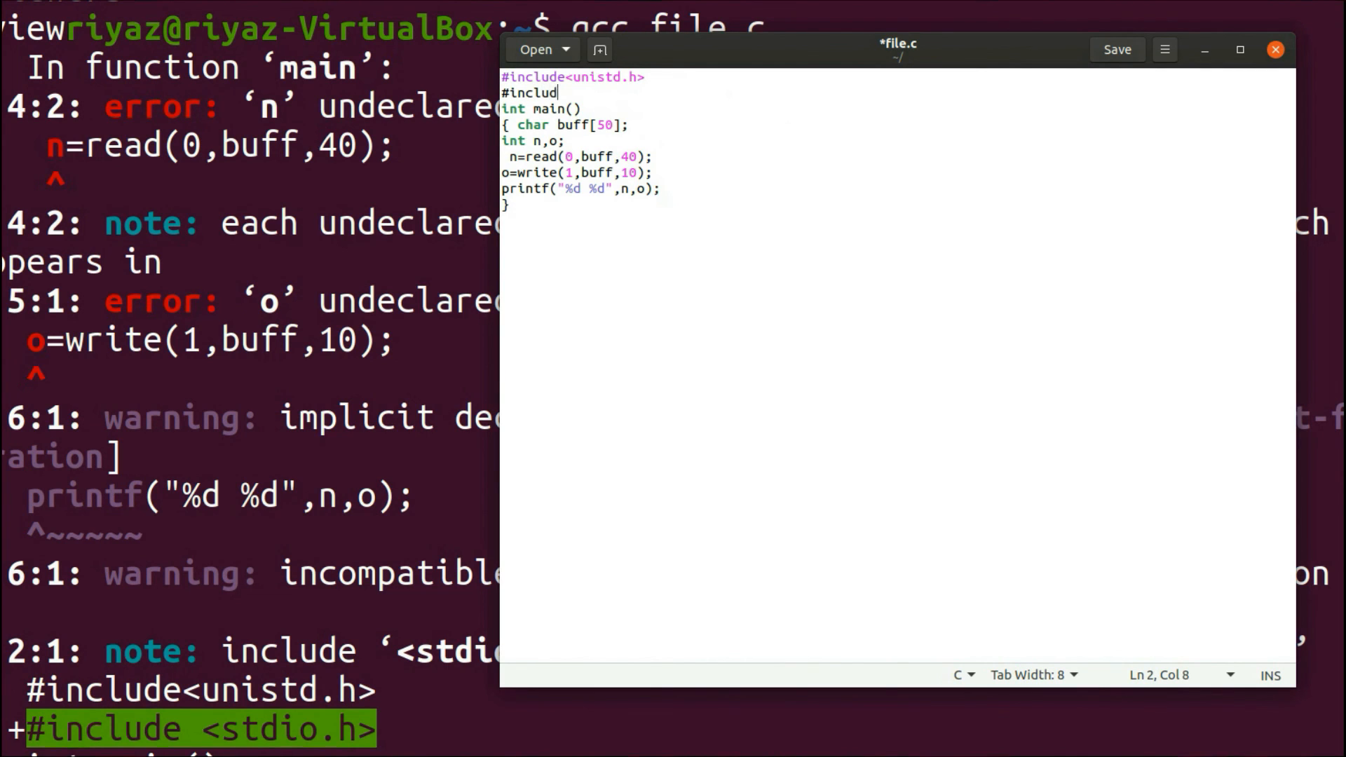
text(<s)
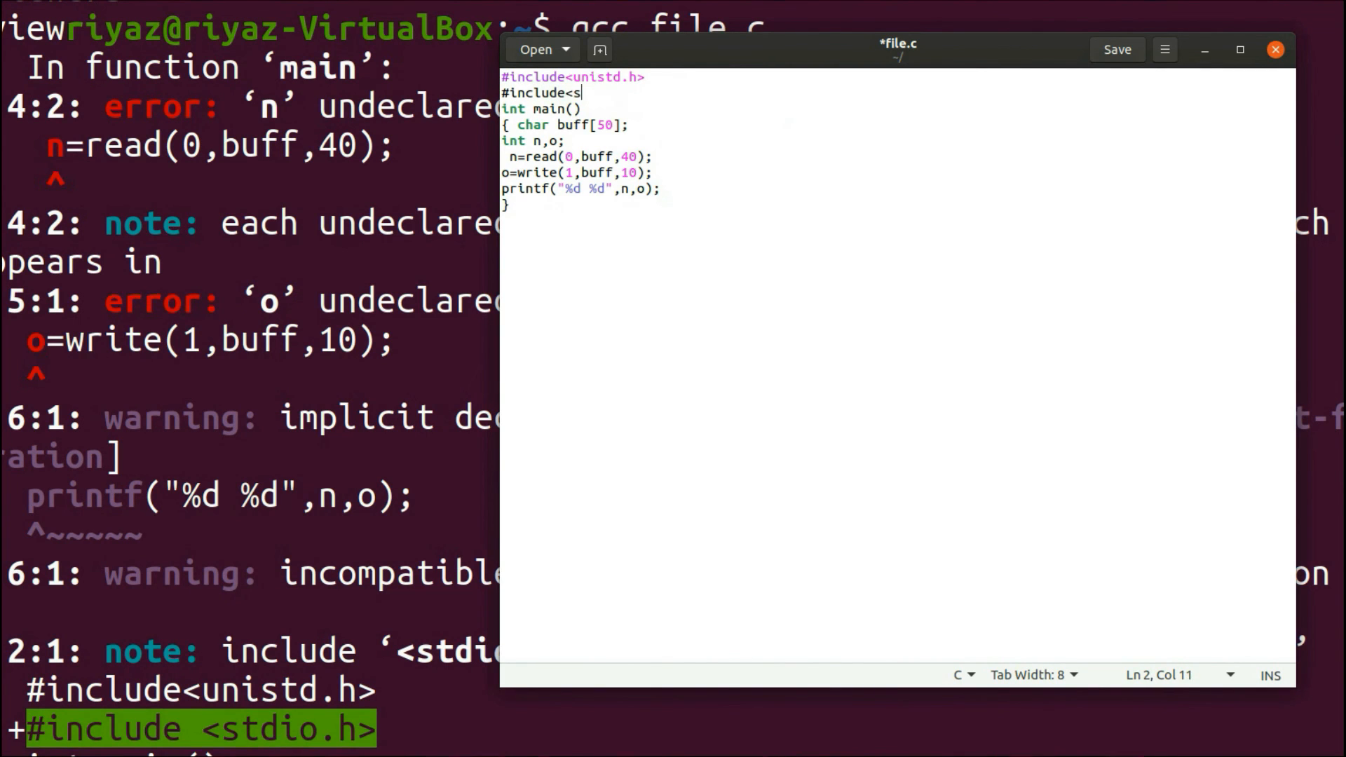
text(tdio.h)
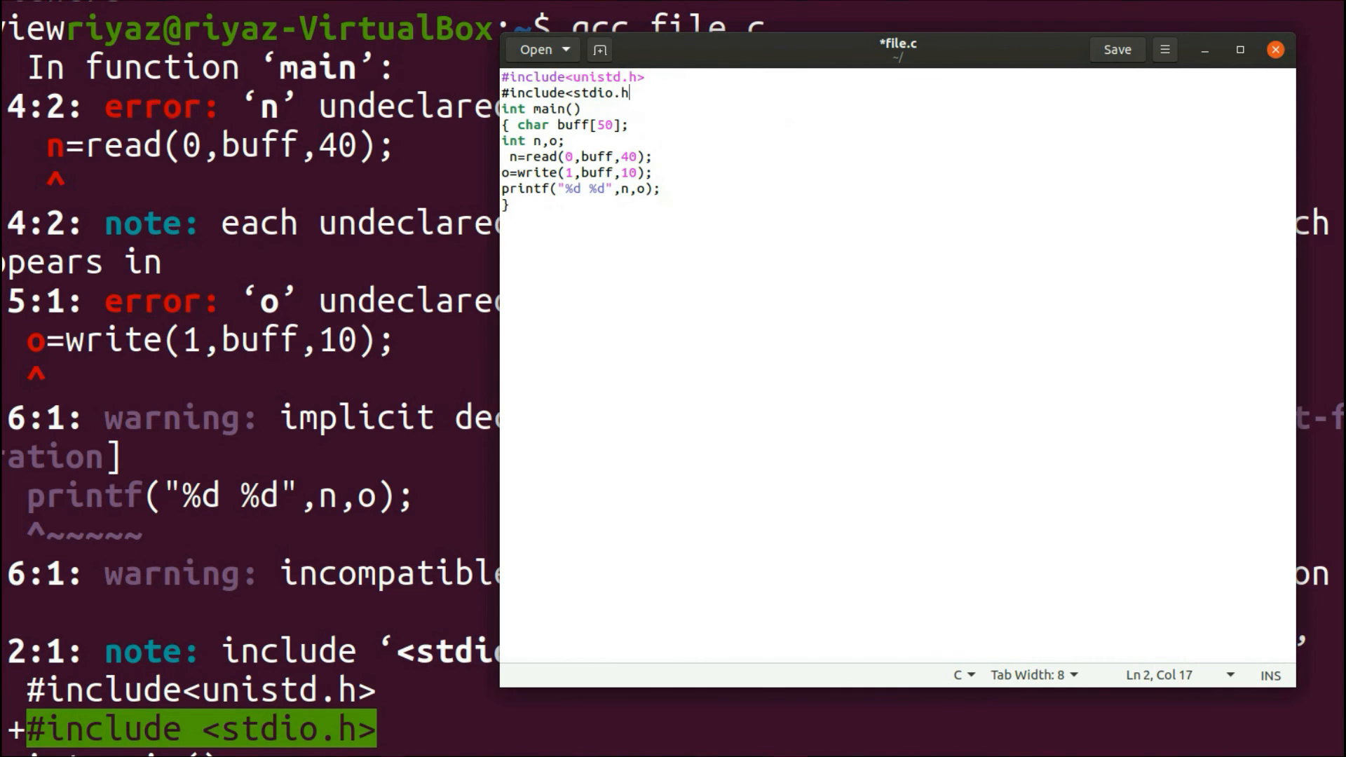
text(>)
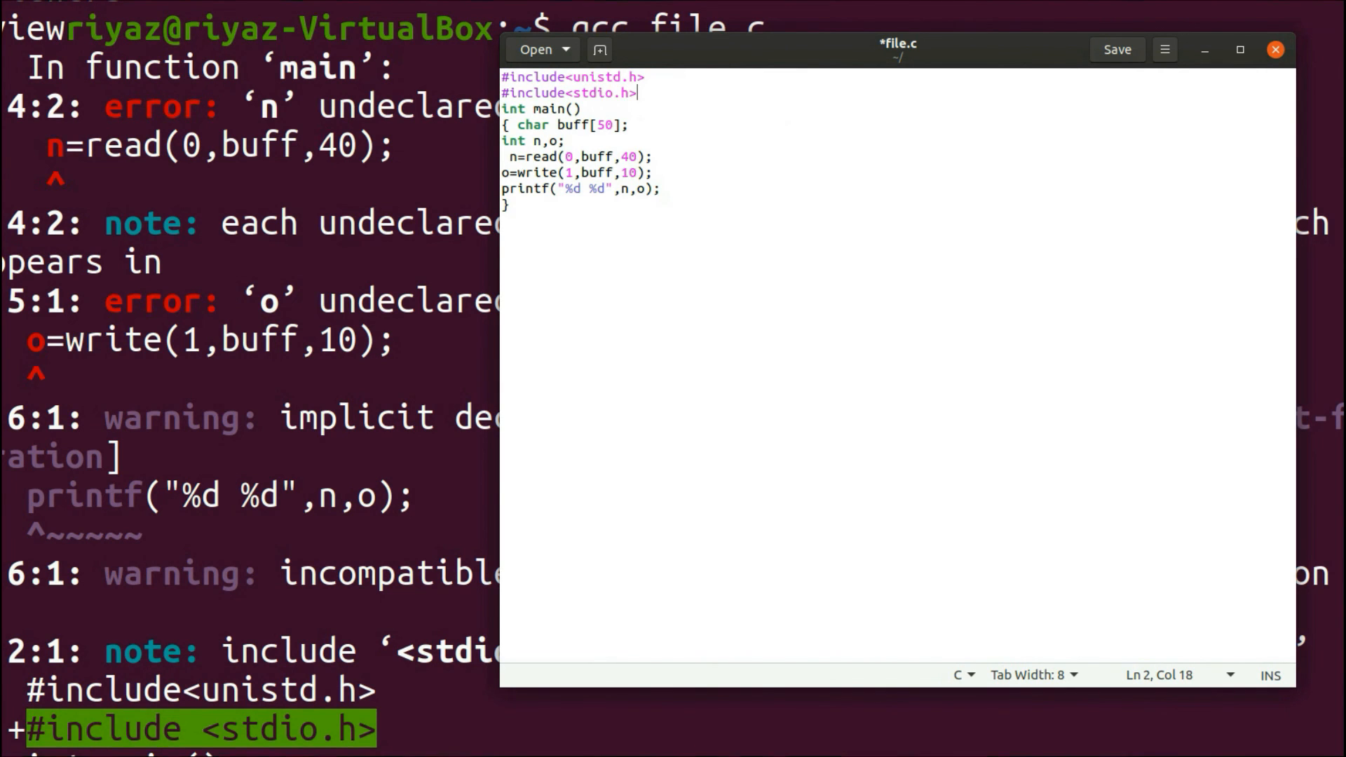
click(1115, 49)
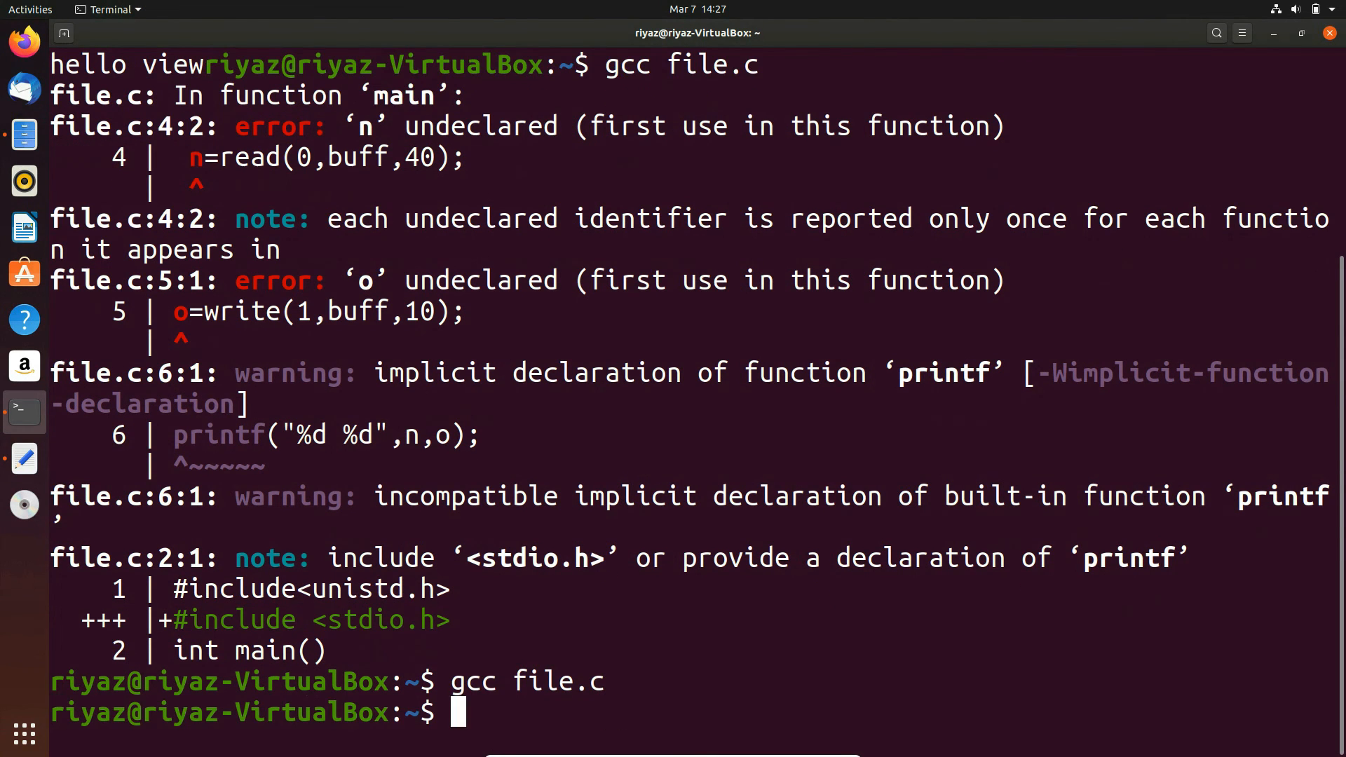
- Run ./a.out with input hellow orldhi, printing hellow orl and the counts 14 and 10
text(./a.out)
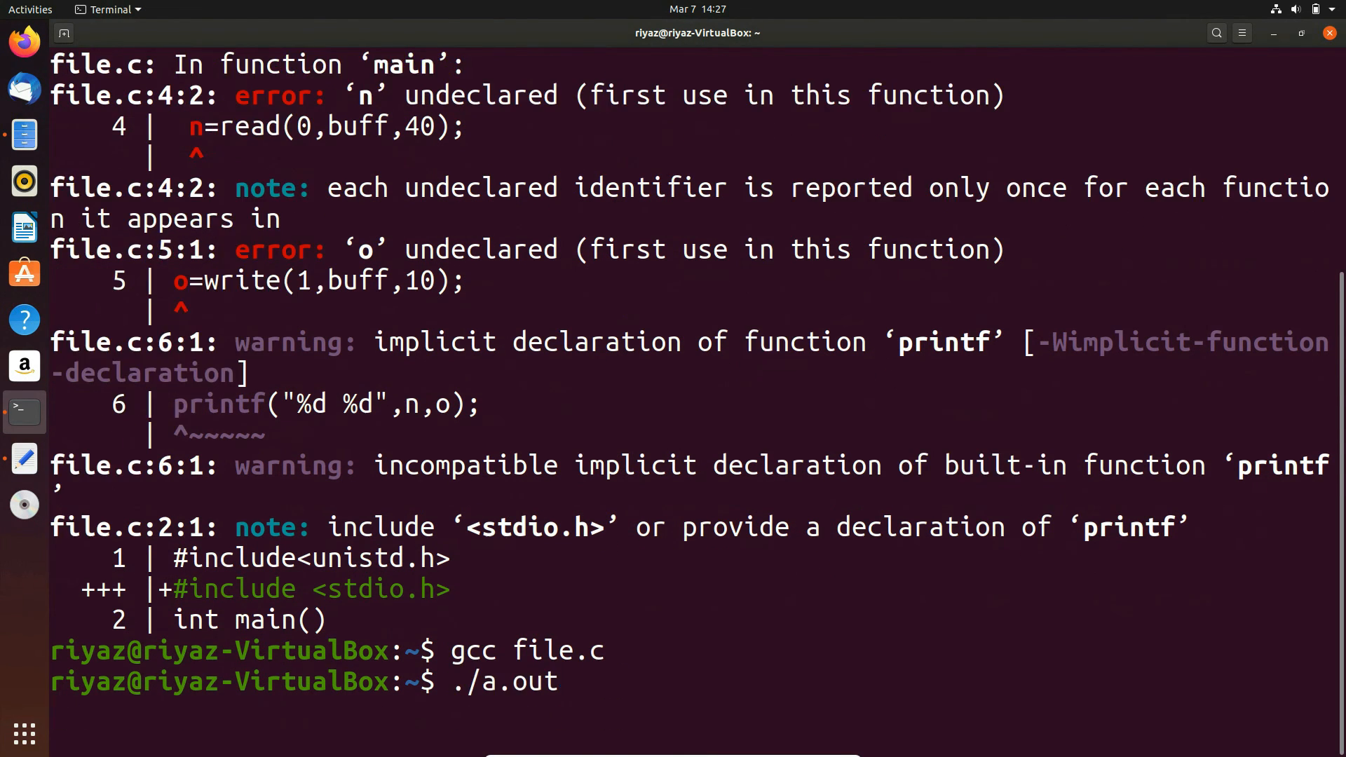
text(he)
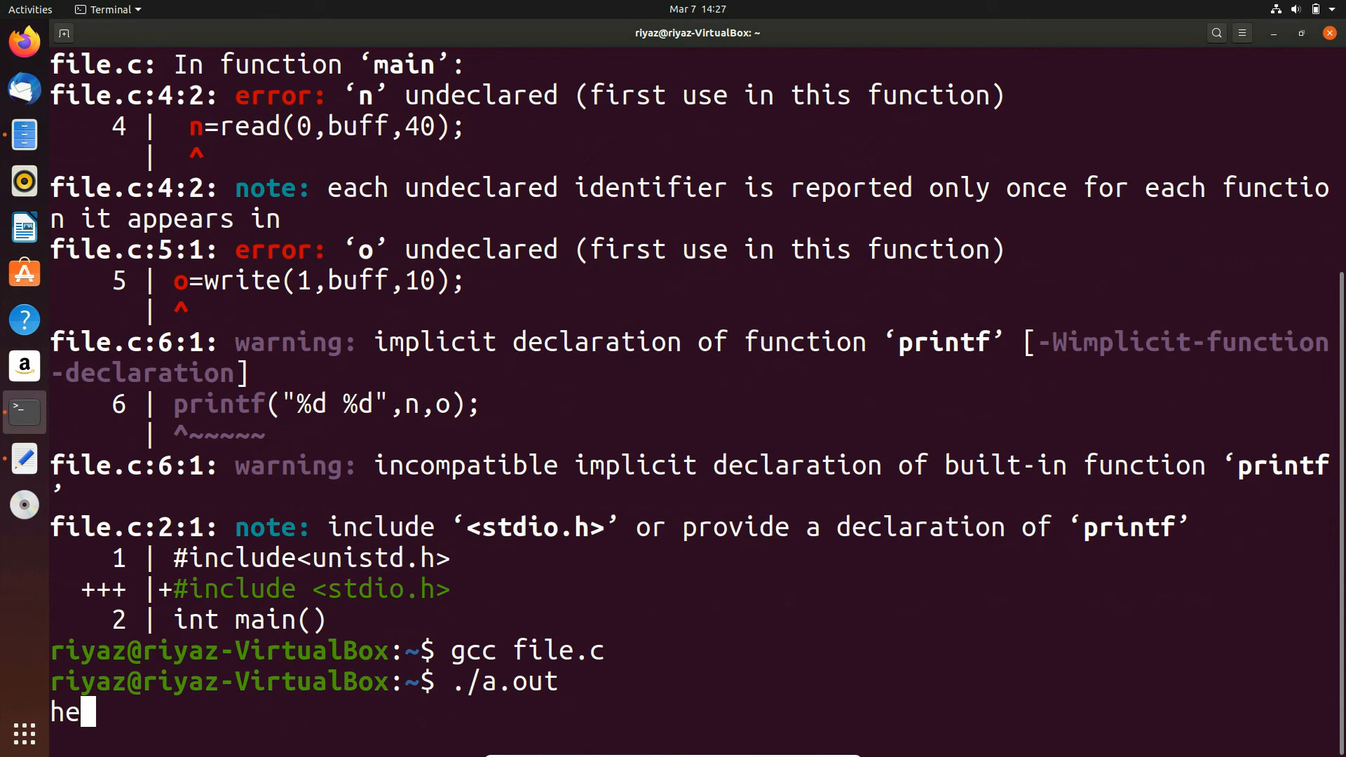
text(llow)
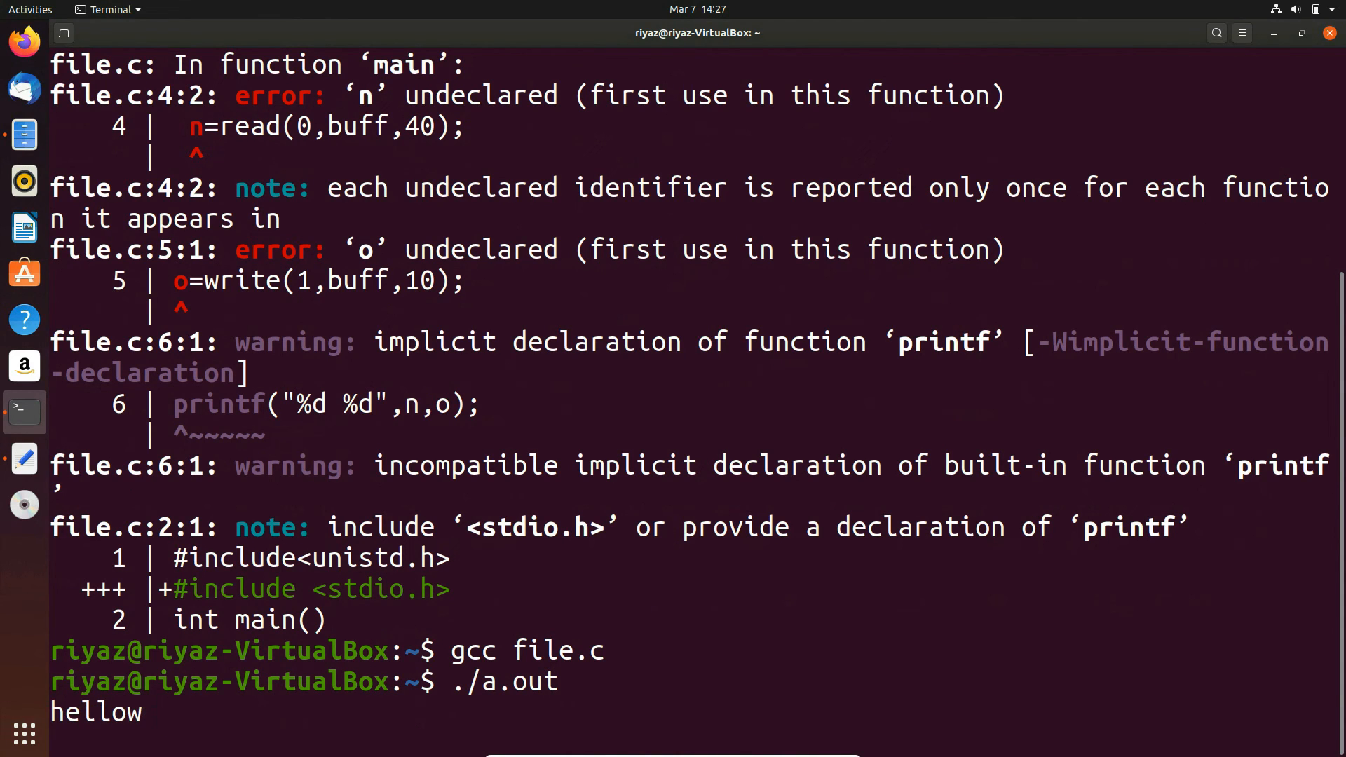
text(orldhi)
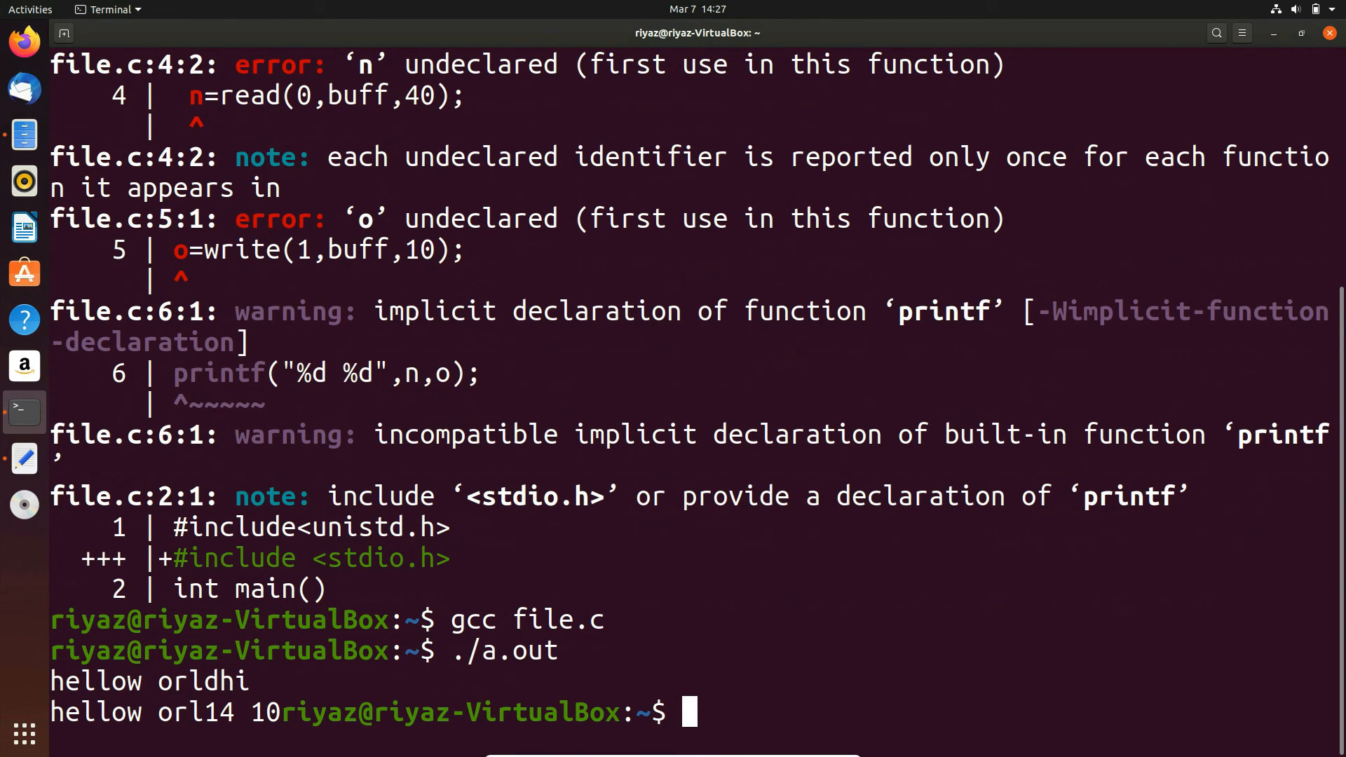
mouse_move(216, 716)
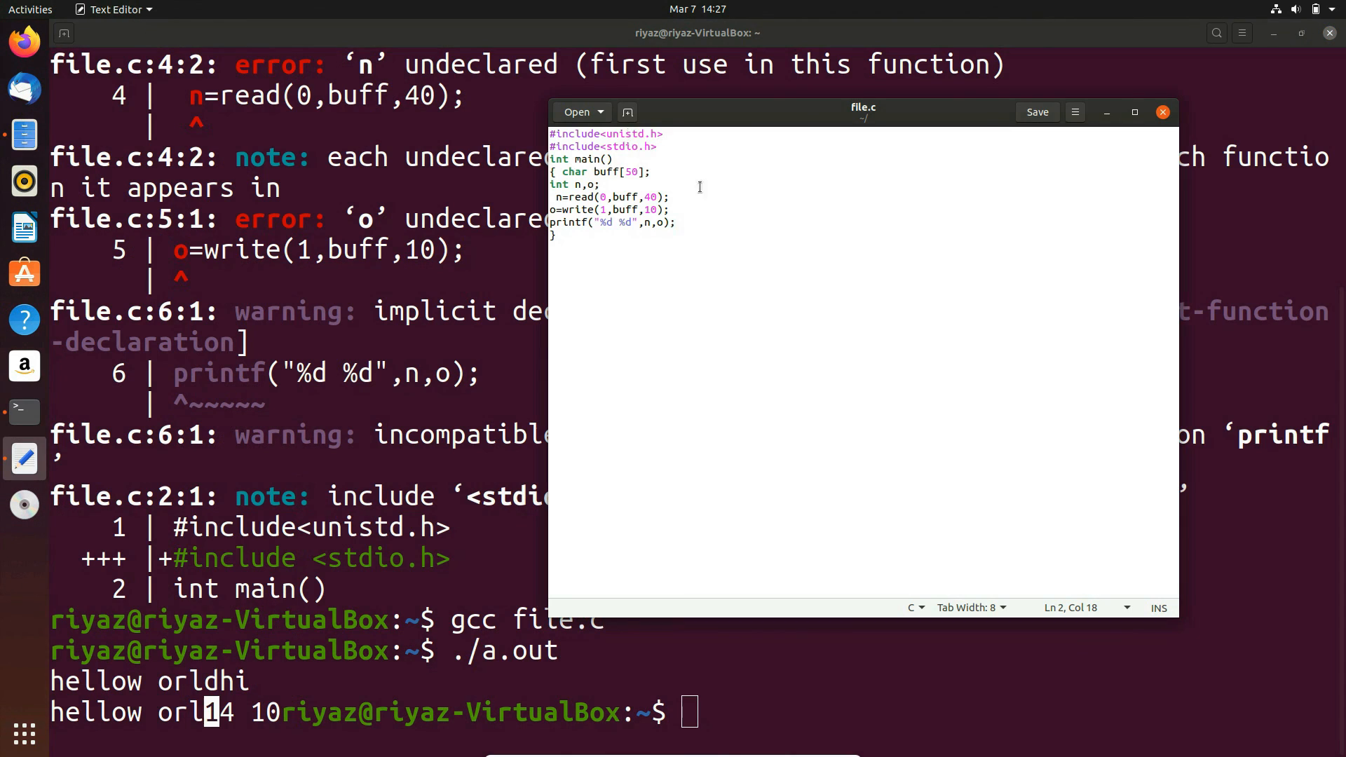
- Focus file.c in gedit and point out the 40 and 10 byte counts in read and write
click(660, 209)
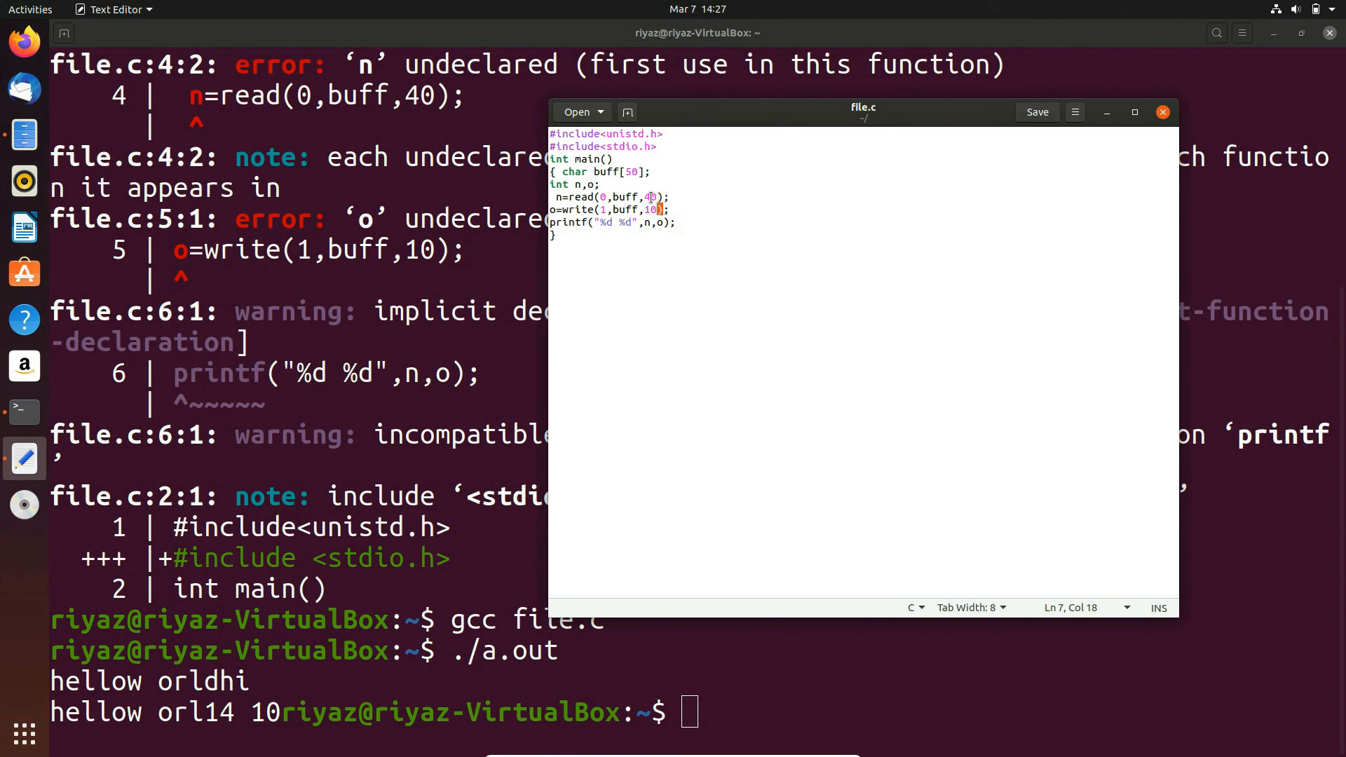
click(649, 196)
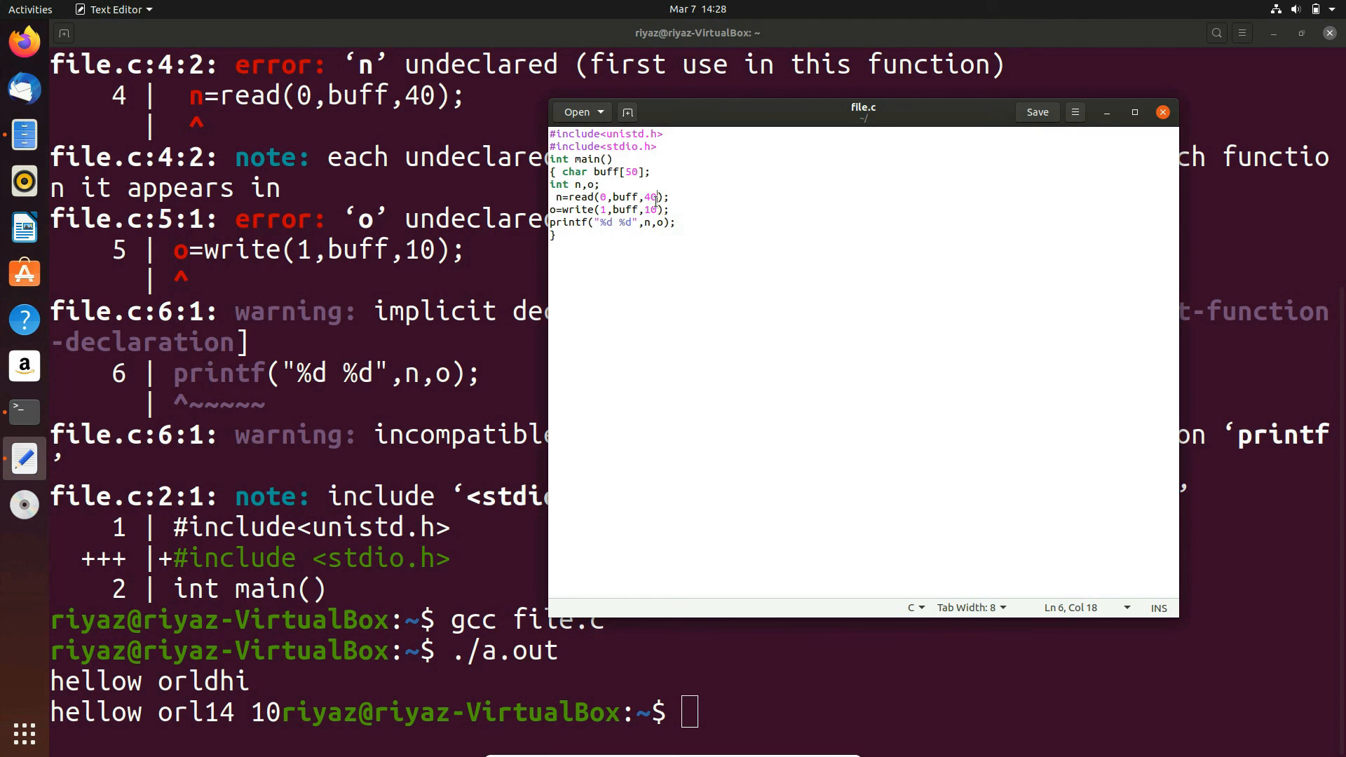